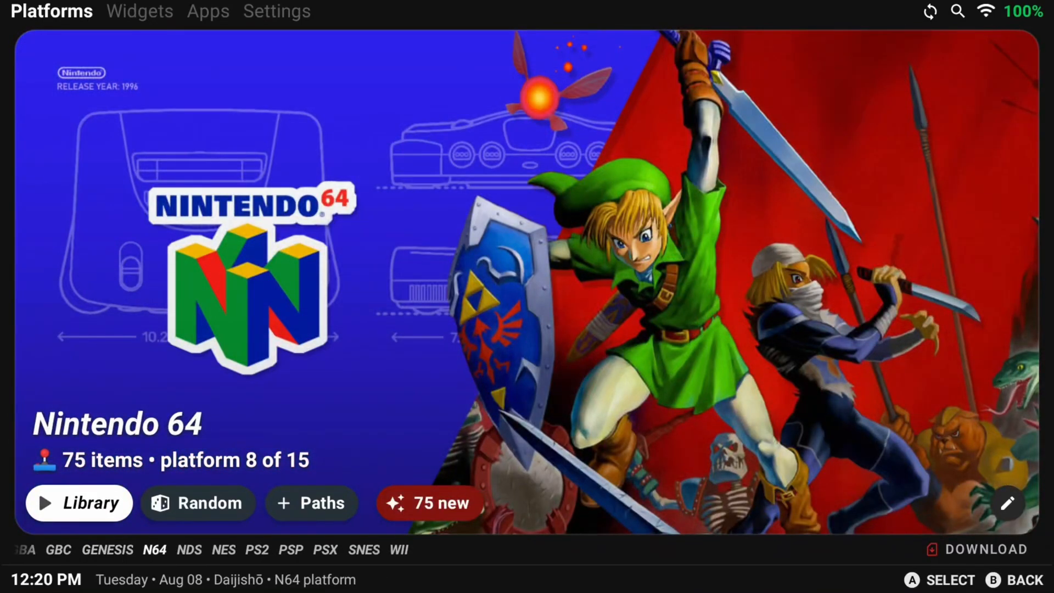
# Step: Browse the Nintendo 64 library, then scroll through the Game Boy Advance game list
pyautogui.click(78, 503)
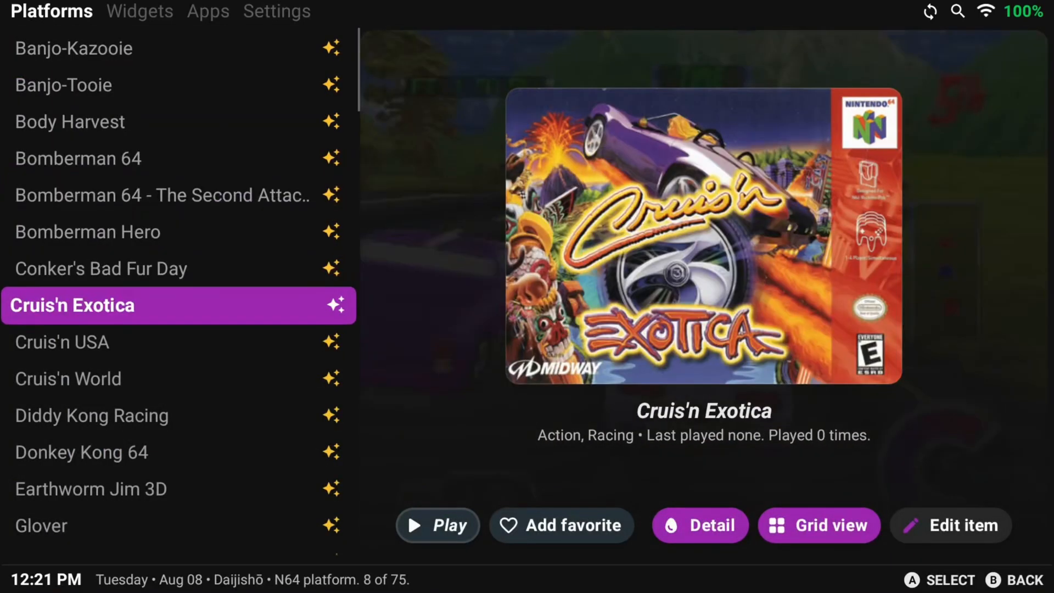
pyautogui.click(699, 525)
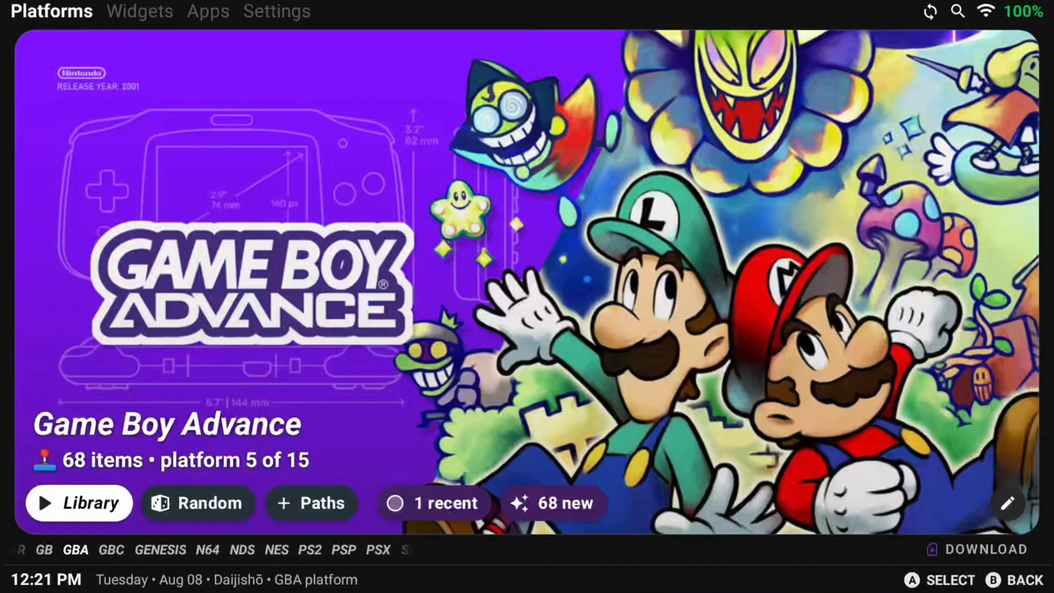
pyautogui.click(78, 503)
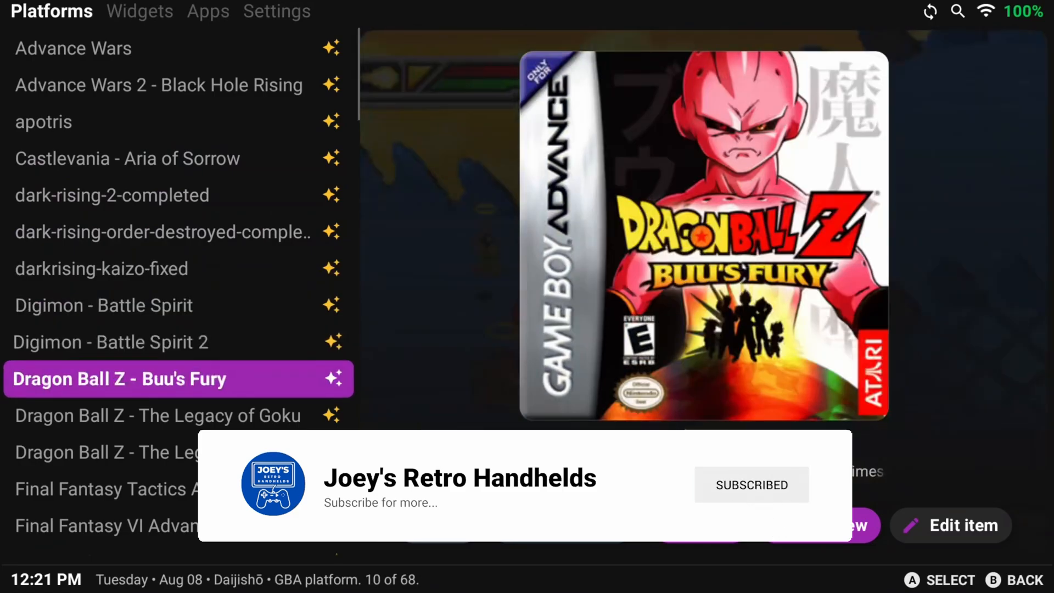
pyautogui.scroll(-3)
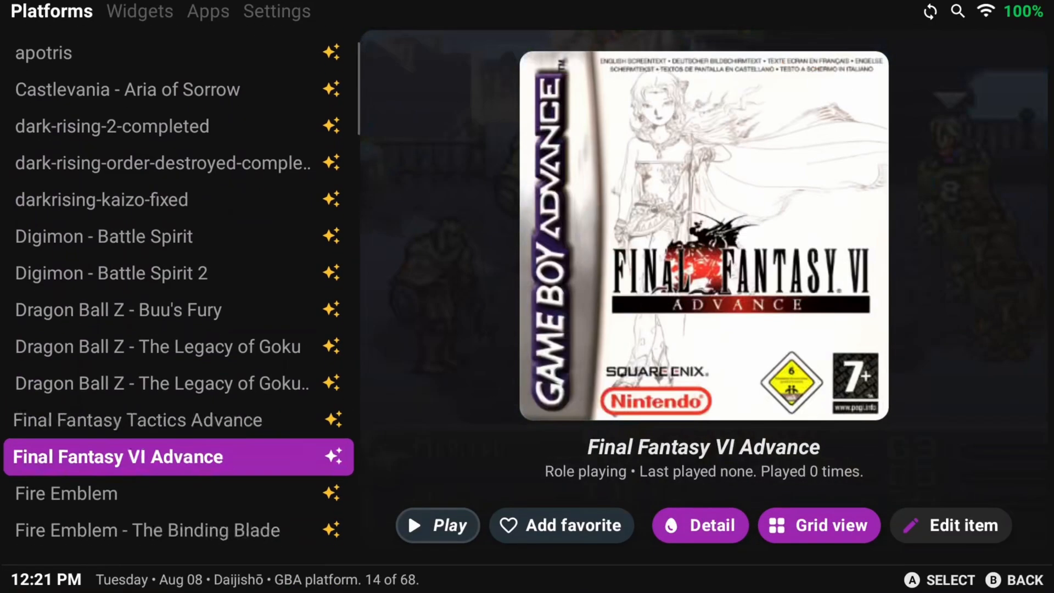
pyautogui.scroll(-3)
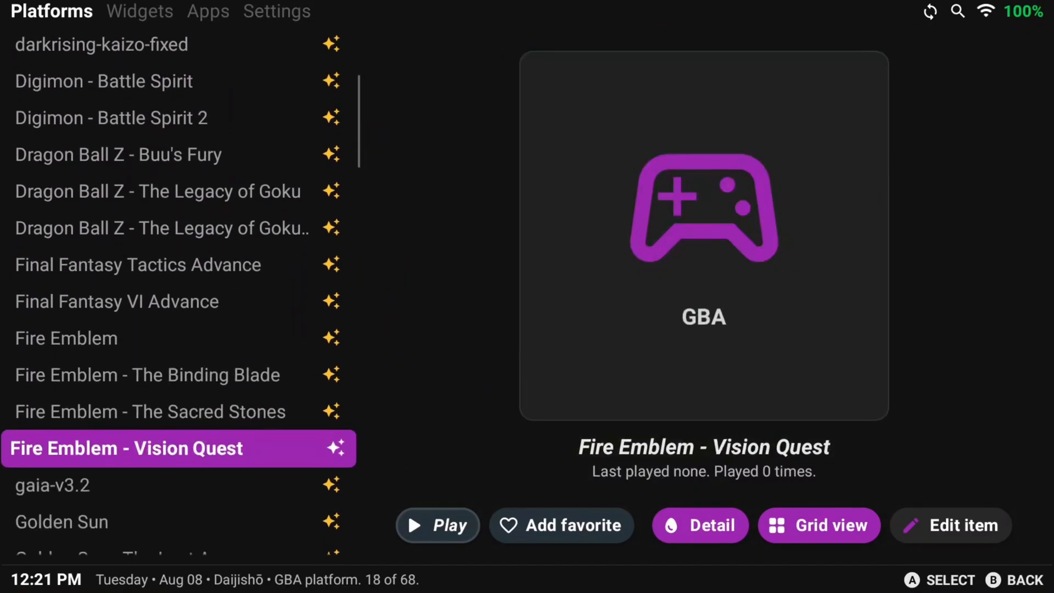
pyautogui.scroll(-3)
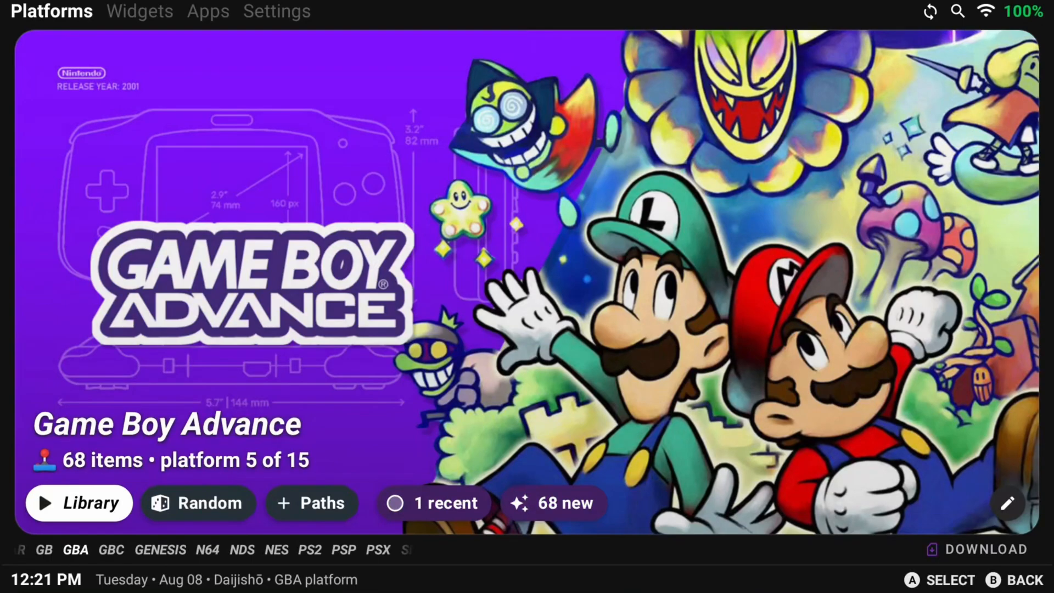
pyautogui.moveTo(511, 342)
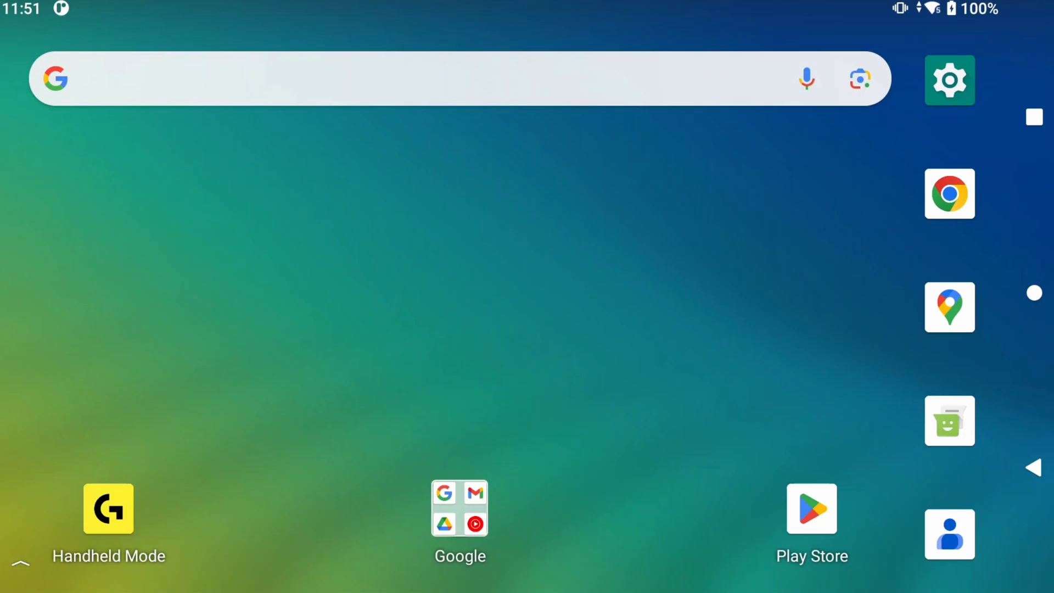
pyautogui.moveTo(594, 309)
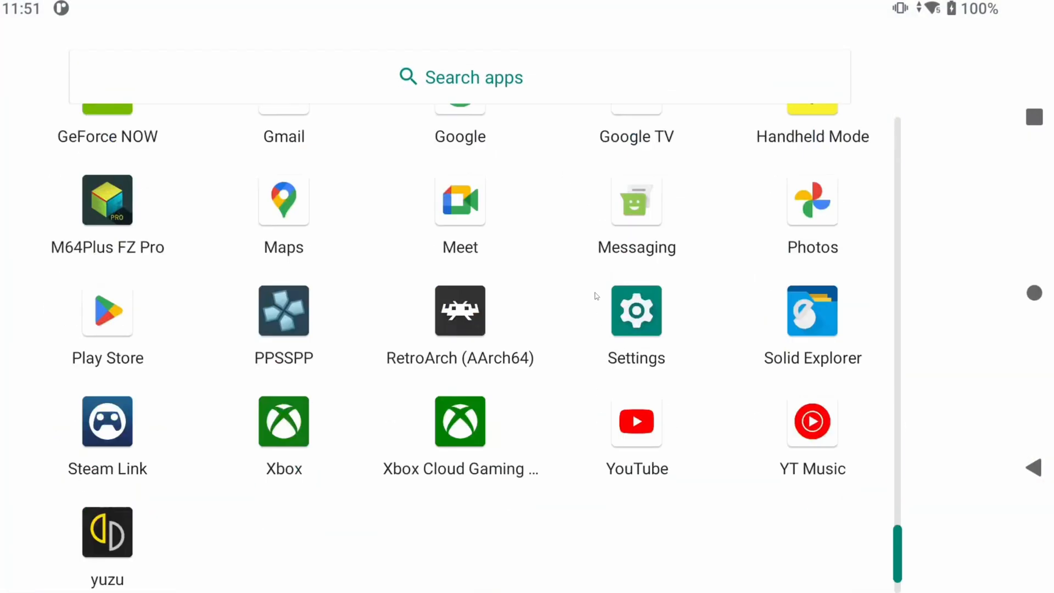
# Step: Launch My Files and scroll through the per-console folders in the SD card's ROMS folder
pyautogui.click(811, 311)
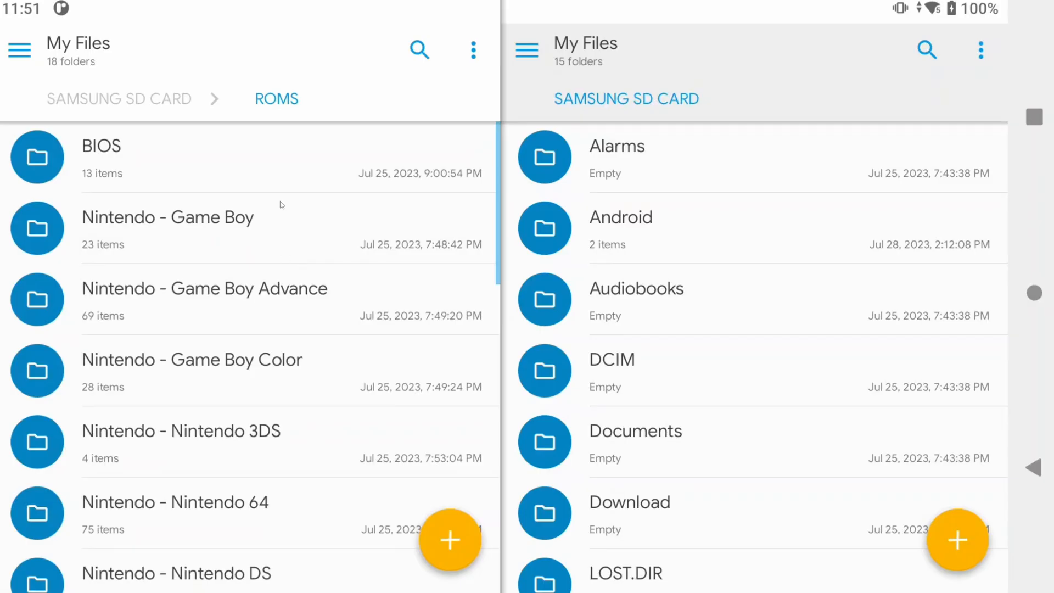
pyautogui.scroll(-3)
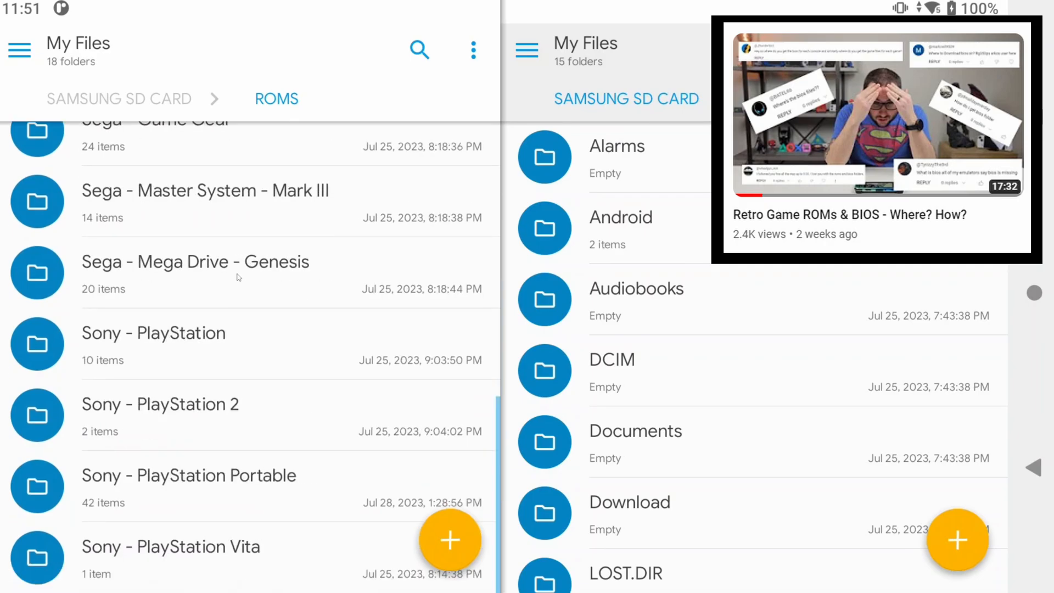
pyautogui.moveTo(273, 423)
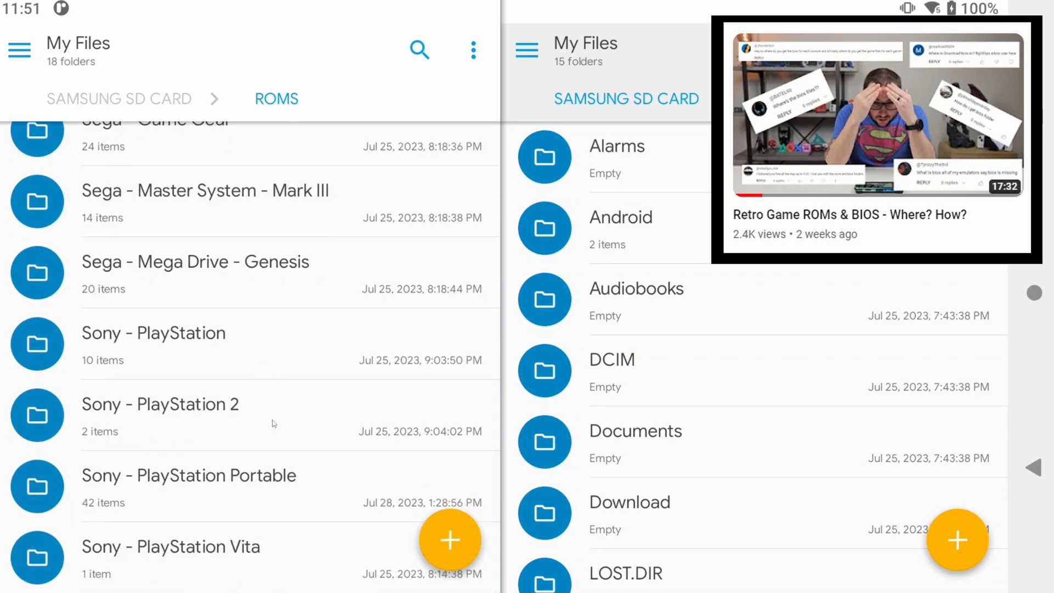
pyautogui.scroll(-3)
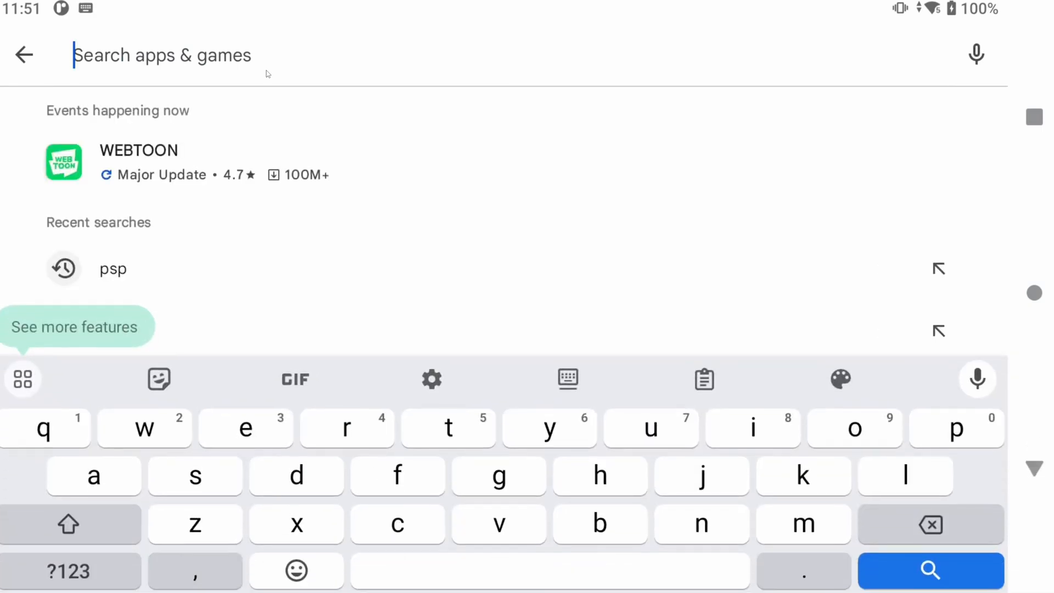
# Step: Search the Play Store for 'daijisho', then install and open Daijishō
pyautogui.write('daijisho')
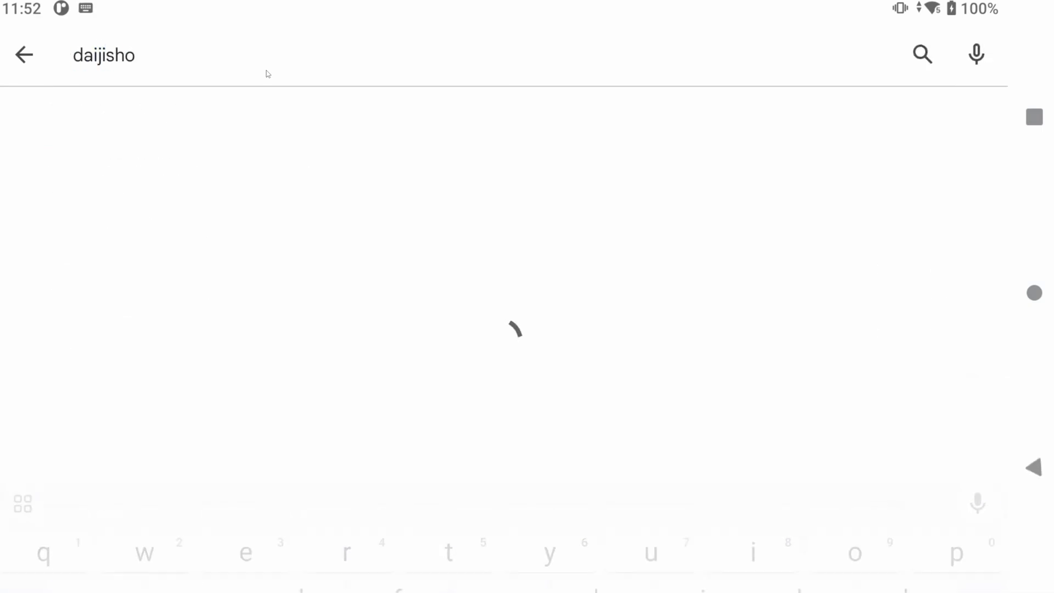
pyautogui.press('Enter')
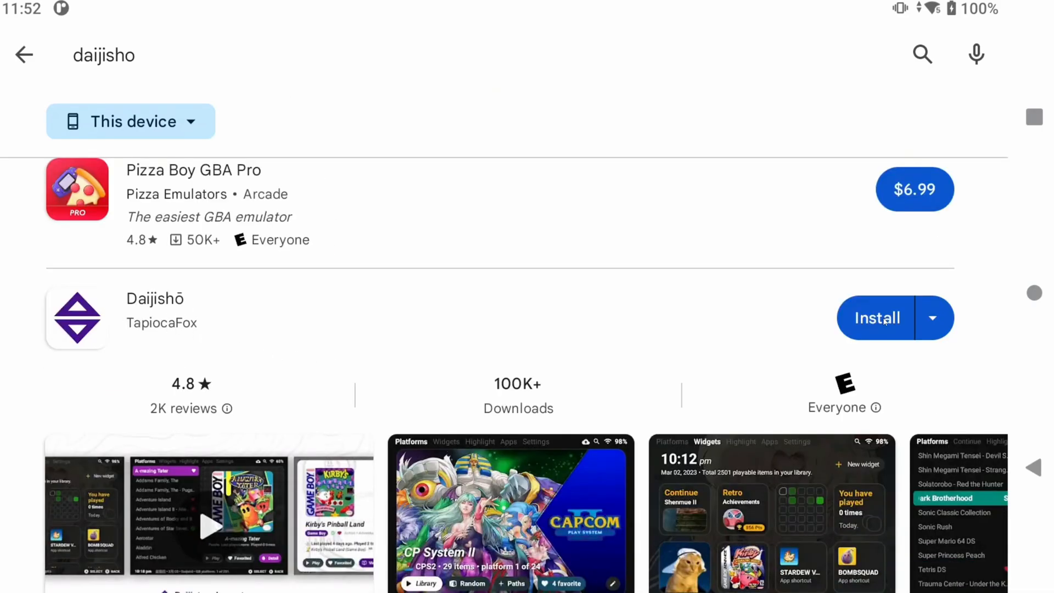
pyautogui.click(877, 317)
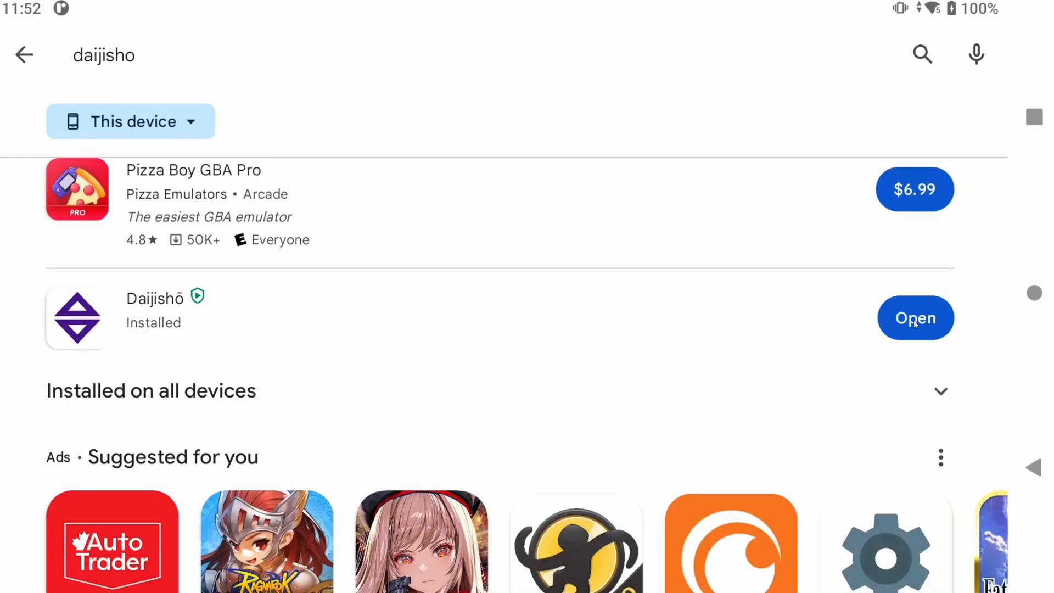
pyautogui.click(916, 318)
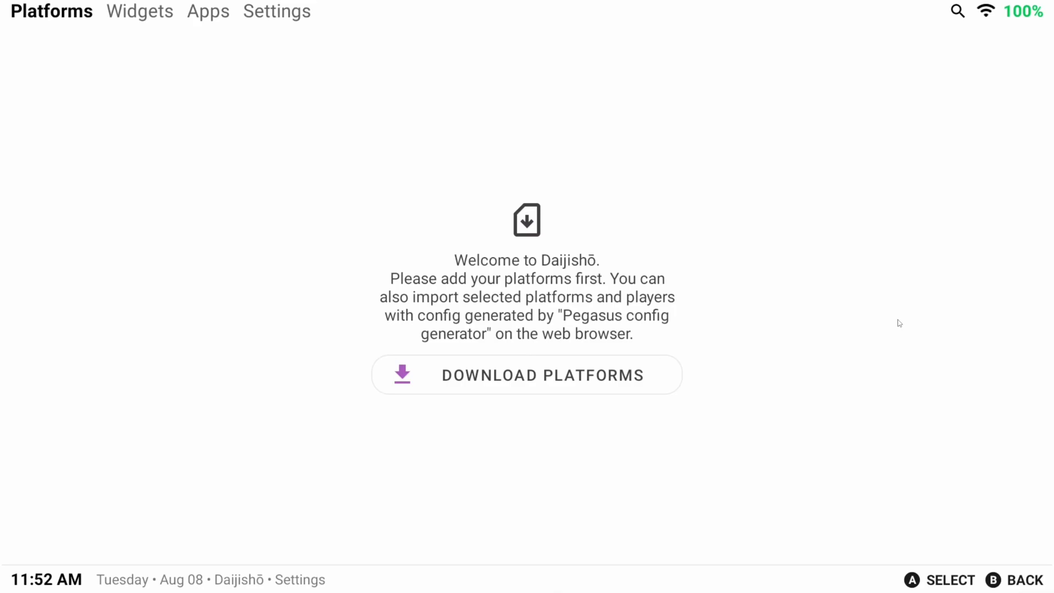
pyautogui.moveTo(494, 373)
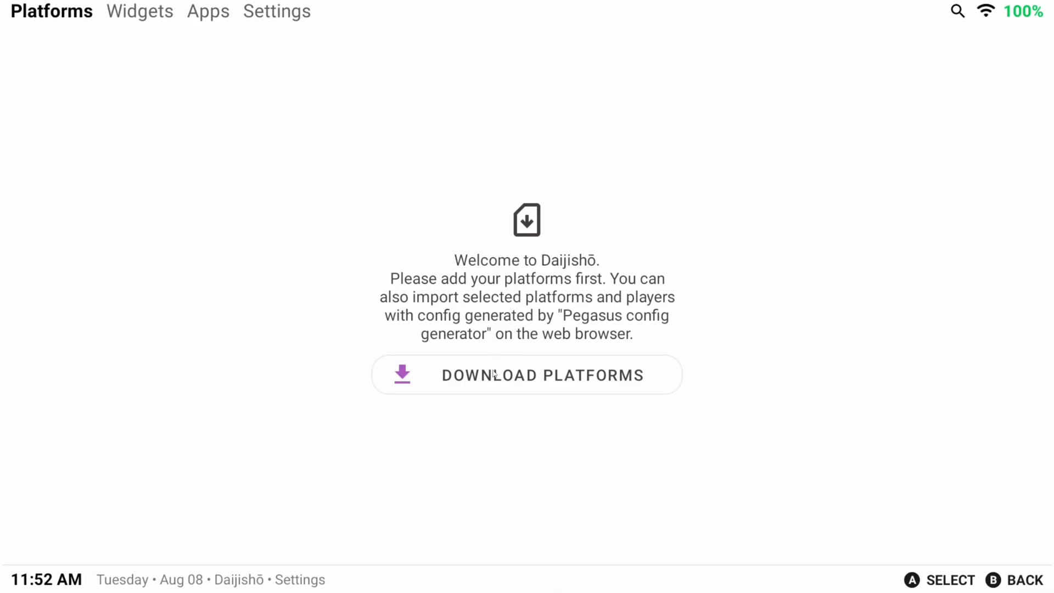
# Step: From Download Platforms, tick Game Boy Advance and Super Nintendo Entertainment System and import both
pyautogui.click(527, 375)
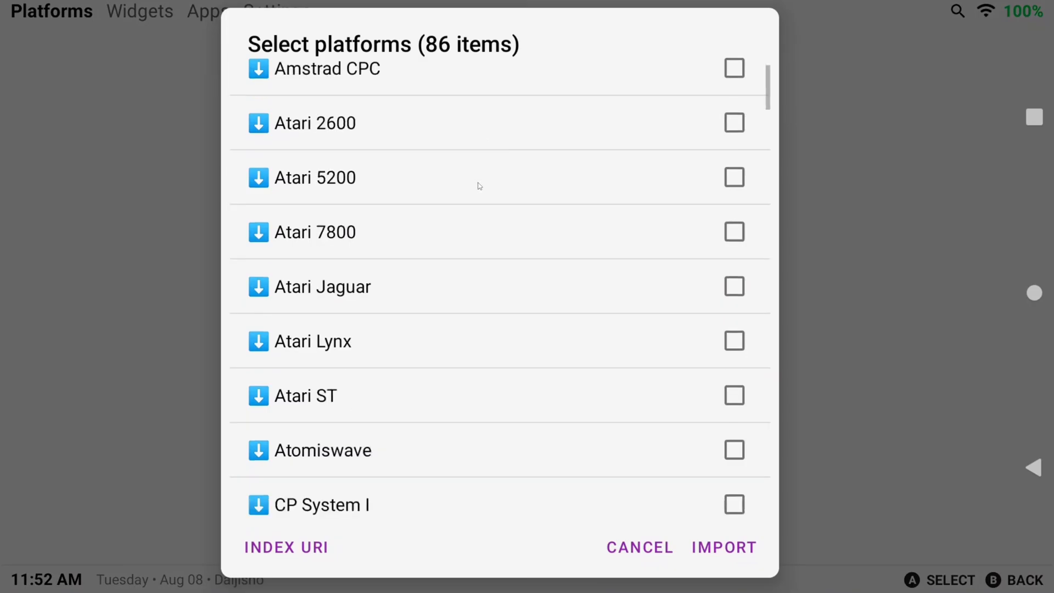
pyautogui.scroll(-3)
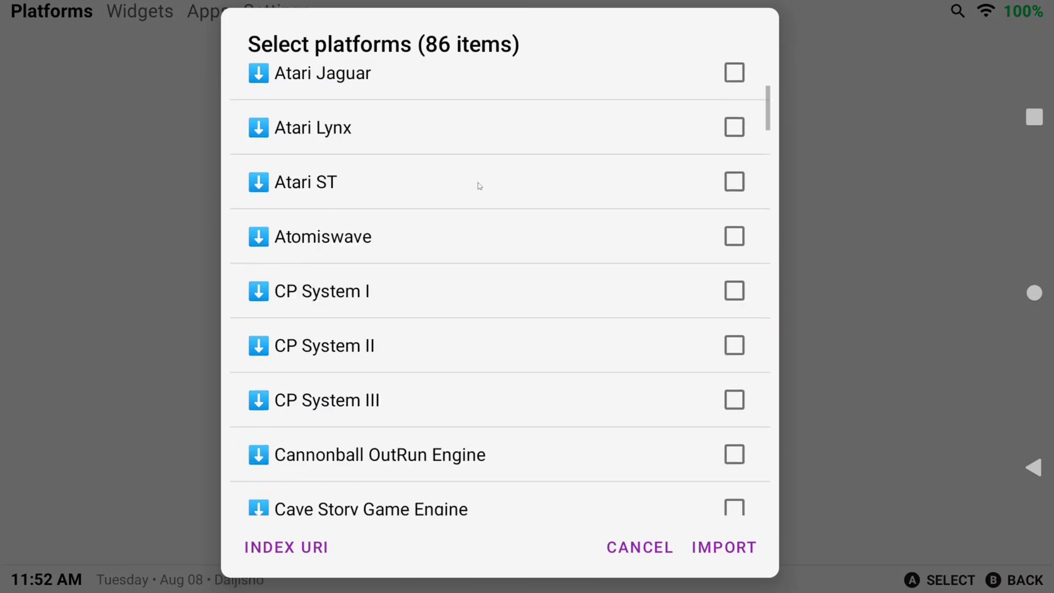
pyautogui.scroll(-3)
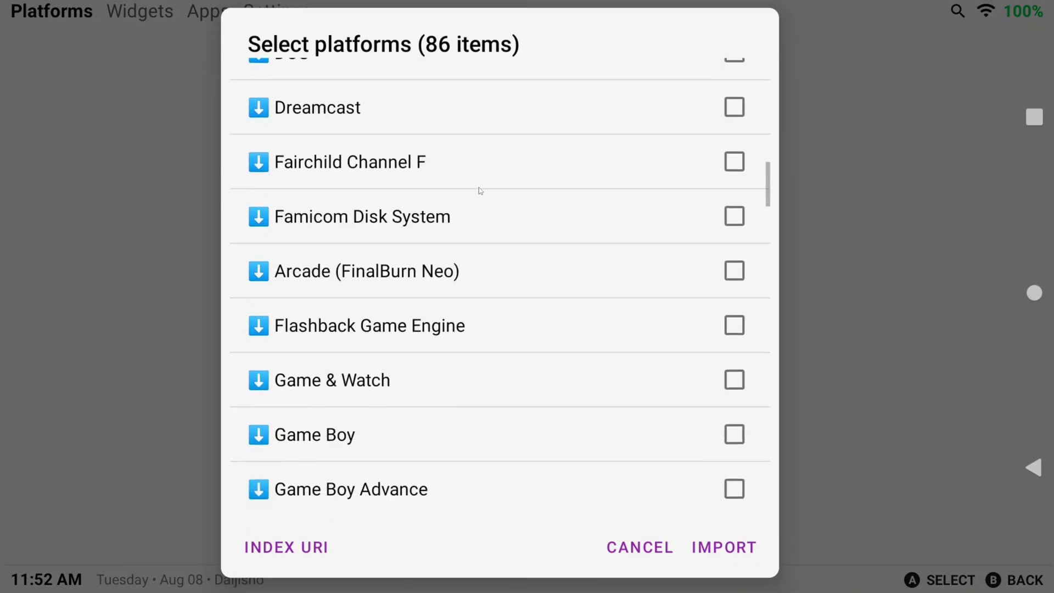
pyautogui.scroll(-3)
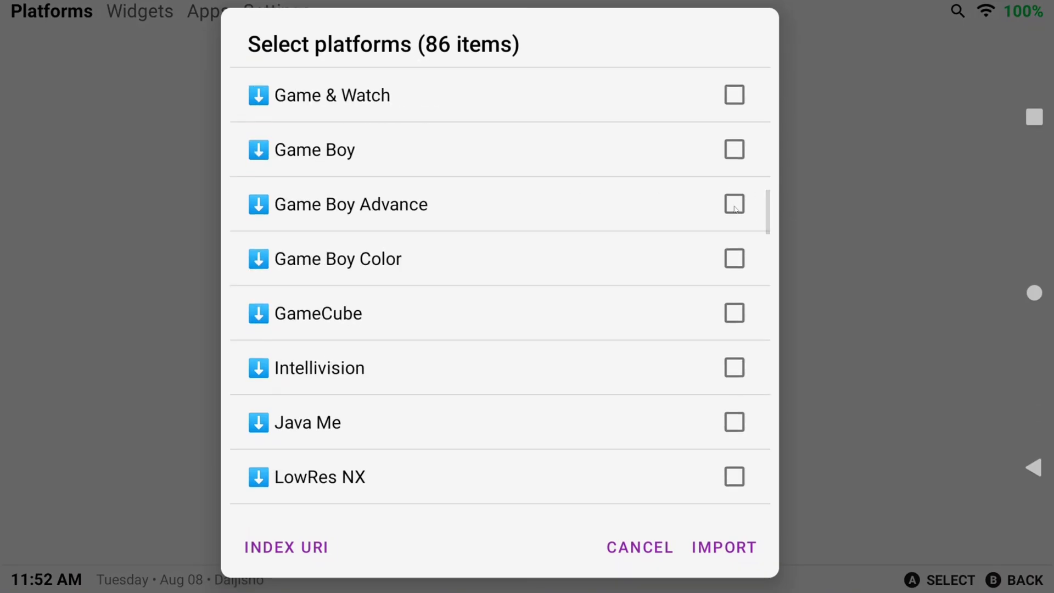
pyautogui.click(733, 204)
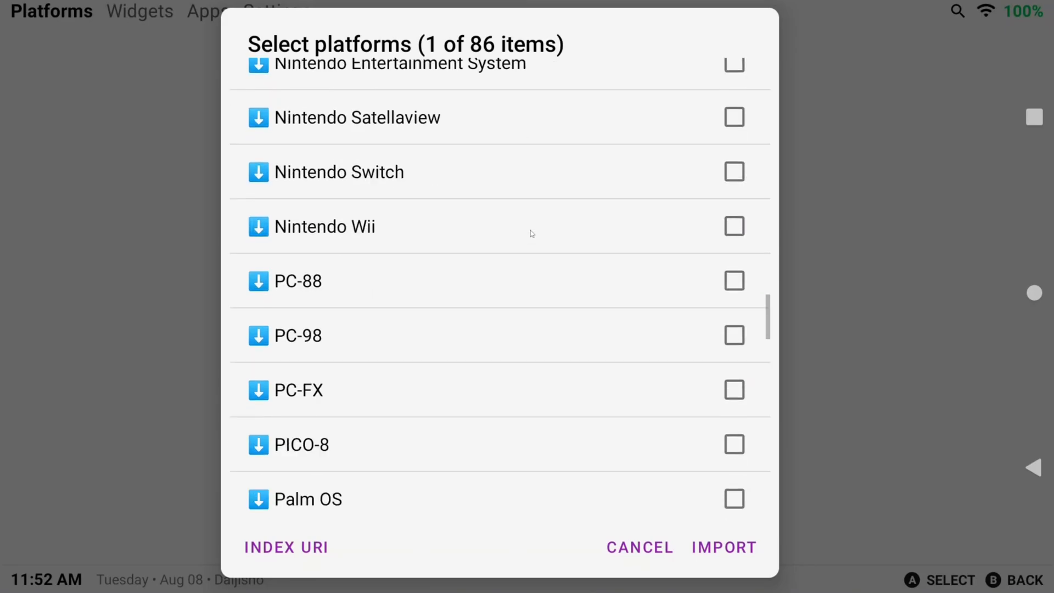
pyautogui.scroll(-3)
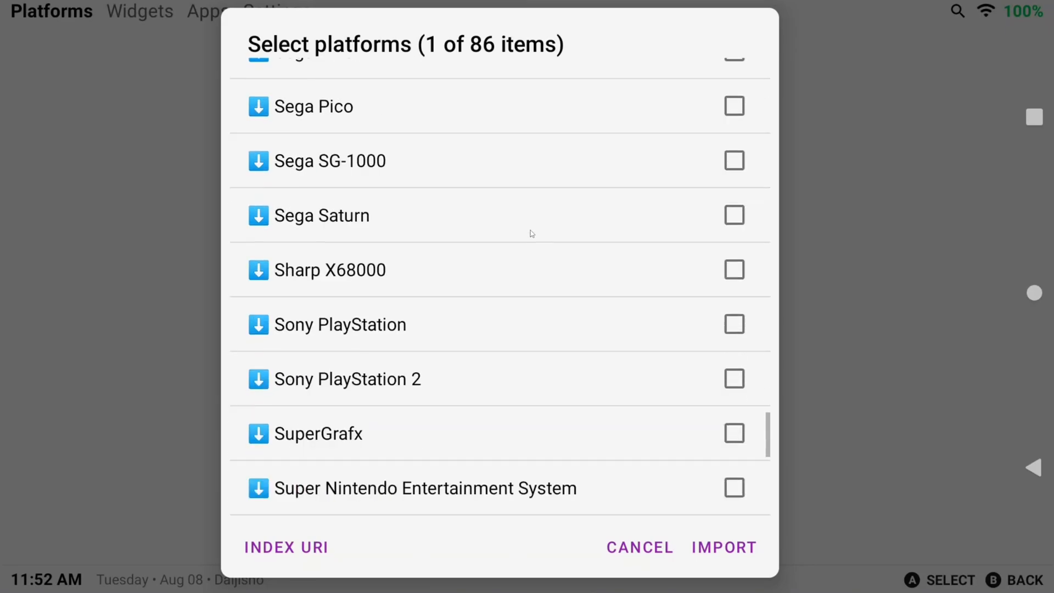
pyautogui.scroll(-3)
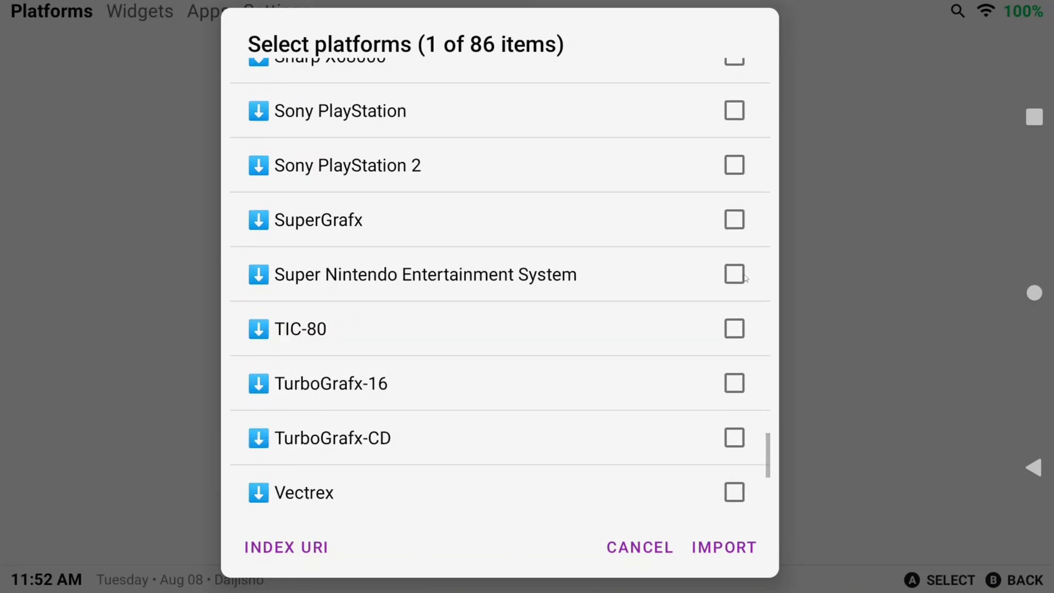
pyautogui.click(734, 274)
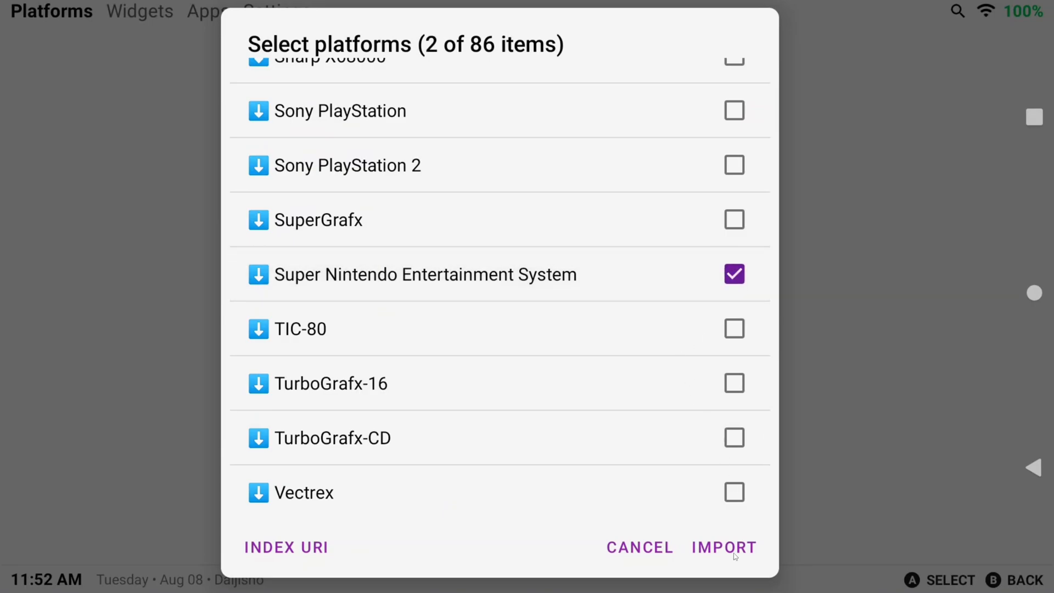
pyautogui.click(724, 547)
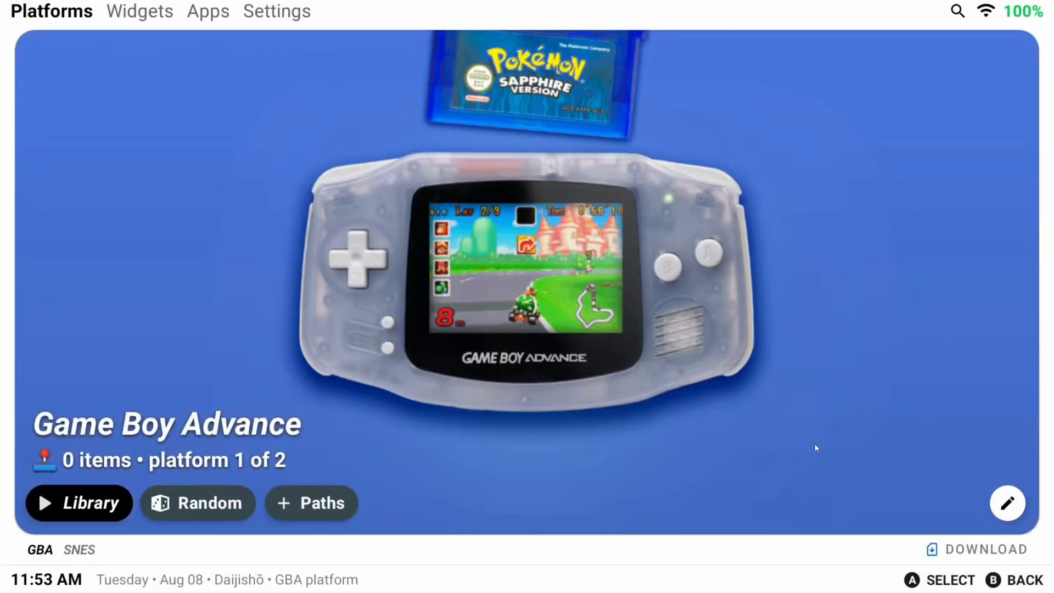
pyautogui.moveTo(105, 557)
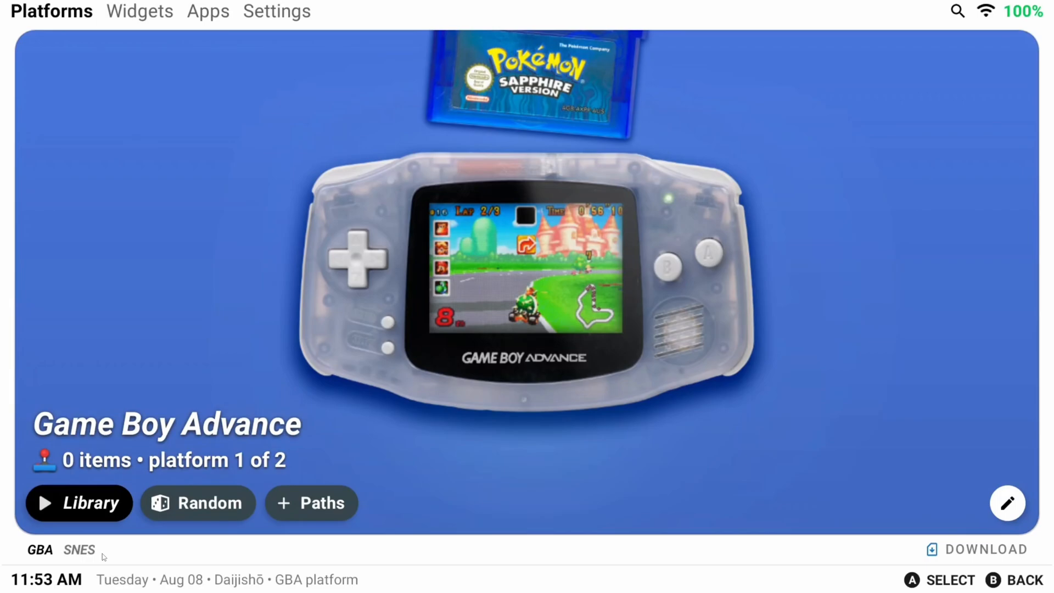
pyautogui.click(78, 549)
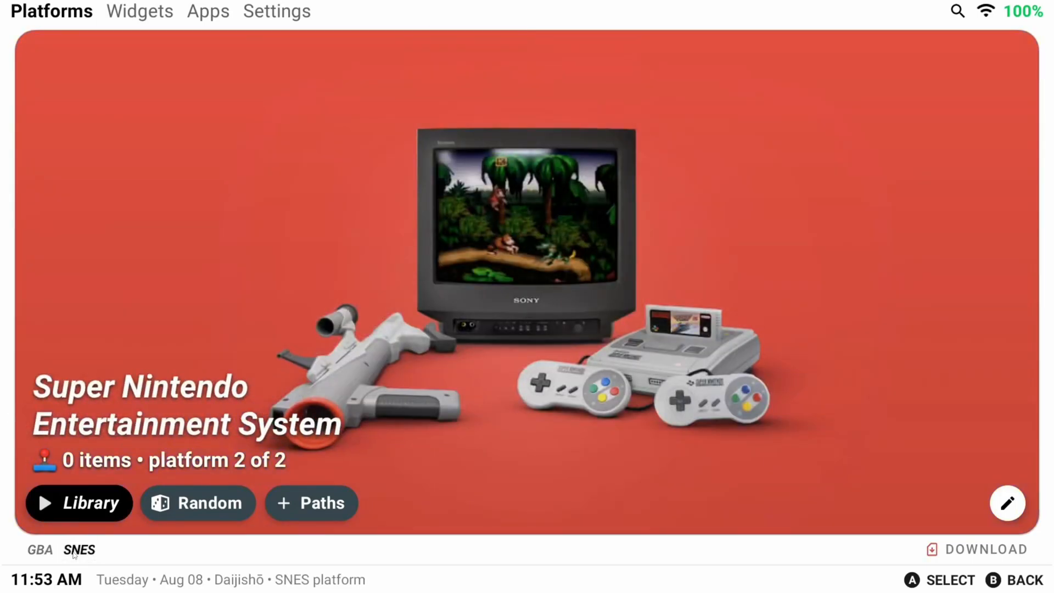
pyautogui.click(39, 550)
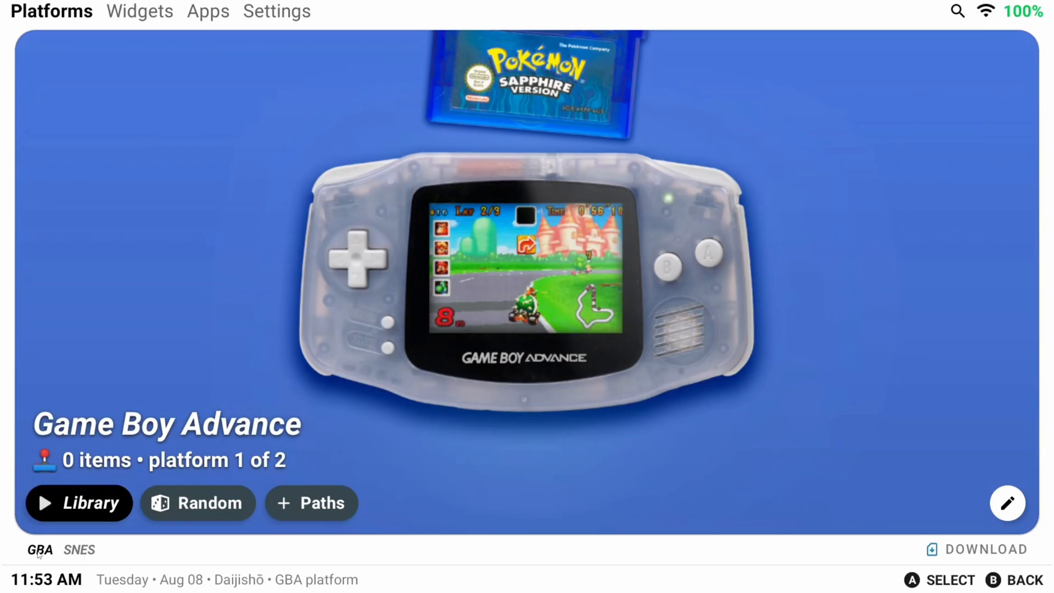
pyautogui.moveTo(161, 482)
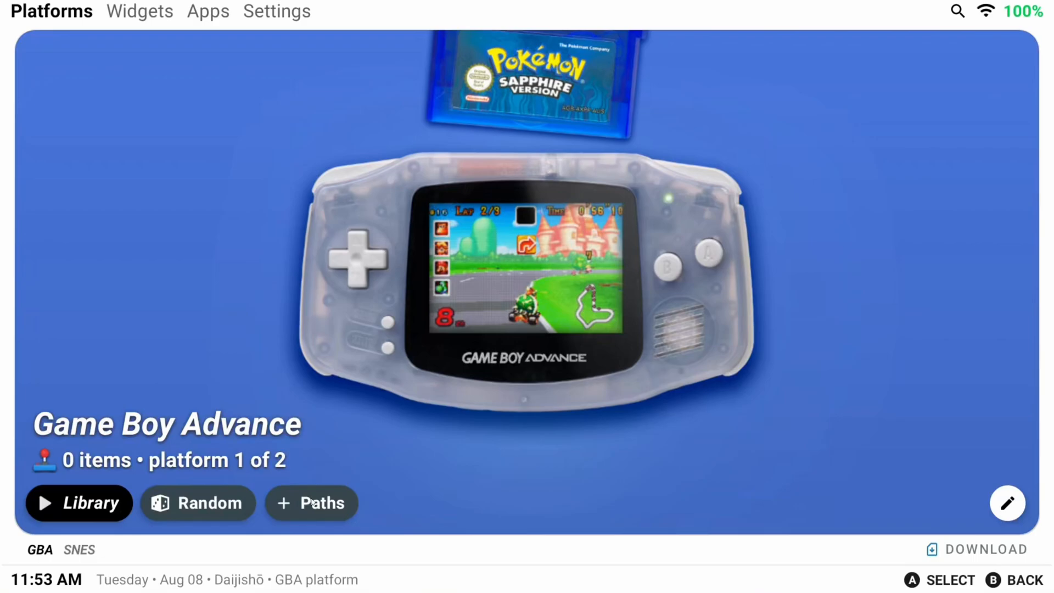
pyautogui.click(311, 503)
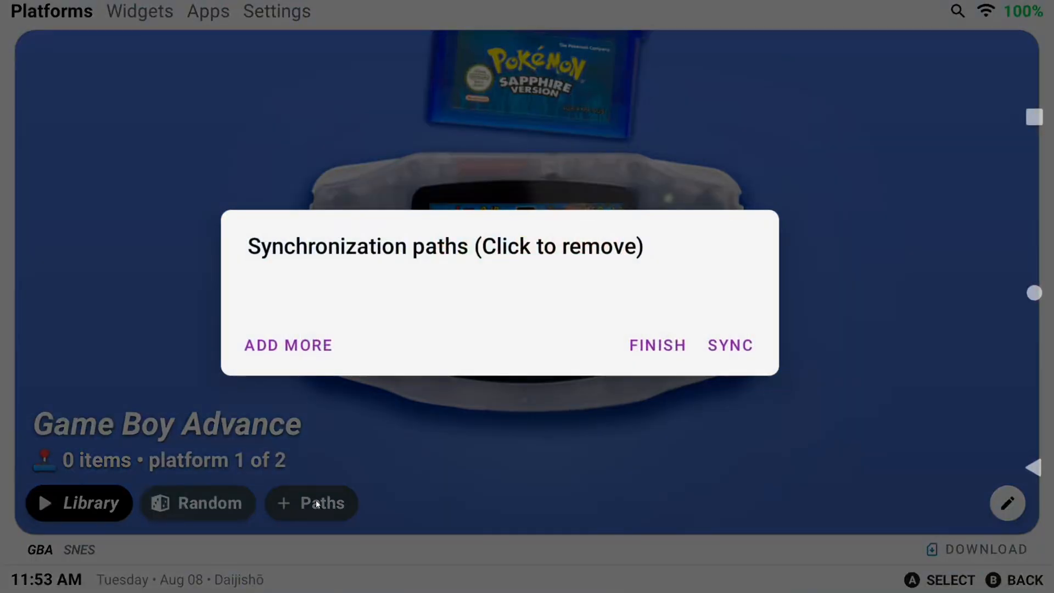
pyautogui.moveTo(565, 257)
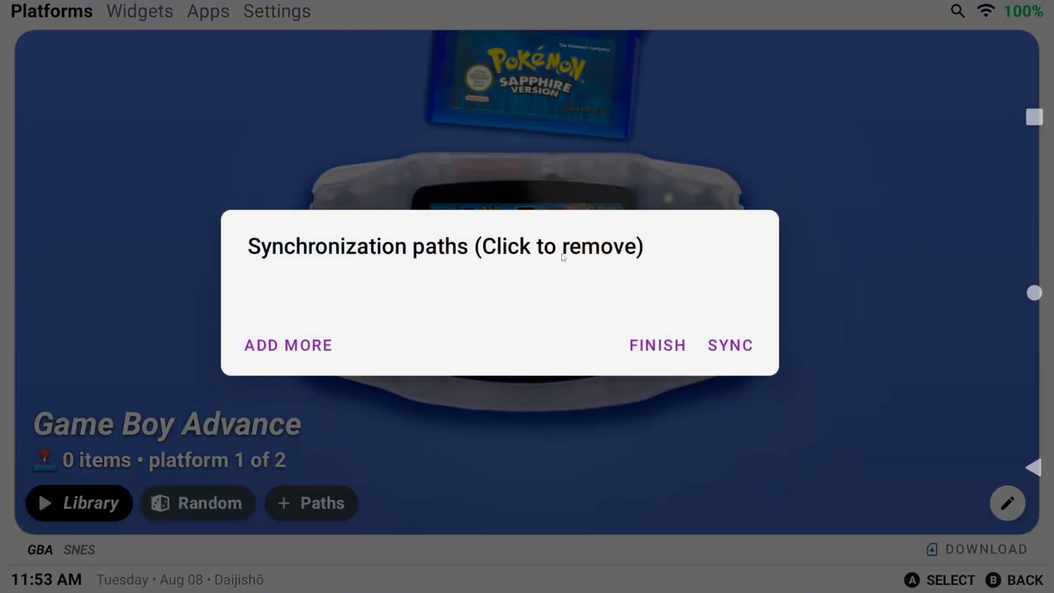
pyautogui.moveTo(375, 287)
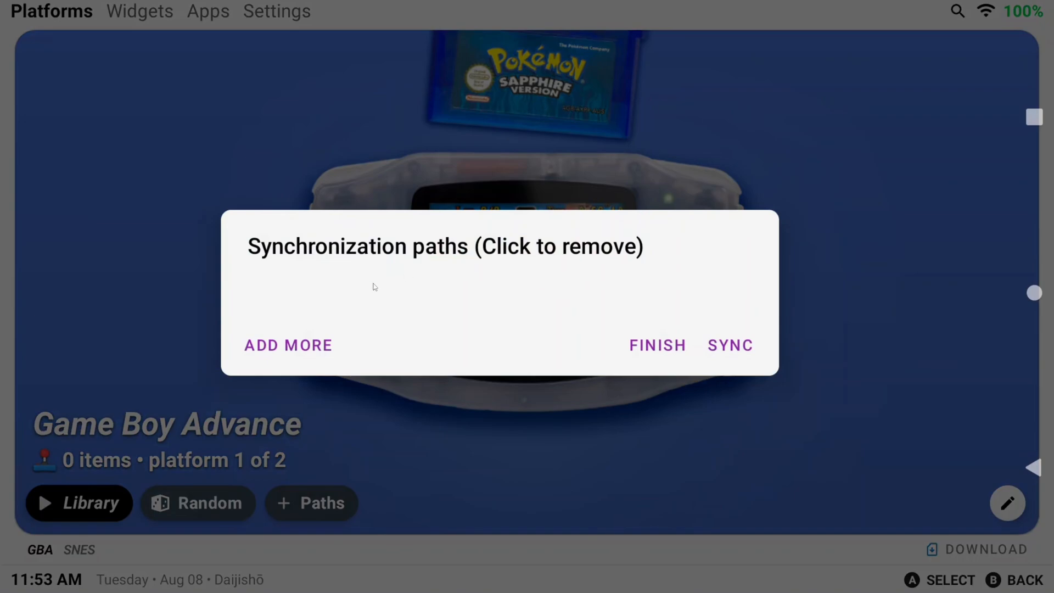
pyautogui.moveTo(294, 348)
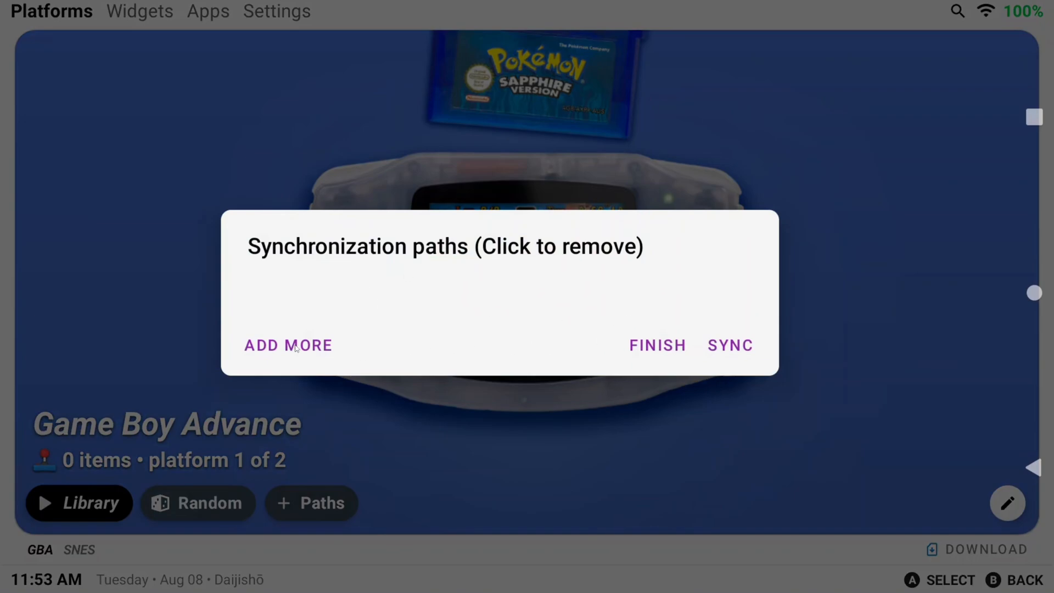
# Step: Add the SD card's Roms/Nintendo - Game Boy Advance folder as a sync path and allow access
pyautogui.click(288, 345)
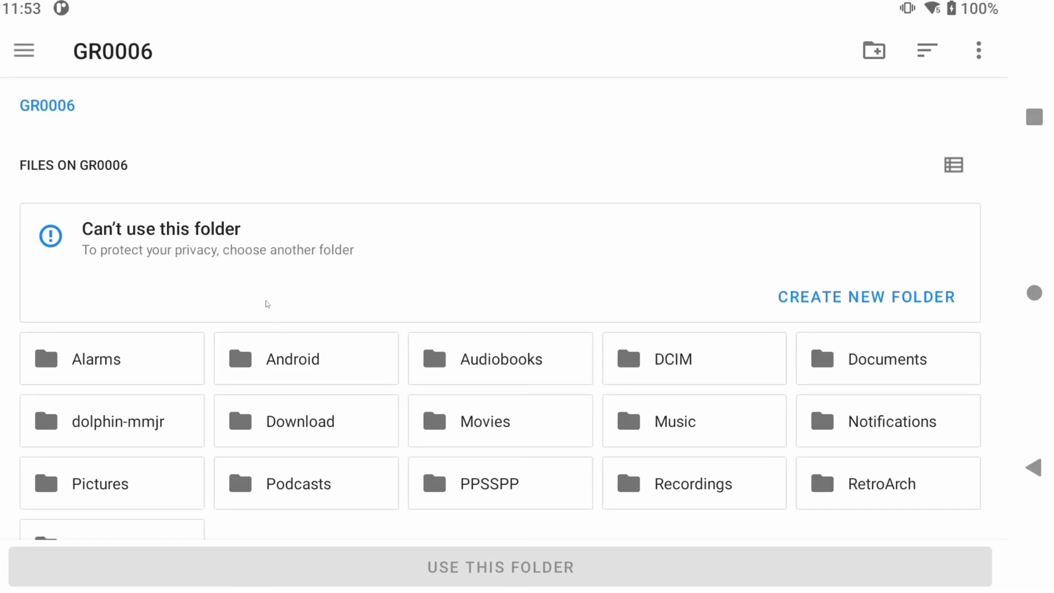
pyautogui.moveTo(116, 169)
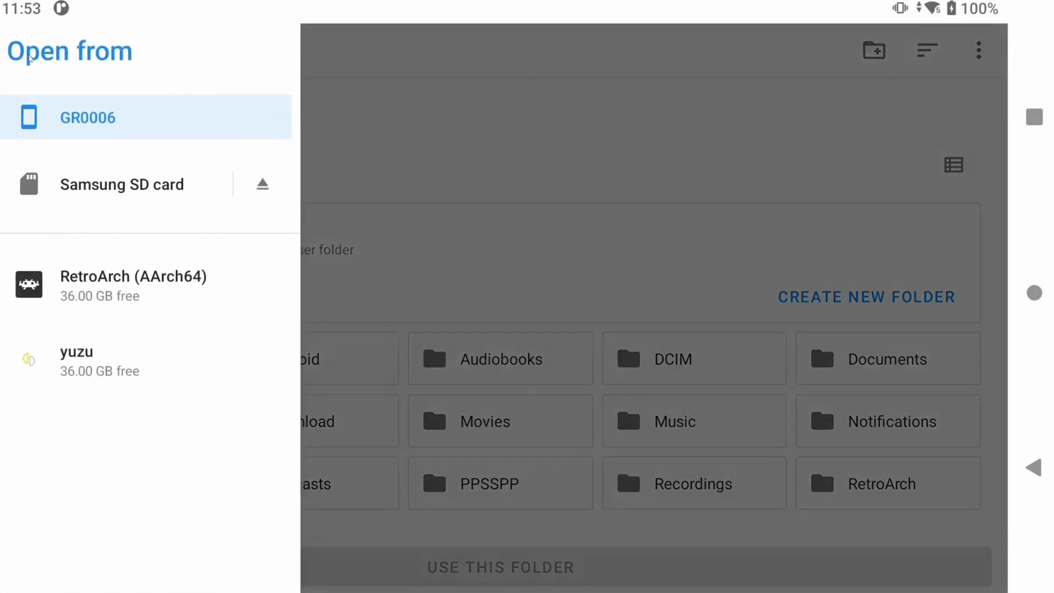
pyautogui.click(122, 185)
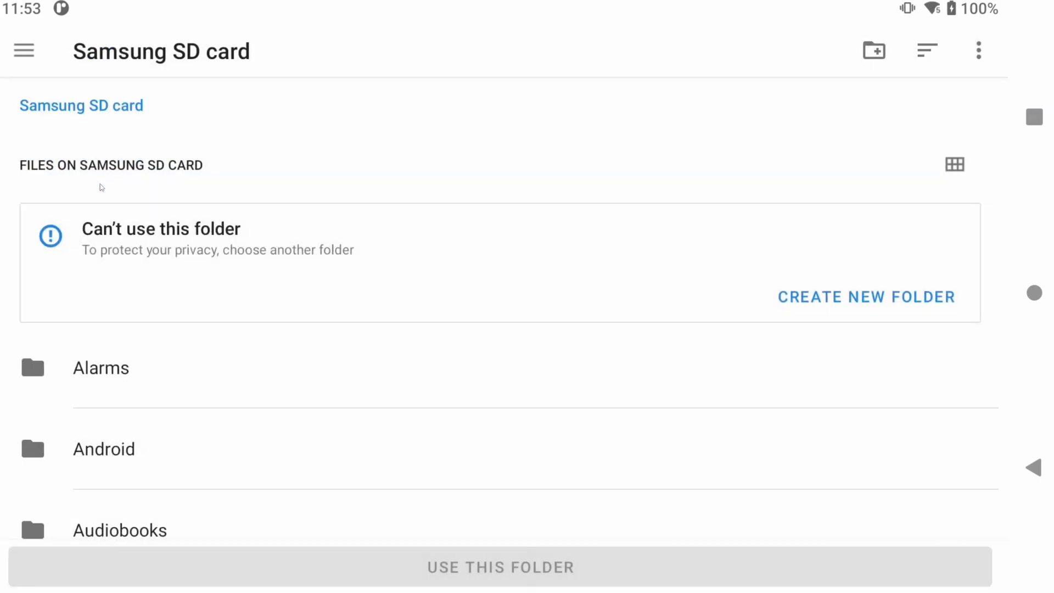
pyautogui.scroll(-3)
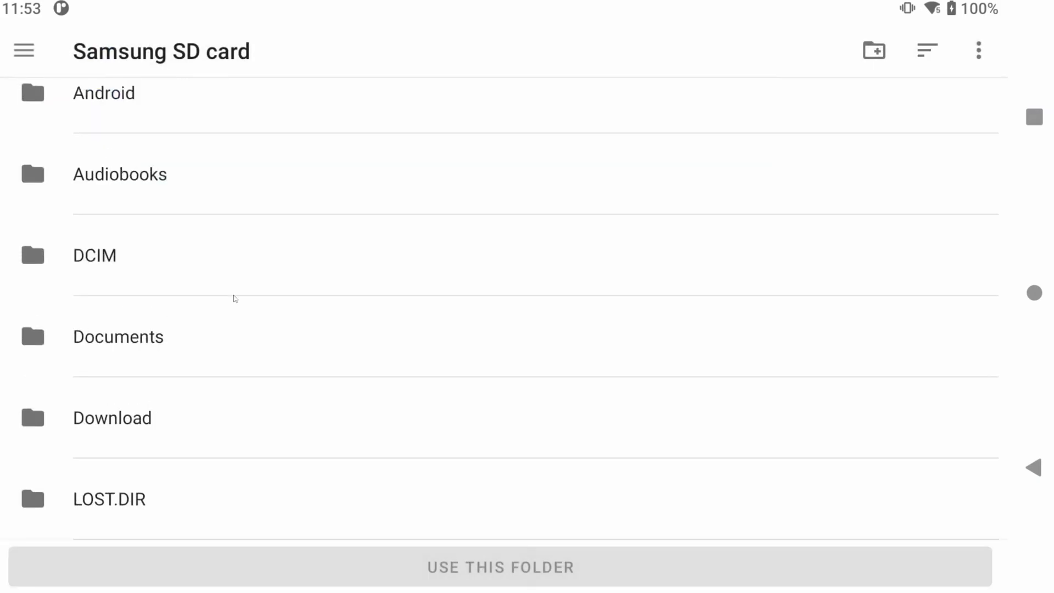
pyautogui.scroll(-3)
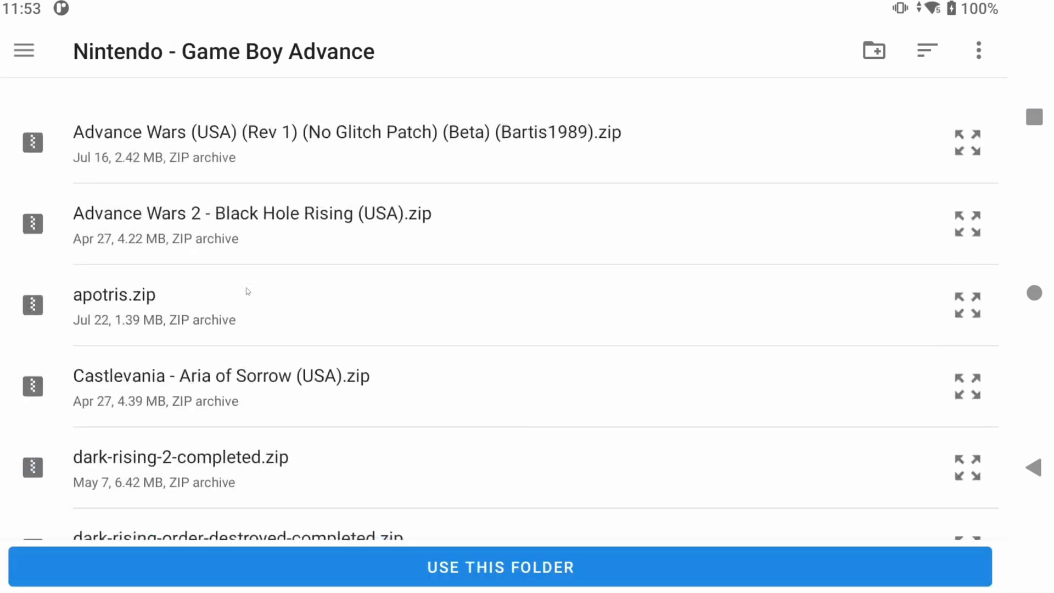
pyautogui.click(500, 567)
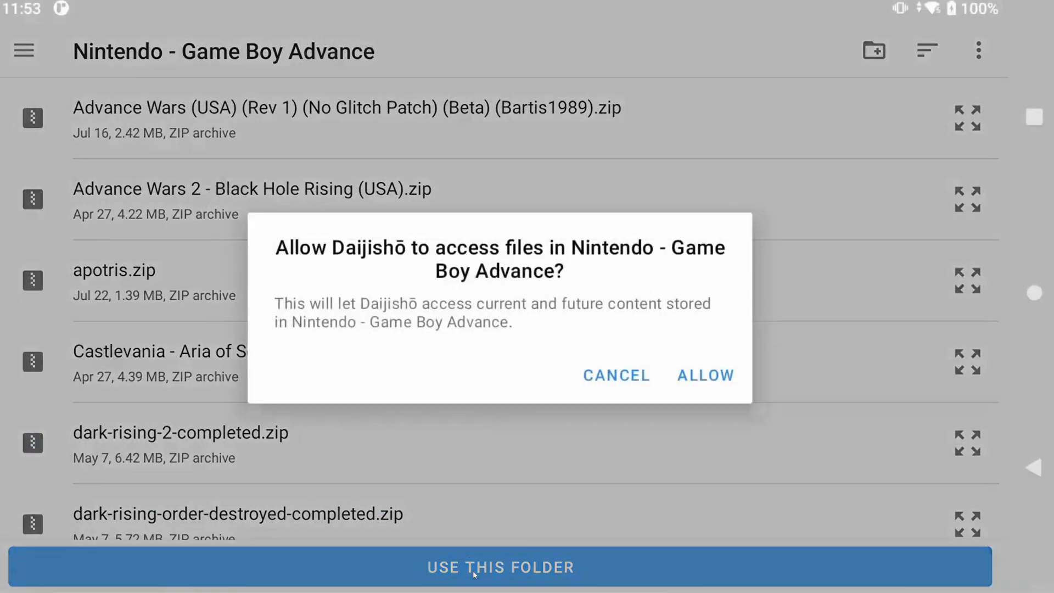
pyautogui.click(705, 375)
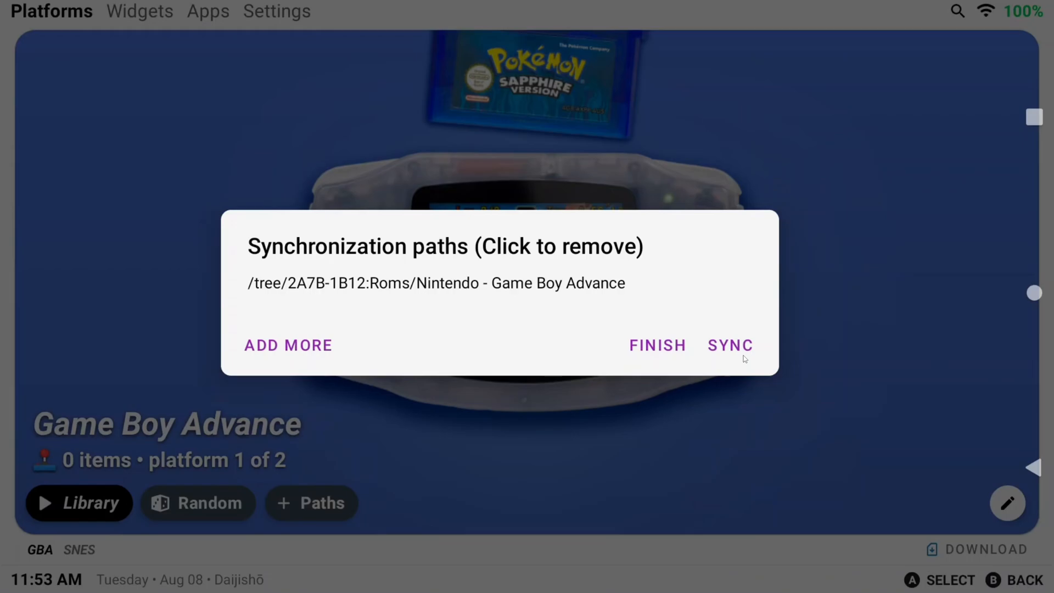
pyautogui.moveTo(735, 352)
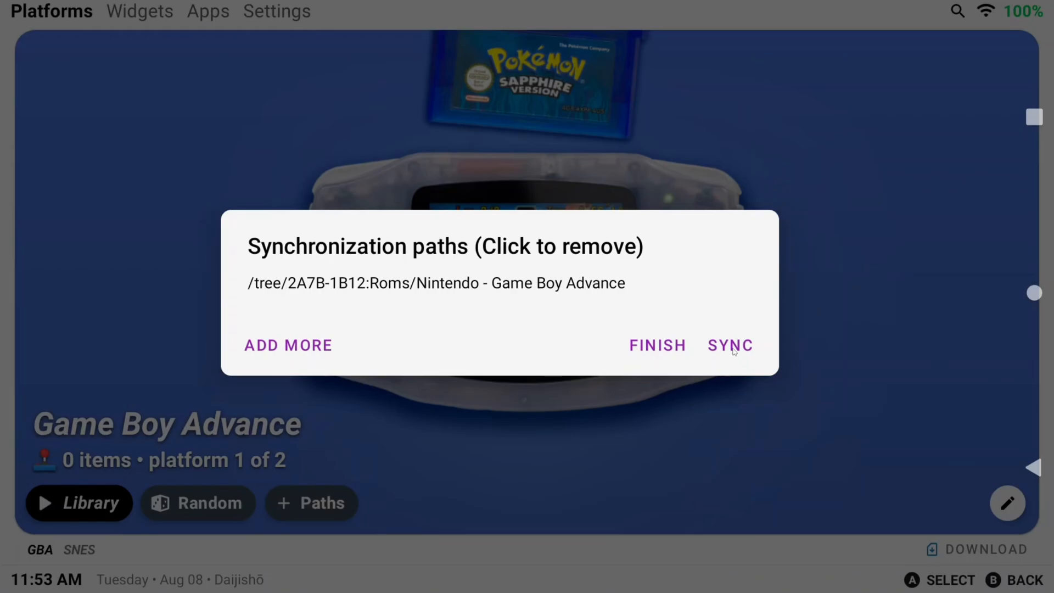
# Step: Sync the Game Boy Advance path to load 68 games, then open the Library
pyautogui.click(730, 345)
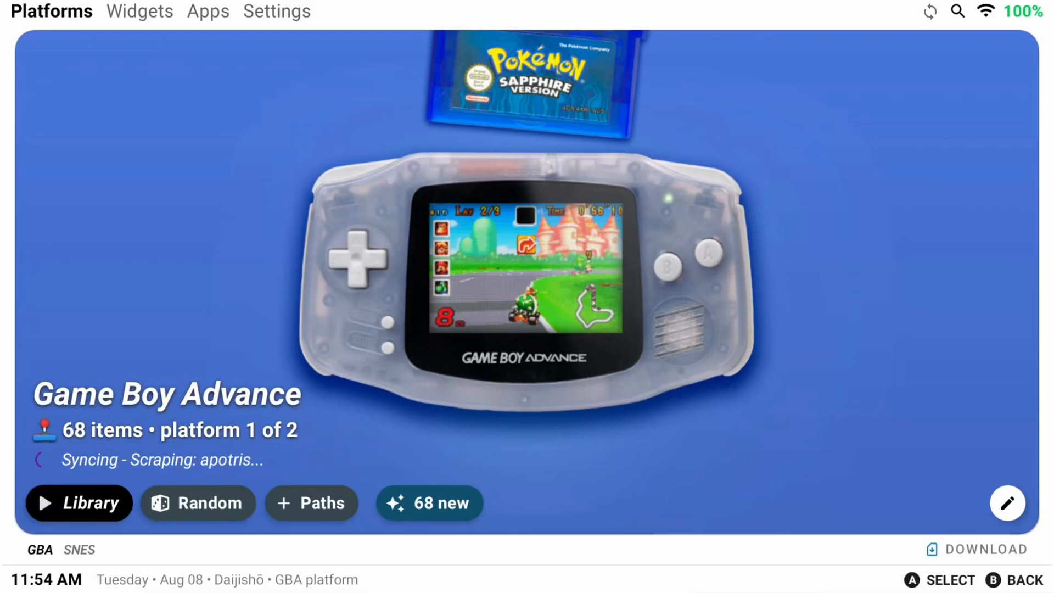
pyautogui.click(78, 503)
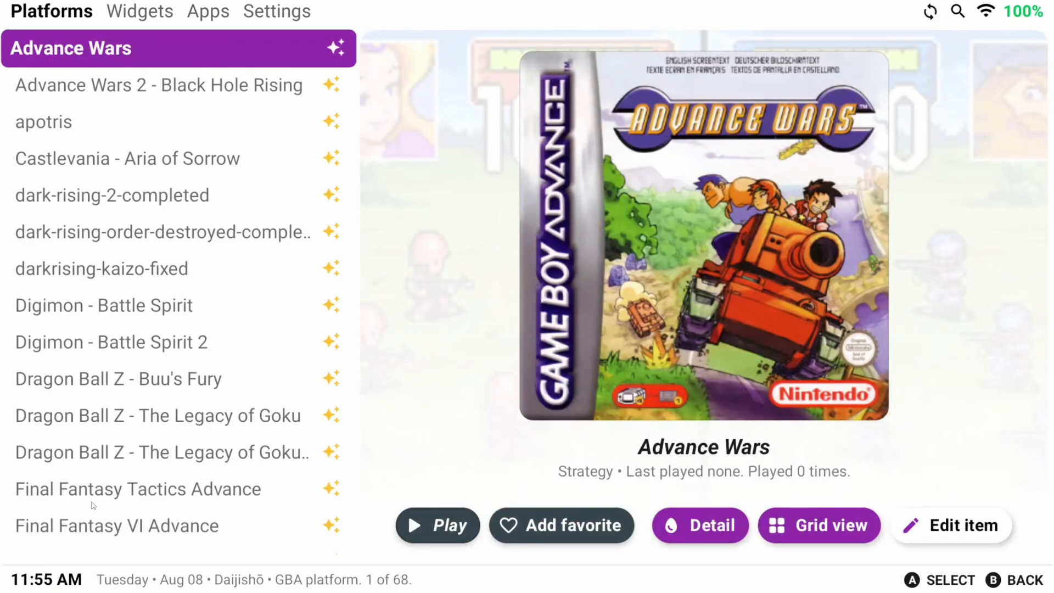
pyautogui.moveTo(123, 152)
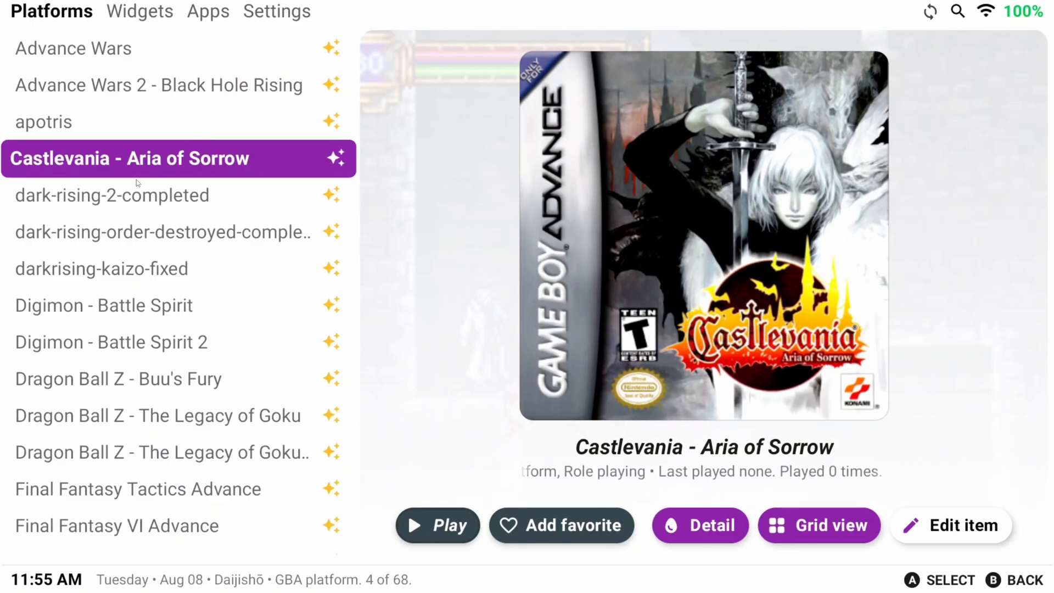
# Step: Select Castlevania - Aria of Sorrow and open its Edit item screen
pyautogui.click(819, 525)
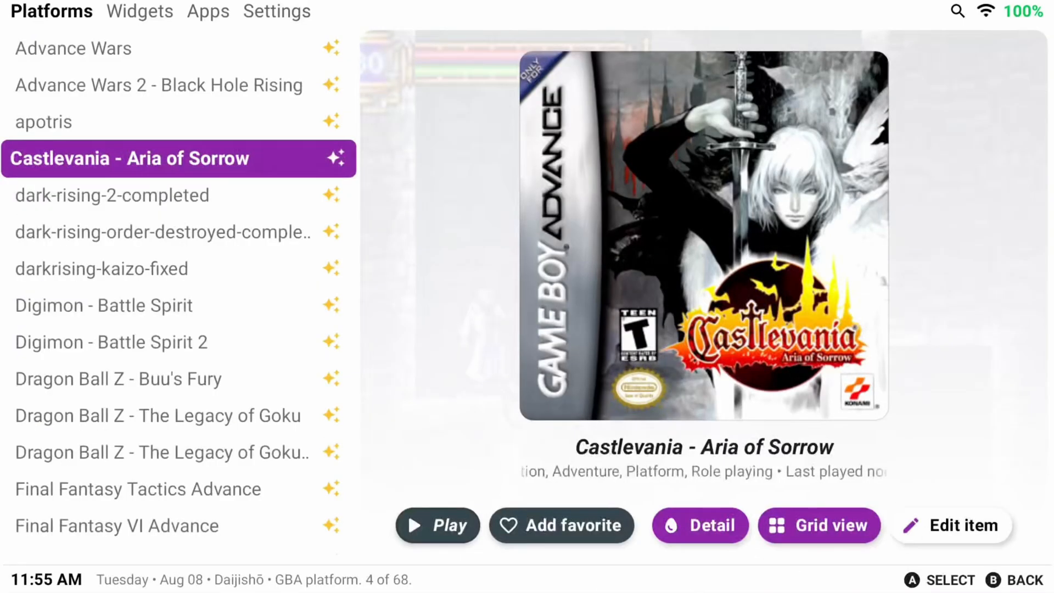
pyautogui.click(953, 525)
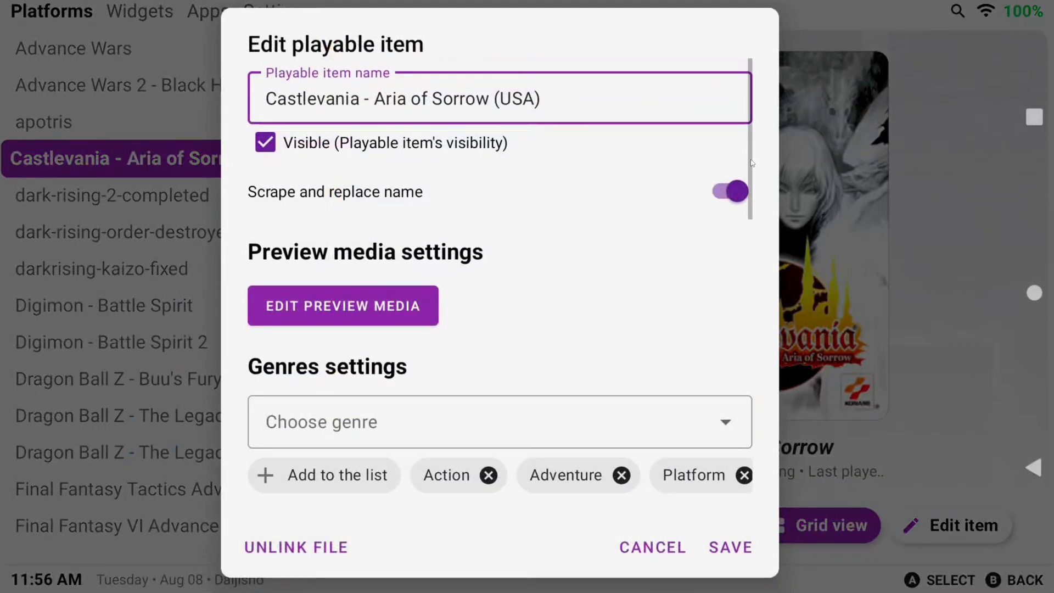
# Step: Swap the gaia-v3.2 scraper keyword for 'pokemon gaia' and choose box art as preview media
pyautogui.scroll(-3)
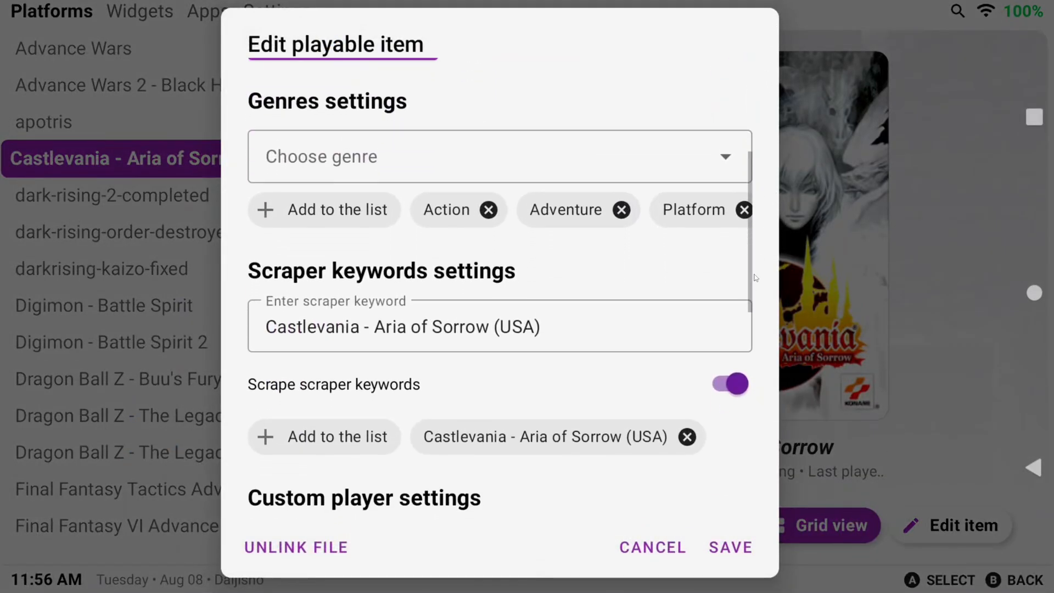
pyautogui.scroll(-3)
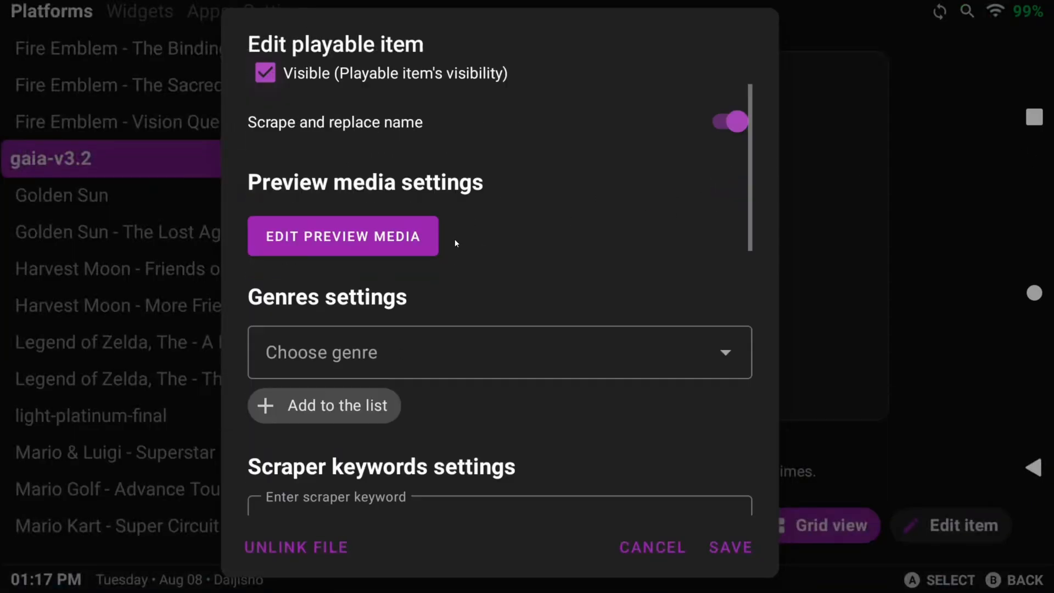
pyautogui.click(500, 497)
pyautogui.write('pokemon gaia')
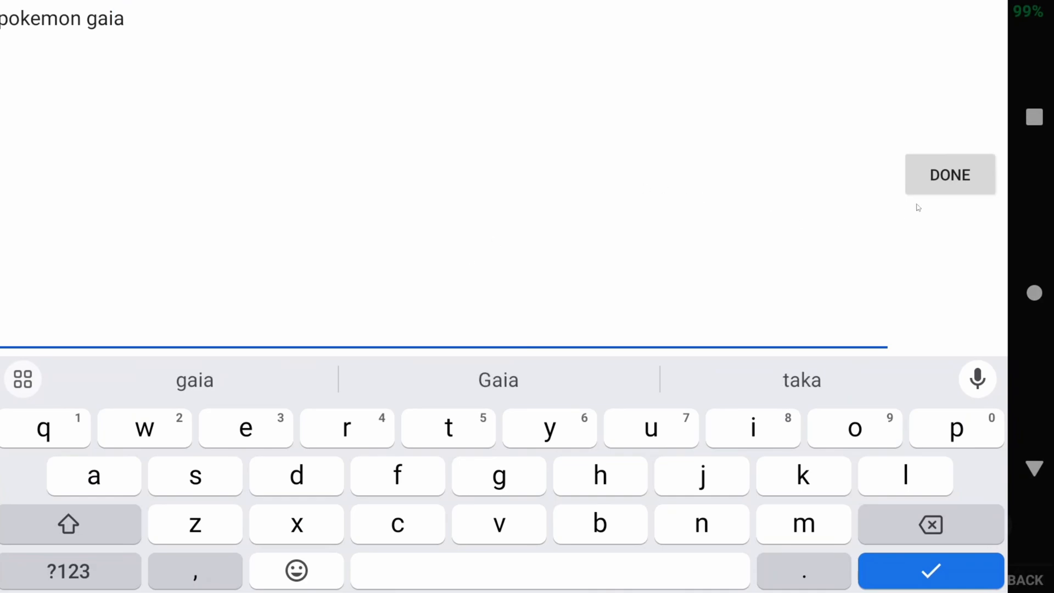
pyautogui.click(950, 175)
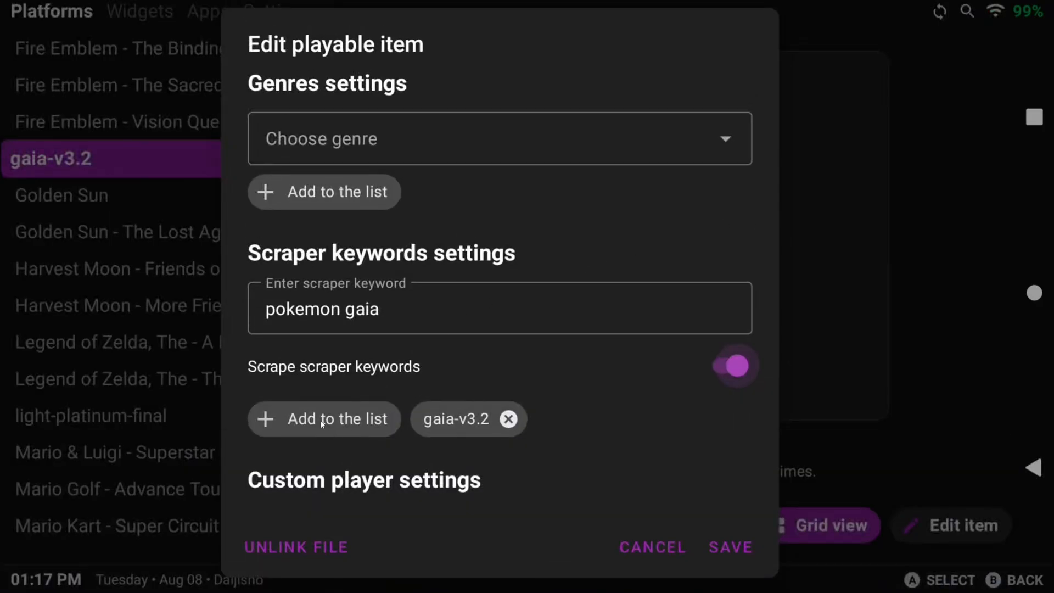
pyautogui.click(323, 419)
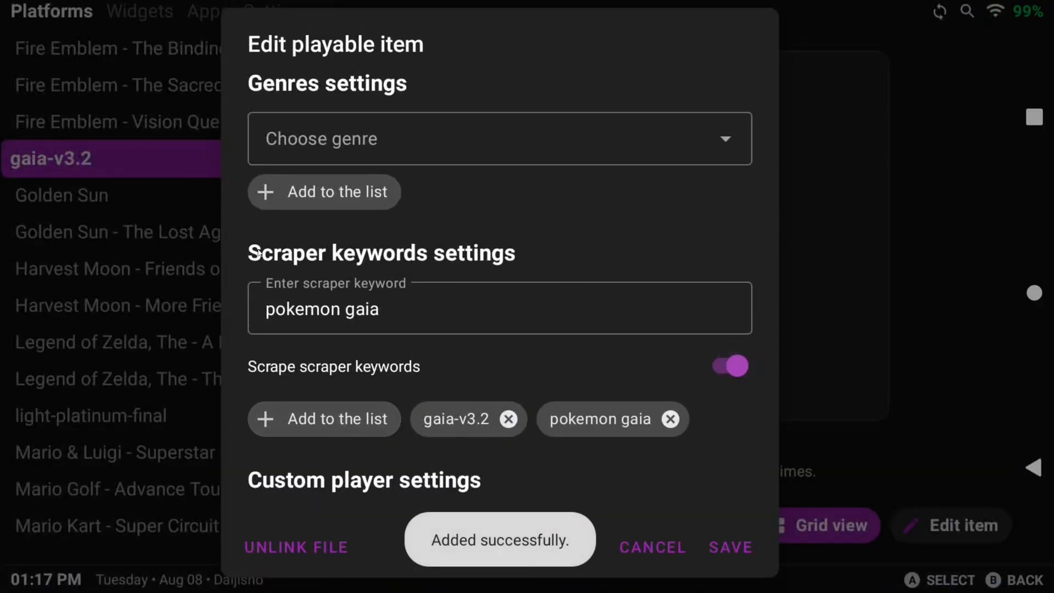
pyautogui.click(509, 419)
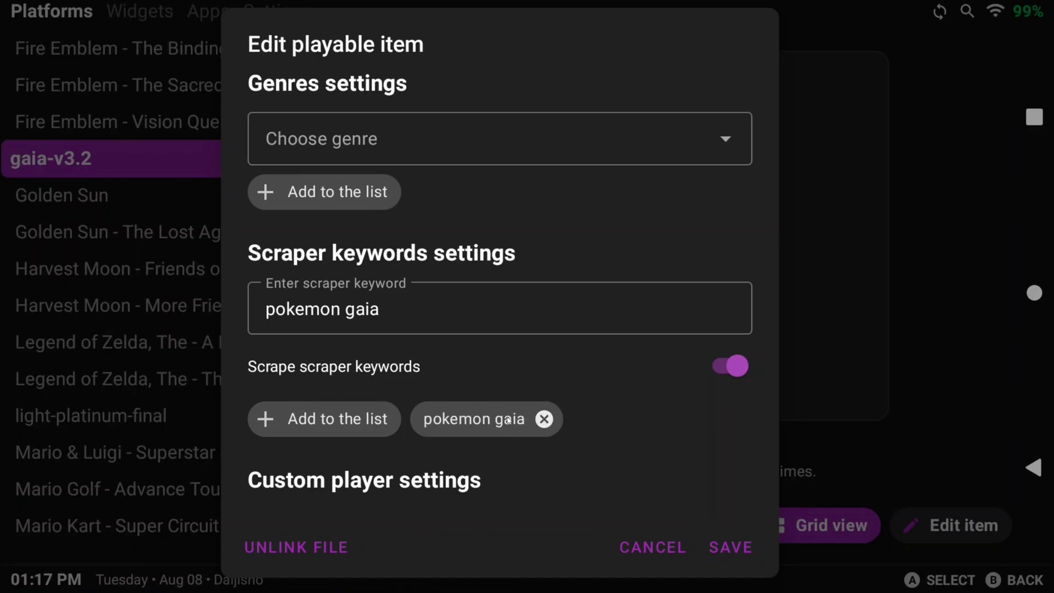
pyautogui.scroll(-3)
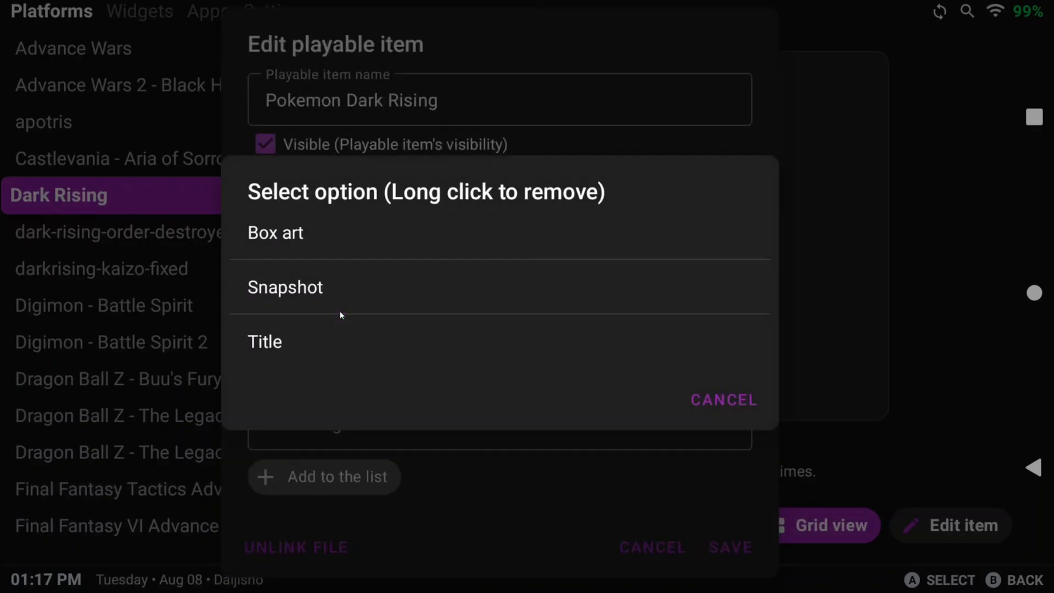
pyautogui.moveTo(287, 357)
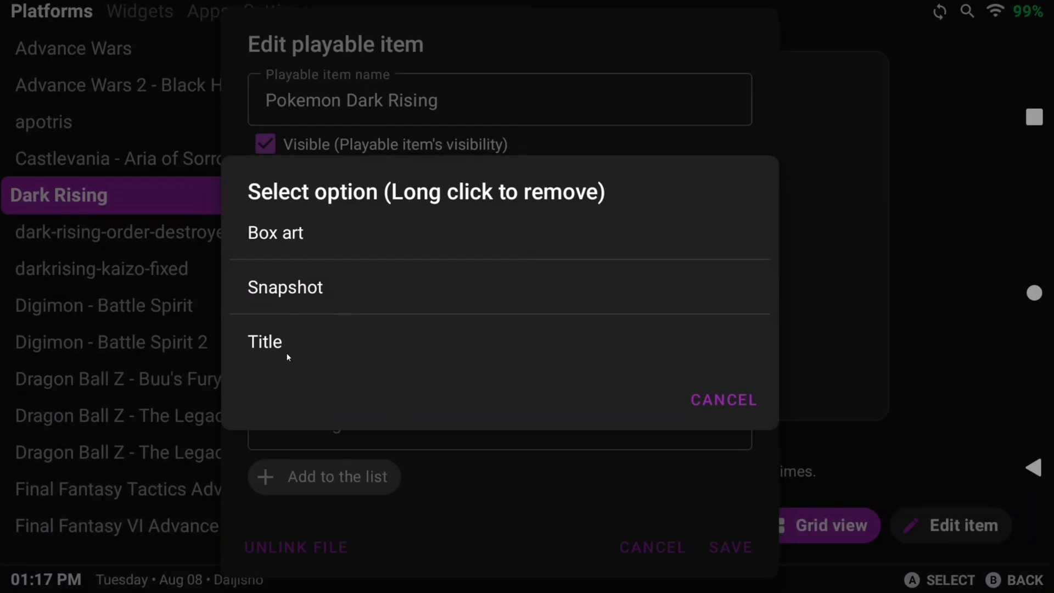
pyautogui.moveTo(292, 240)
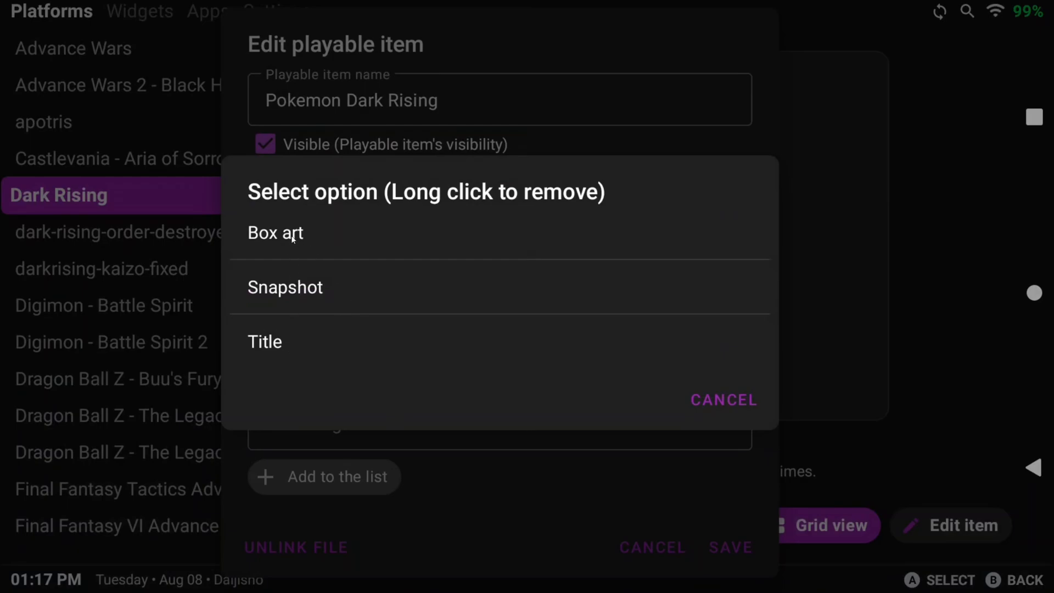
pyautogui.click(275, 233)
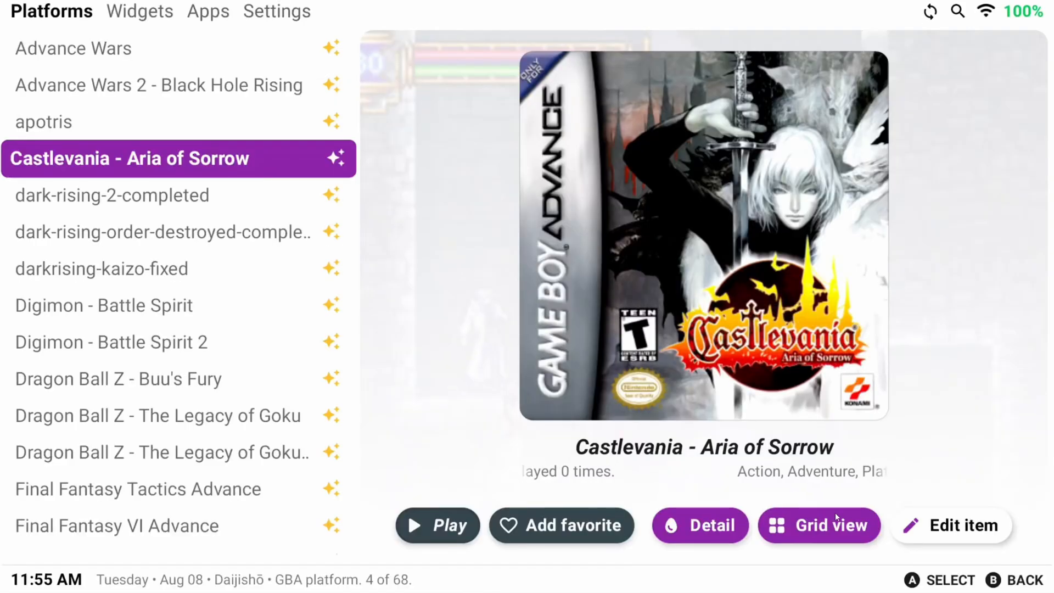
# Step: Open Castlevania's Detail page and scroll through its game description
pyautogui.click(699, 525)
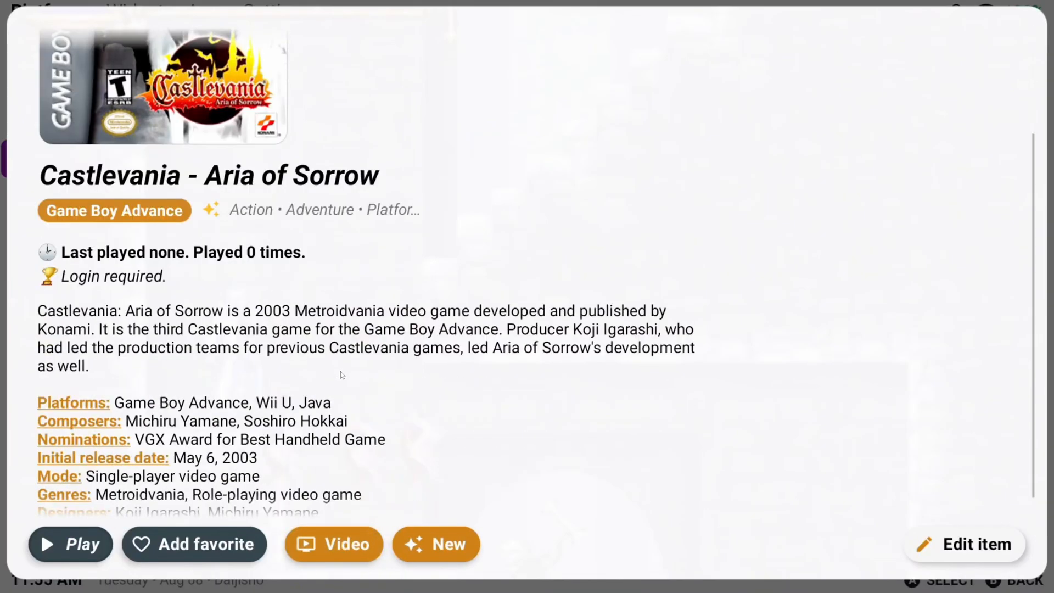
pyautogui.scroll(-3)
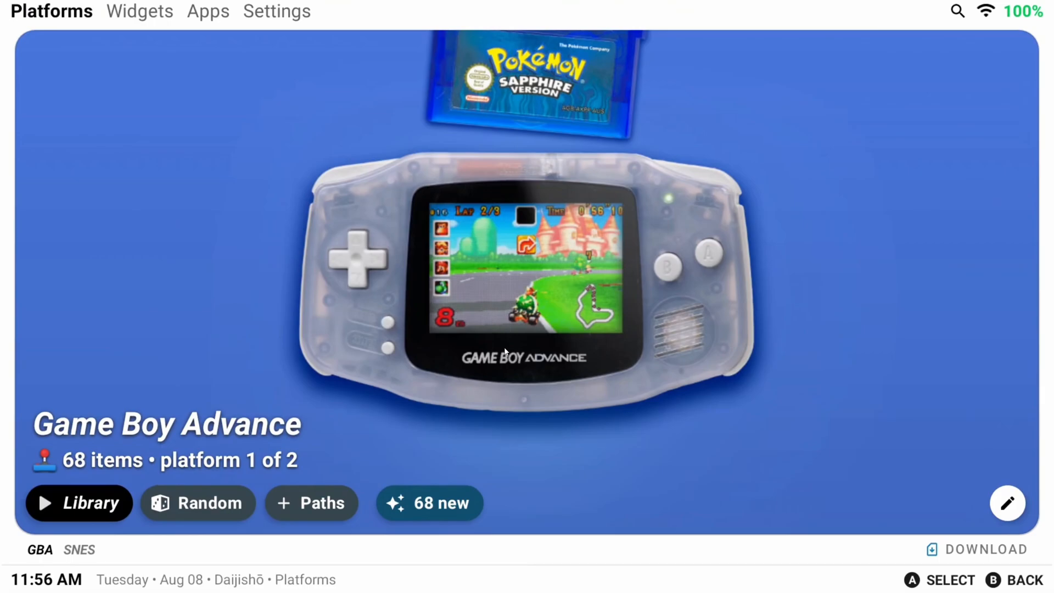
pyautogui.moveTo(485, 356)
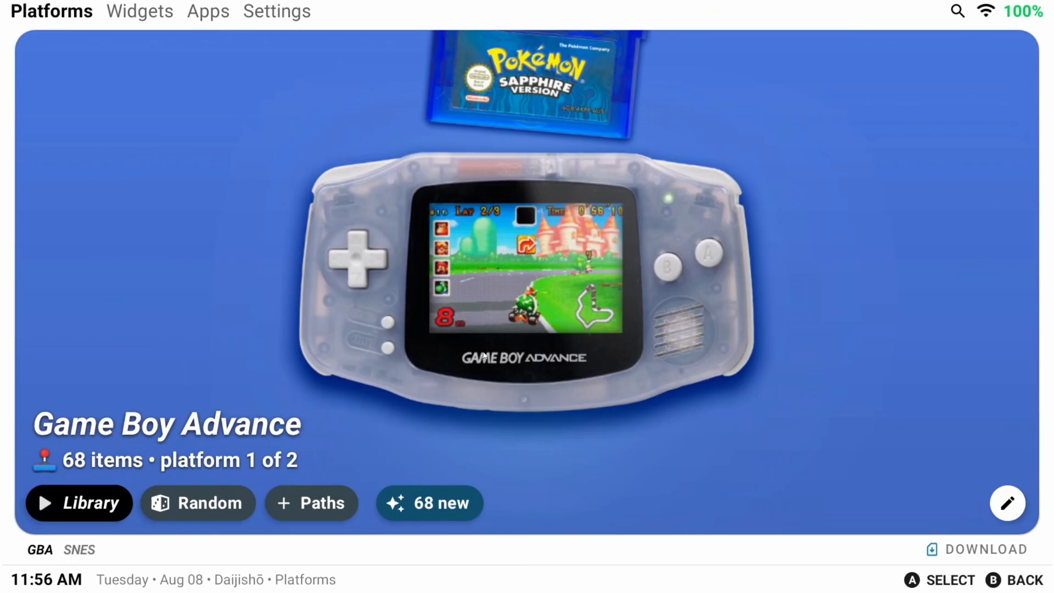
# Step: Launch Castlevania from the Game Boy Advance library, confirming the Killing package processes prompt
pyautogui.click(78, 503)
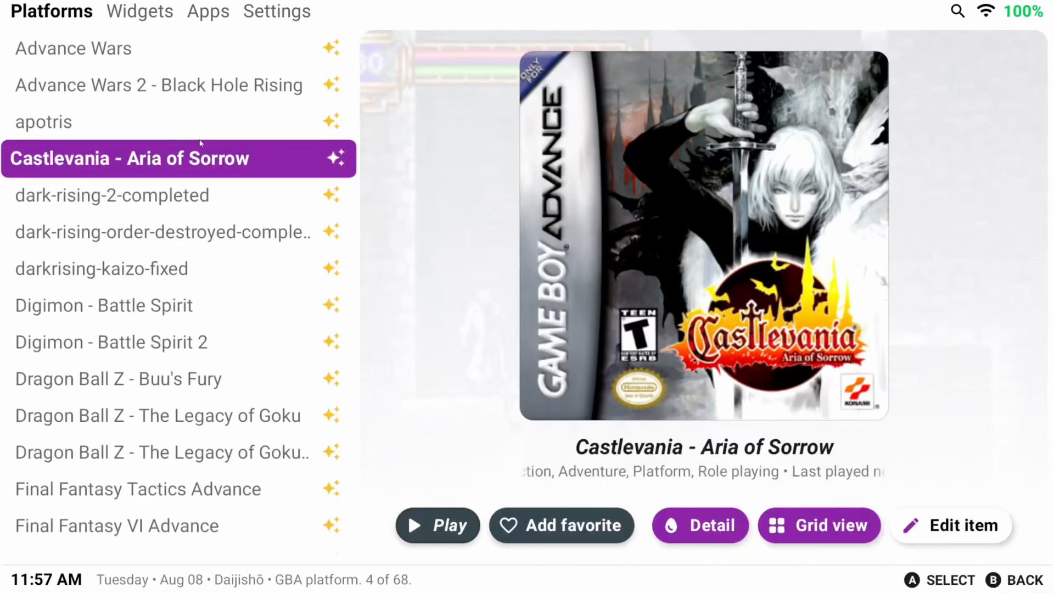
pyautogui.click(437, 525)
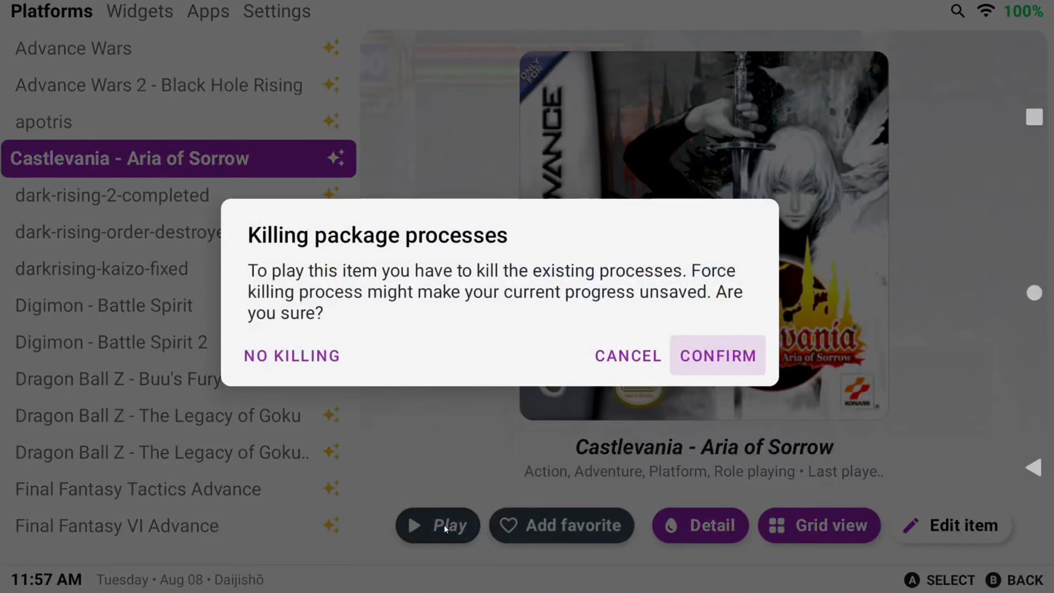
pyautogui.moveTo(740, 362)
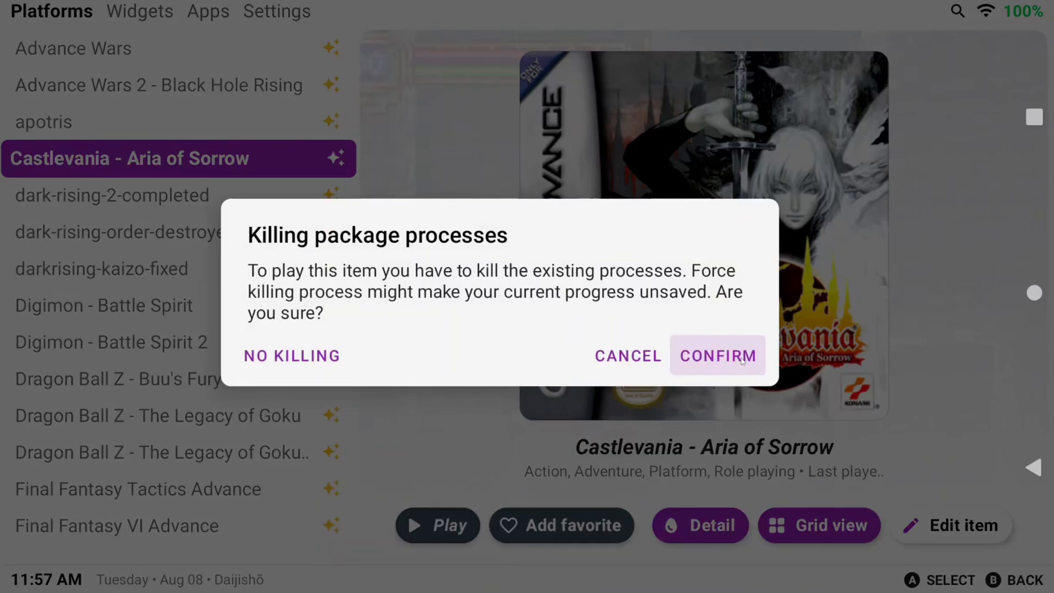
pyautogui.click(718, 356)
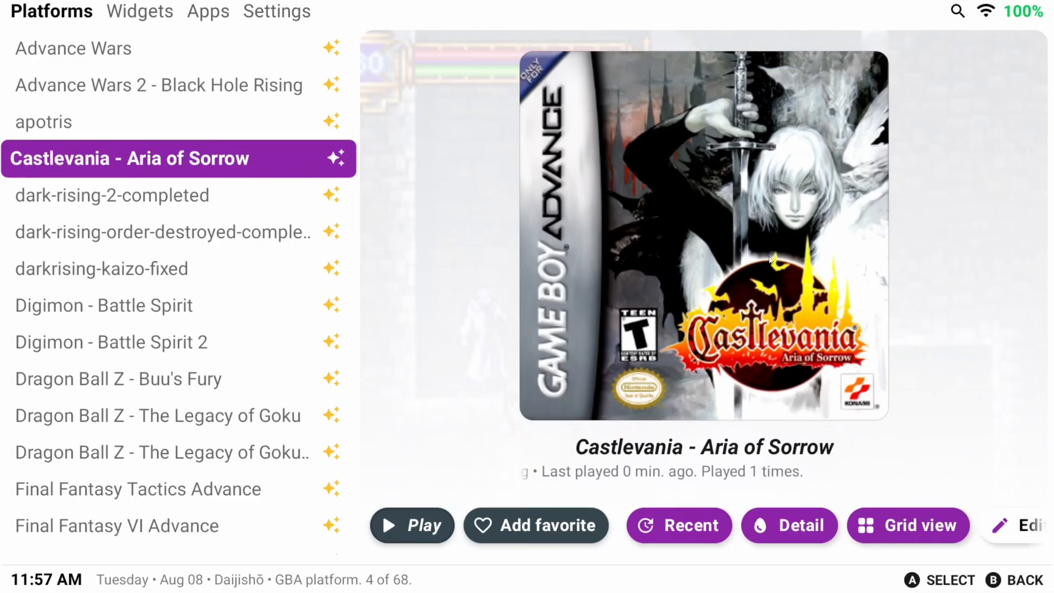
# Step: Set the Game Boy Advance default player to '17 - gba - RetroArch 64 - mgba' and save
pyautogui.press('Escape')
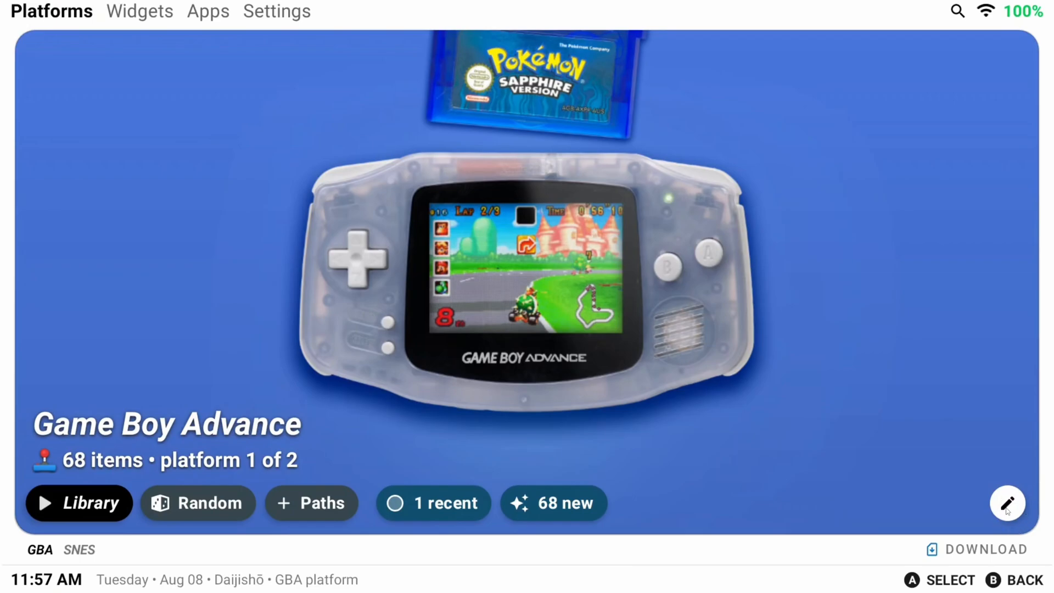
pyautogui.click(1007, 503)
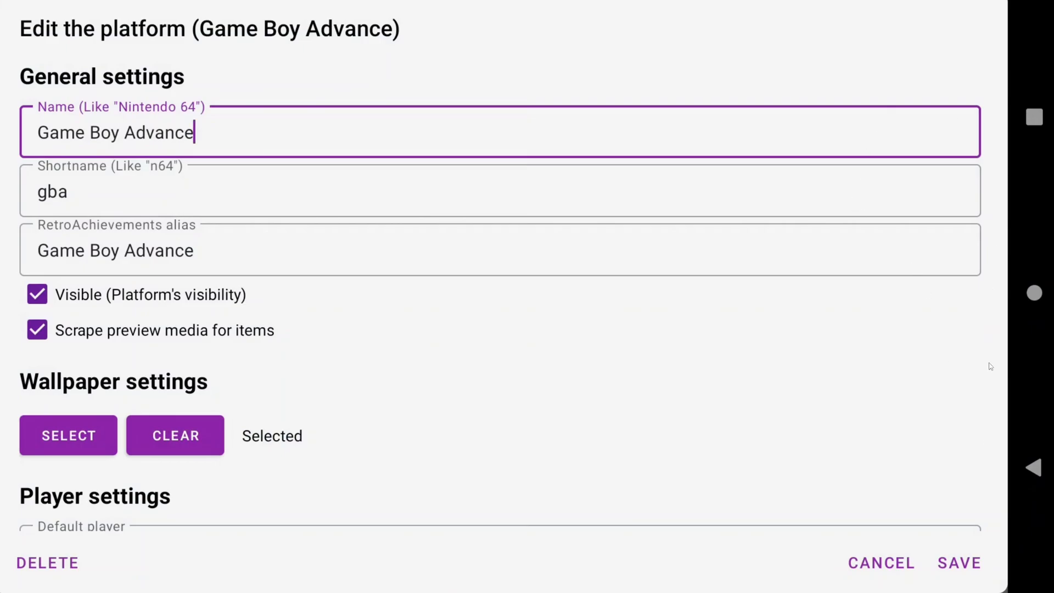
pyautogui.scroll(-3)
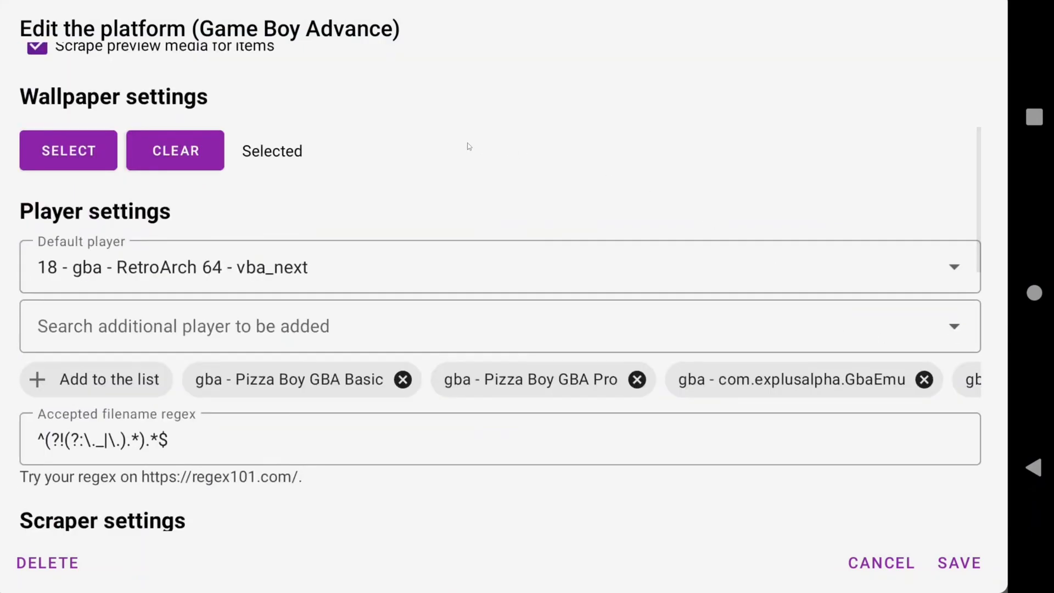
pyautogui.moveTo(144, 270)
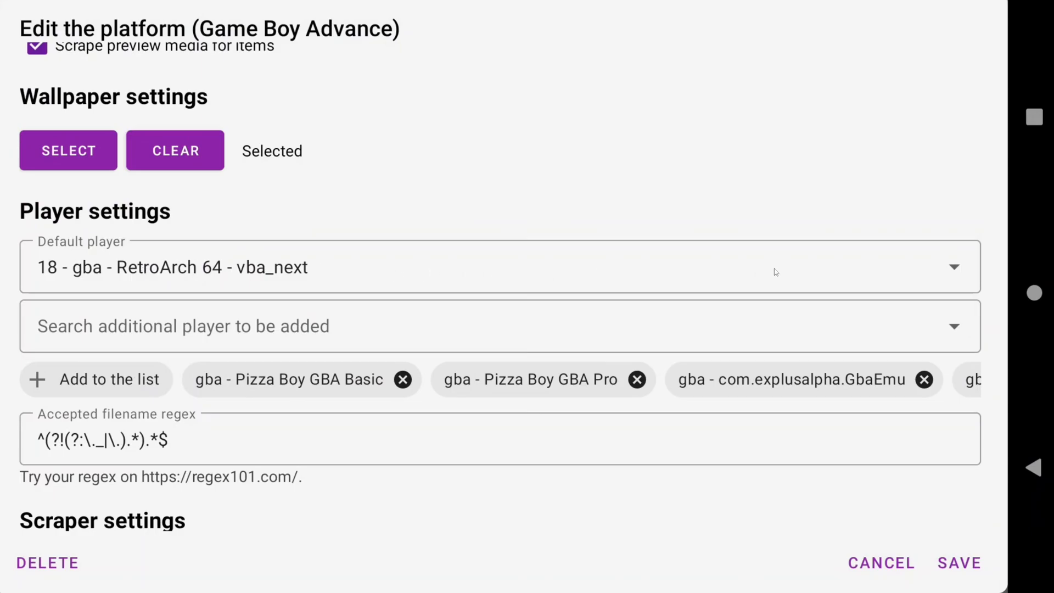
pyautogui.click(952, 266)
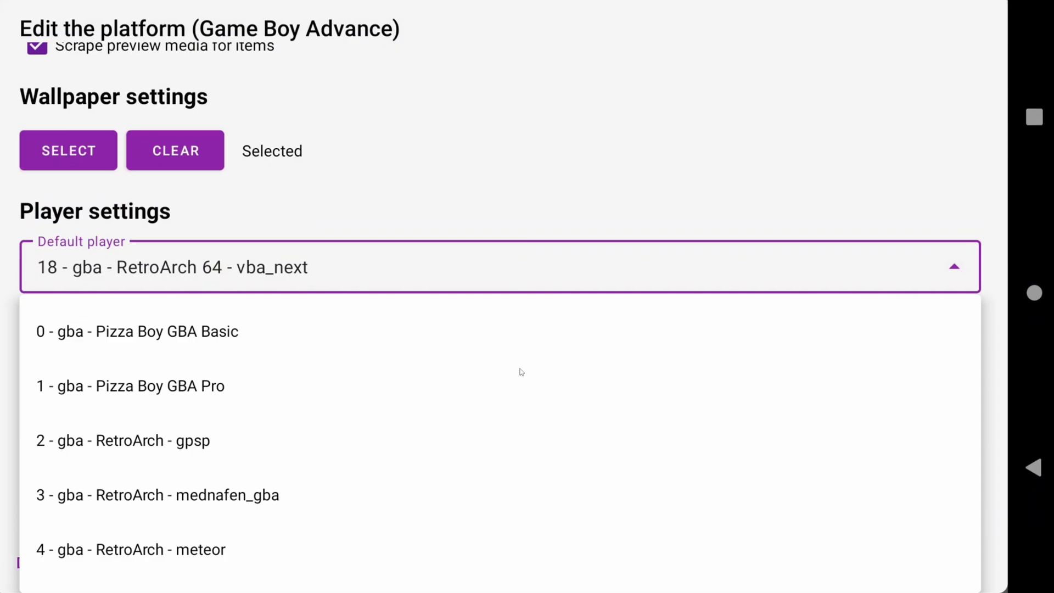
pyautogui.scroll(-3)
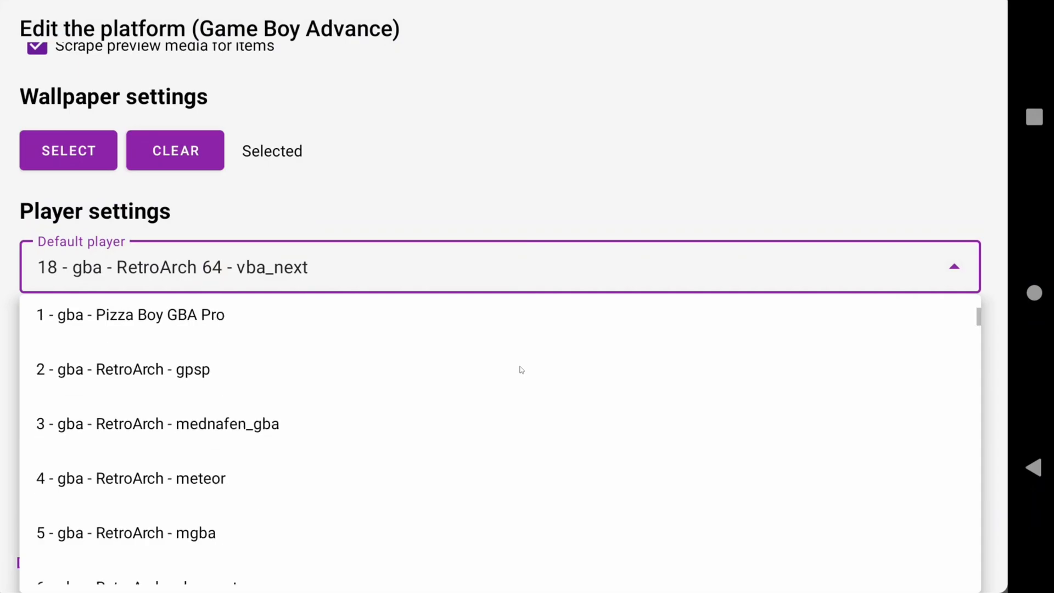
pyautogui.scroll(-3)
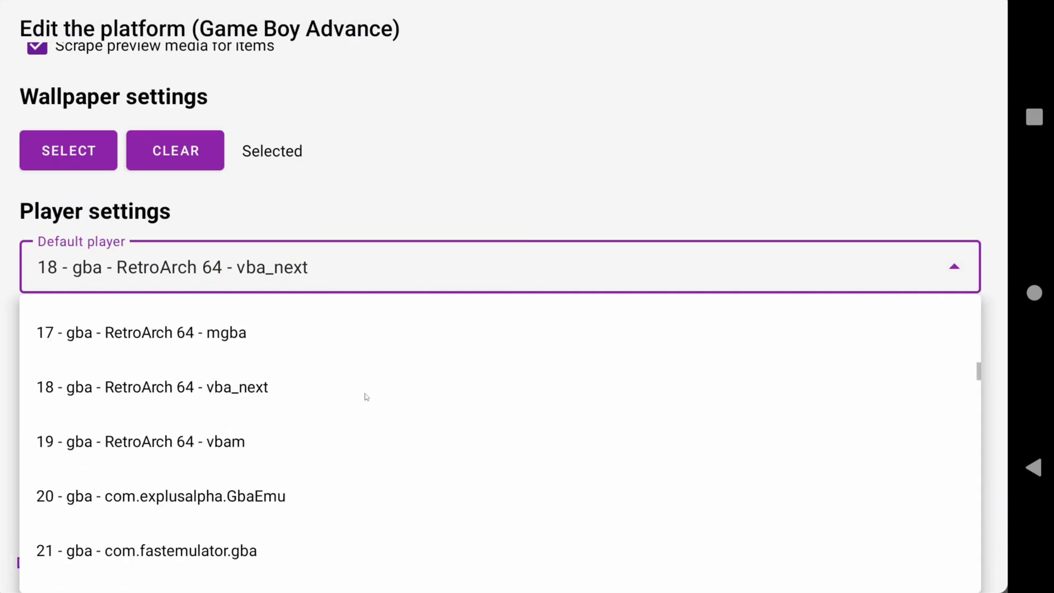
pyautogui.scroll(-3)
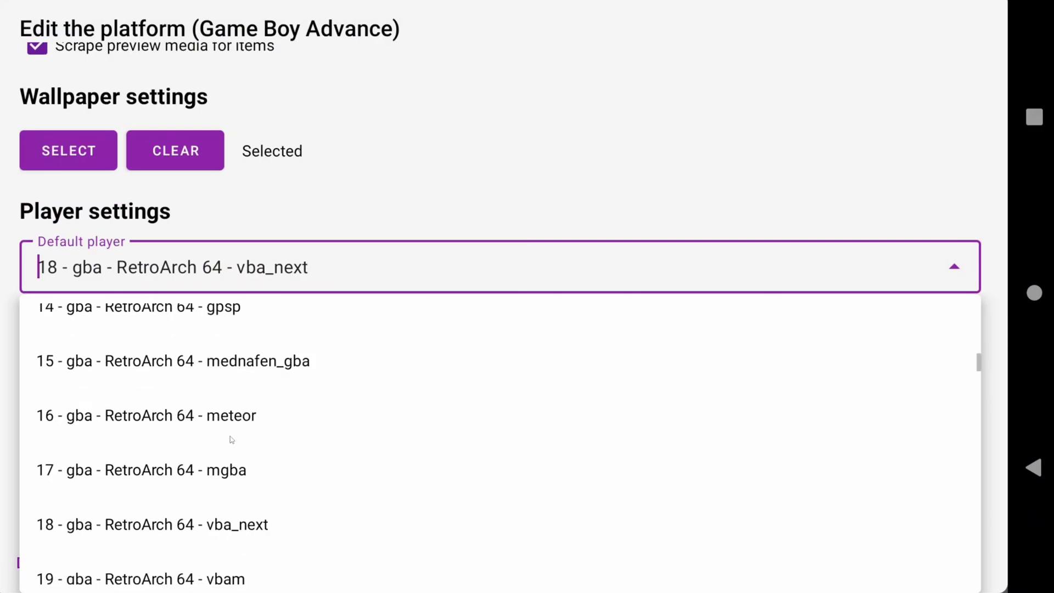
pyautogui.moveTo(236, 474)
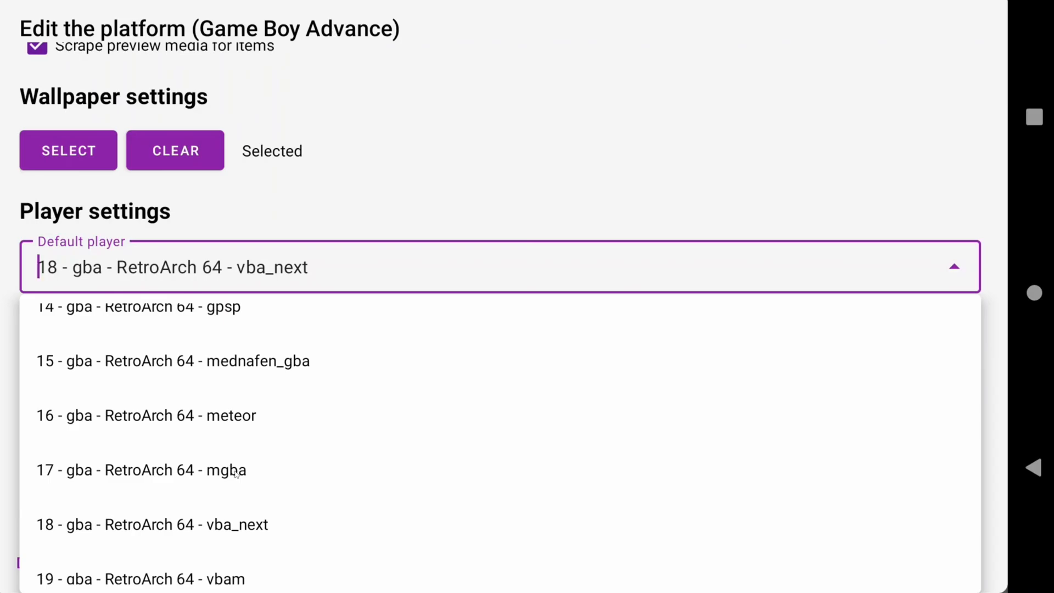
pyautogui.click(141, 471)
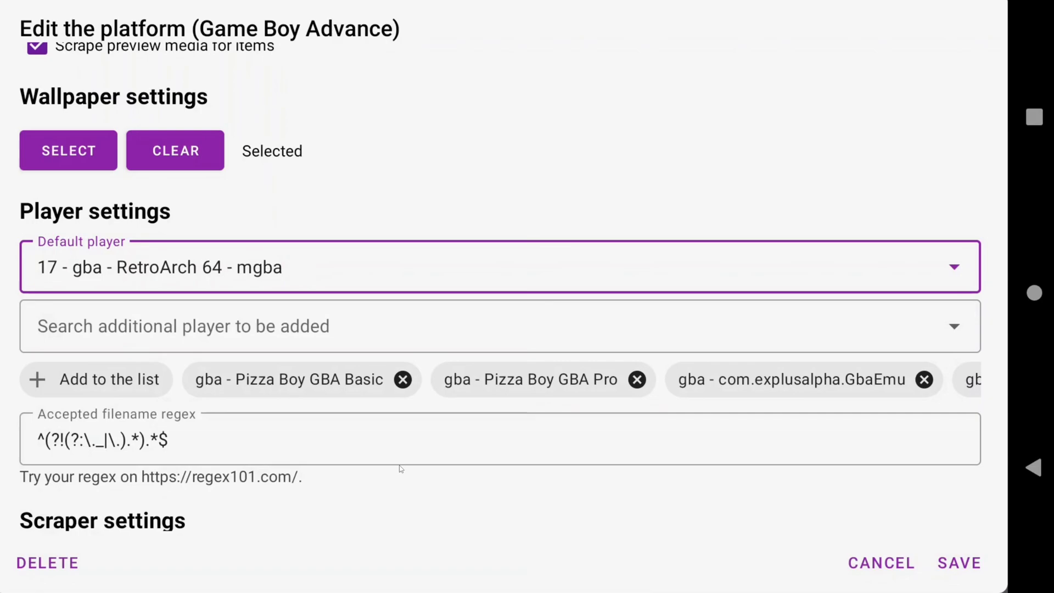
pyautogui.moveTo(763, 521)
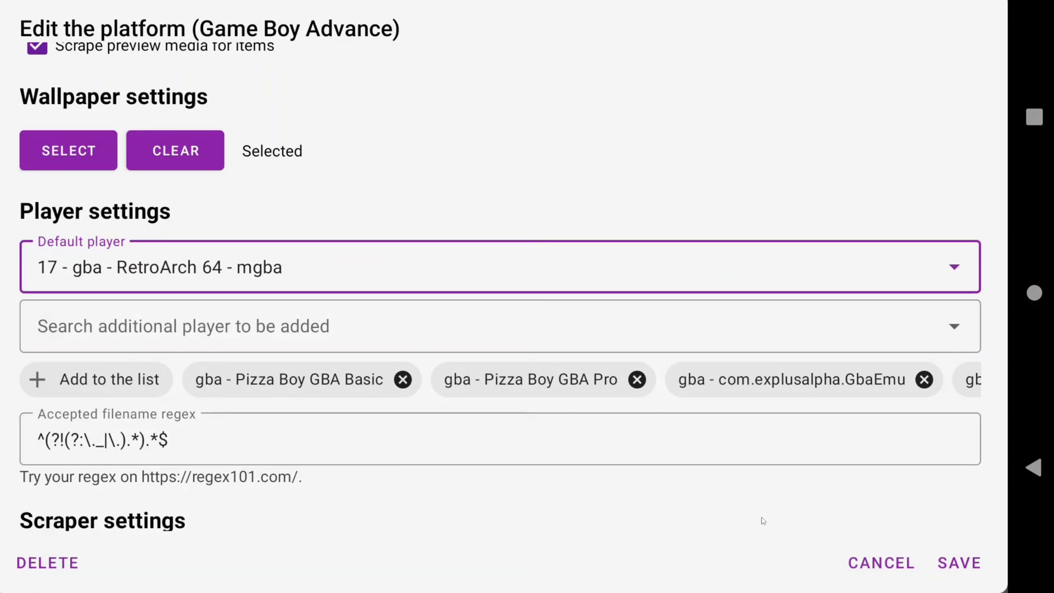
pyautogui.click(959, 563)
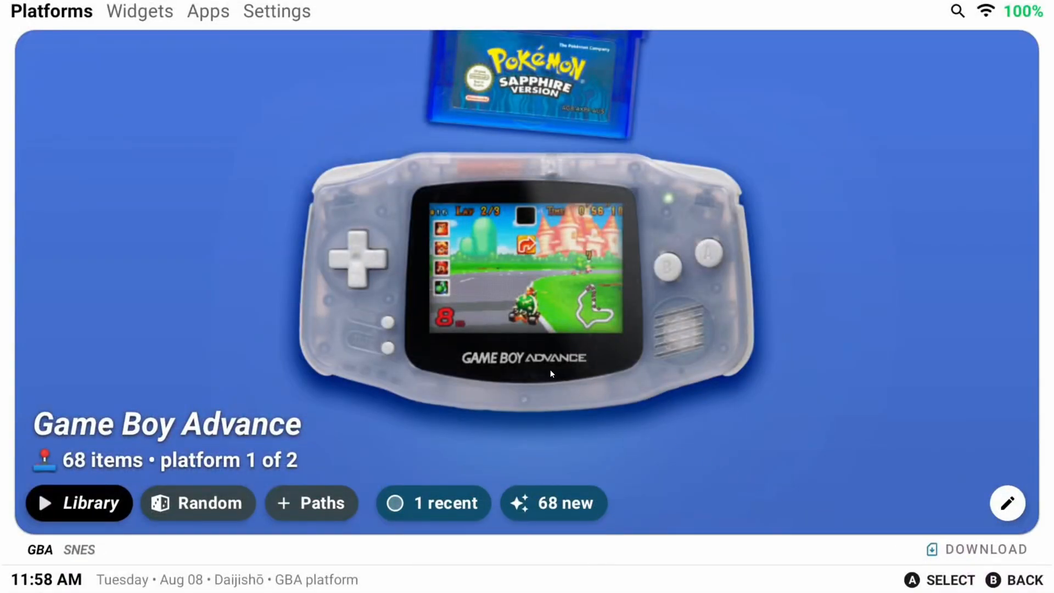
pyautogui.click(79, 503)
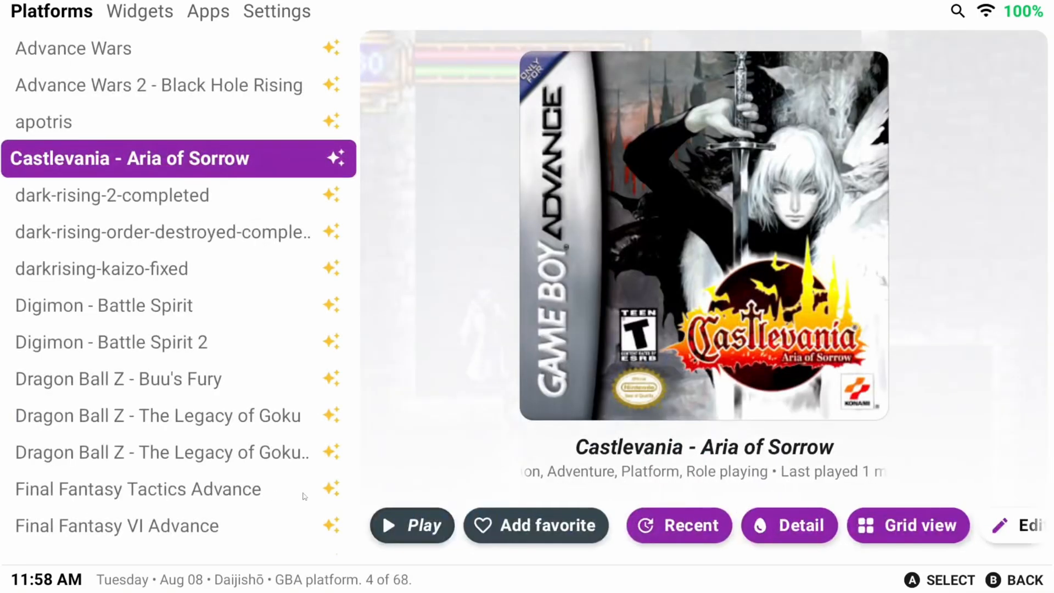
pyautogui.click(412, 525)
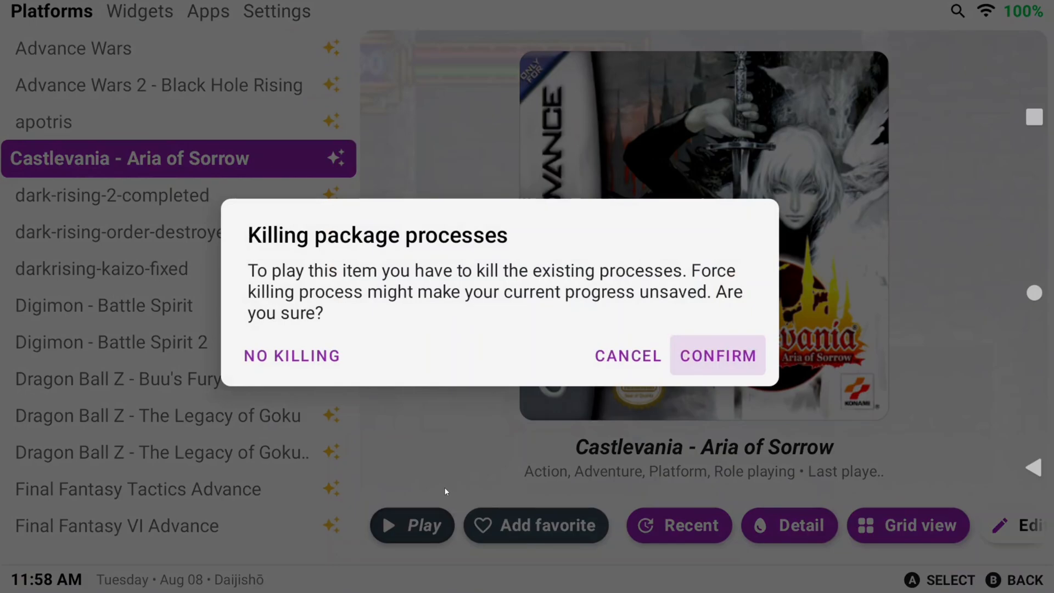
pyautogui.click(716, 355)
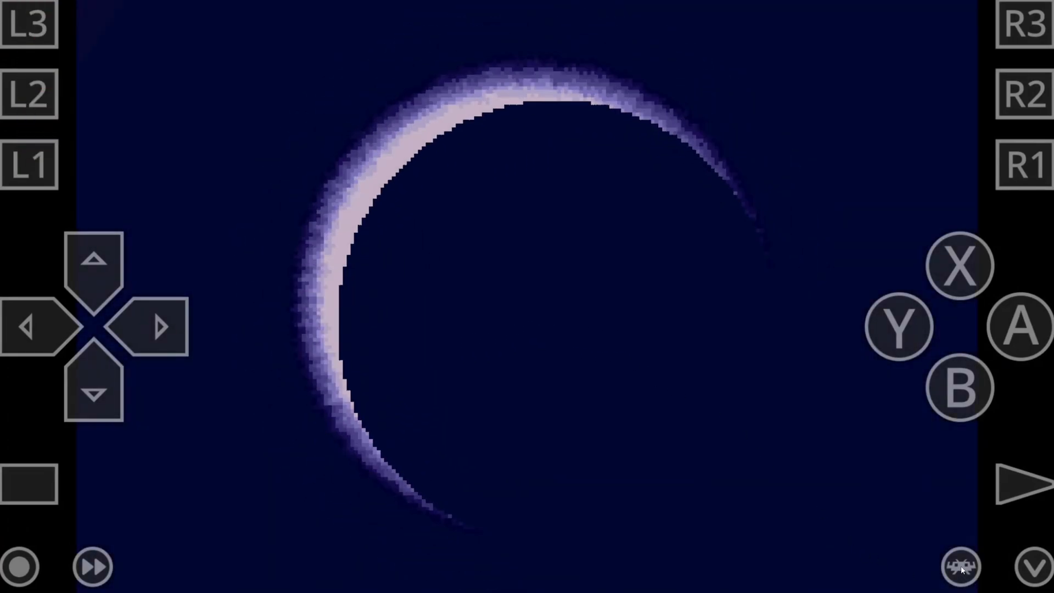
pyautogui.click(959, 565)
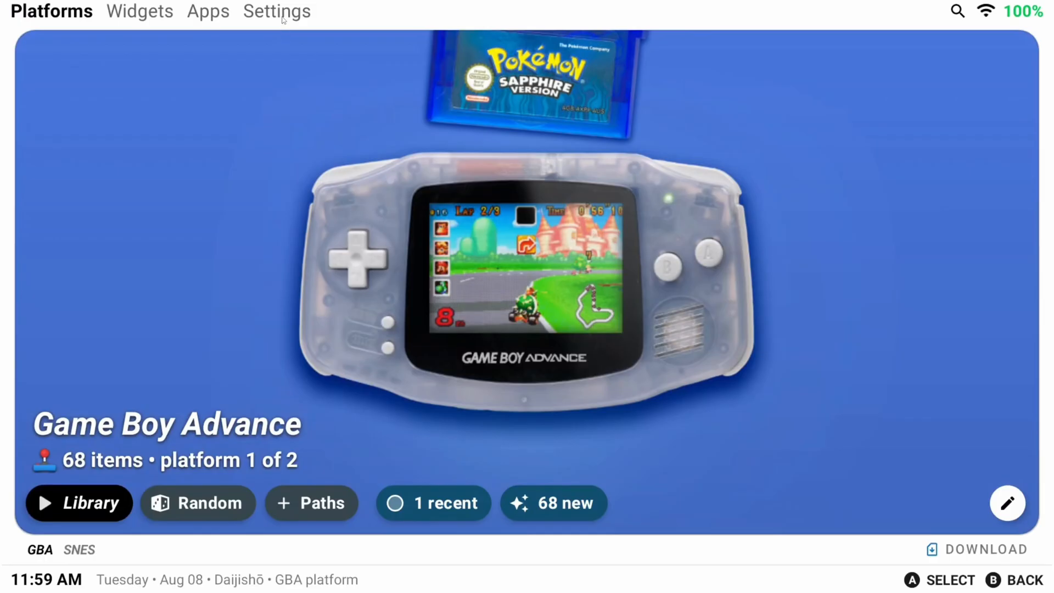
# Step: Open Library settings, cancel the Download platforms list, and scroll down to Options
pyautogui.click(276, 11)
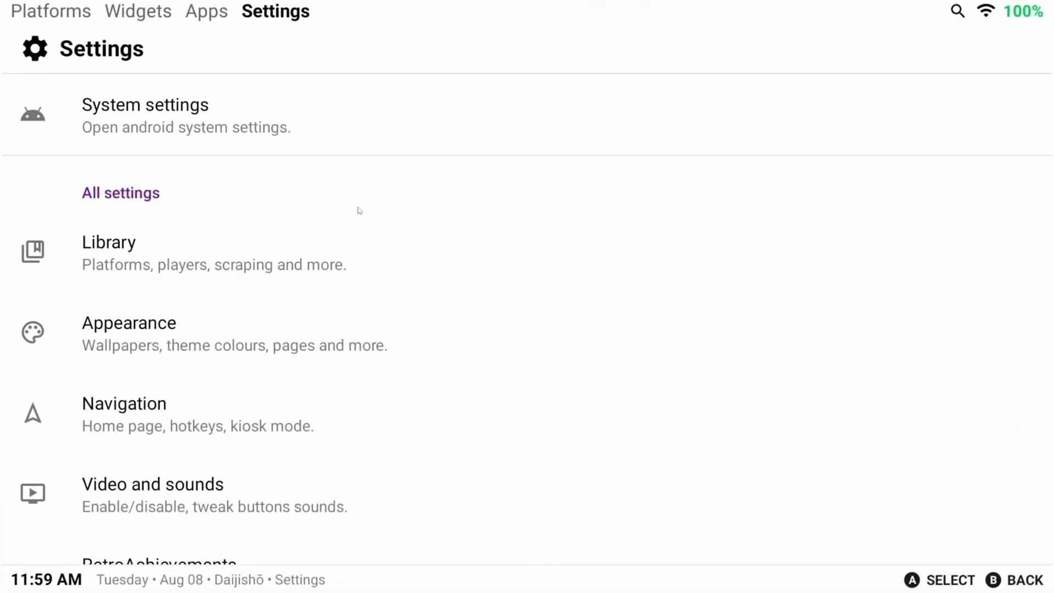
pyautogui.moveTo(329, 206)
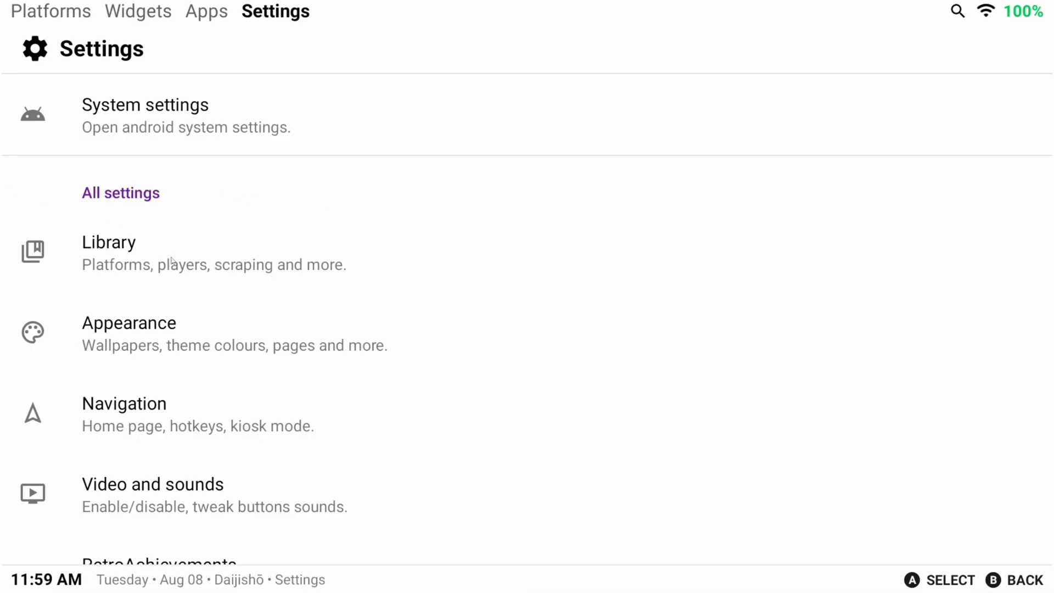
pyautogui.click(108, 243)
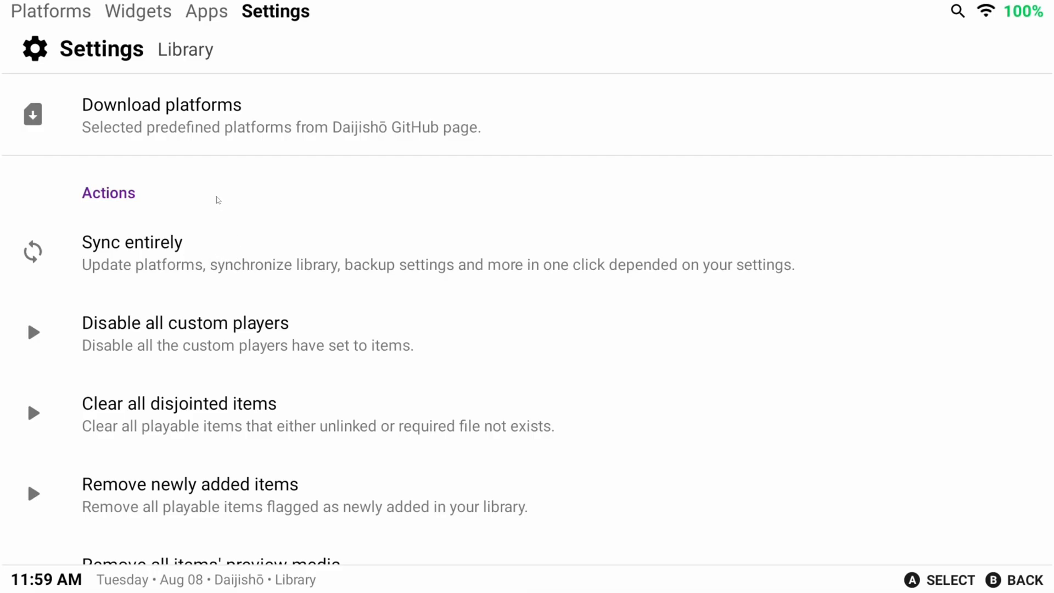
pyautogui.click(161, 114)
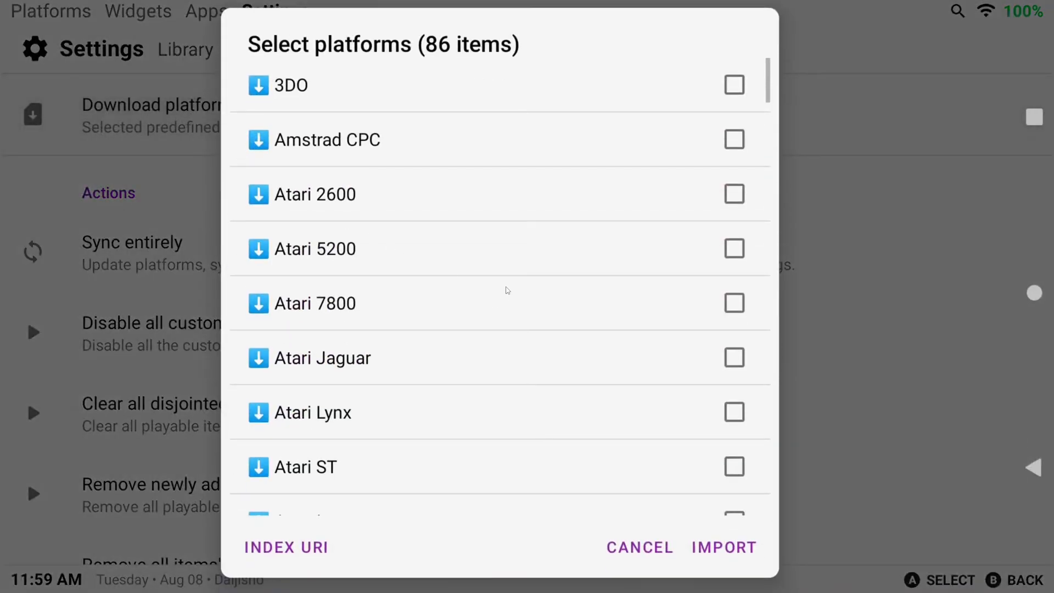
pyautogui.click(638, 547)
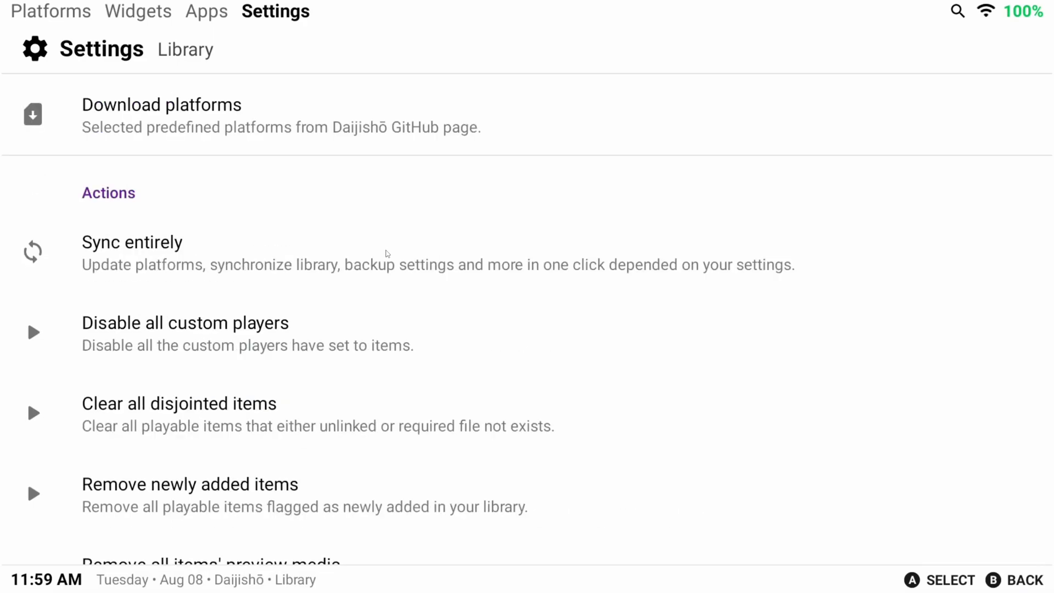
pyautogui.scroll(-3)
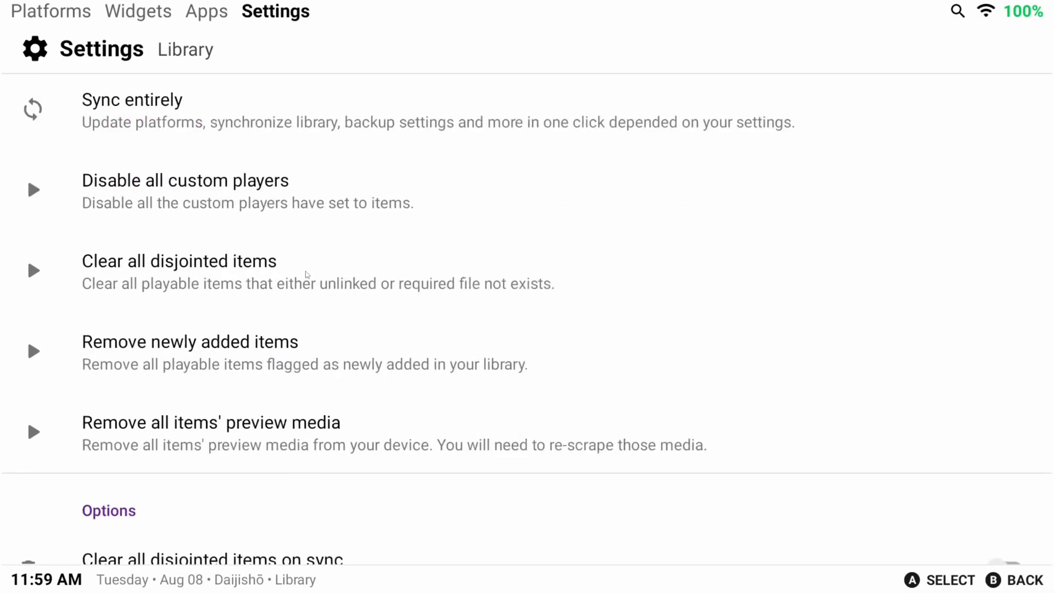
pyautogui.scroll(-3)
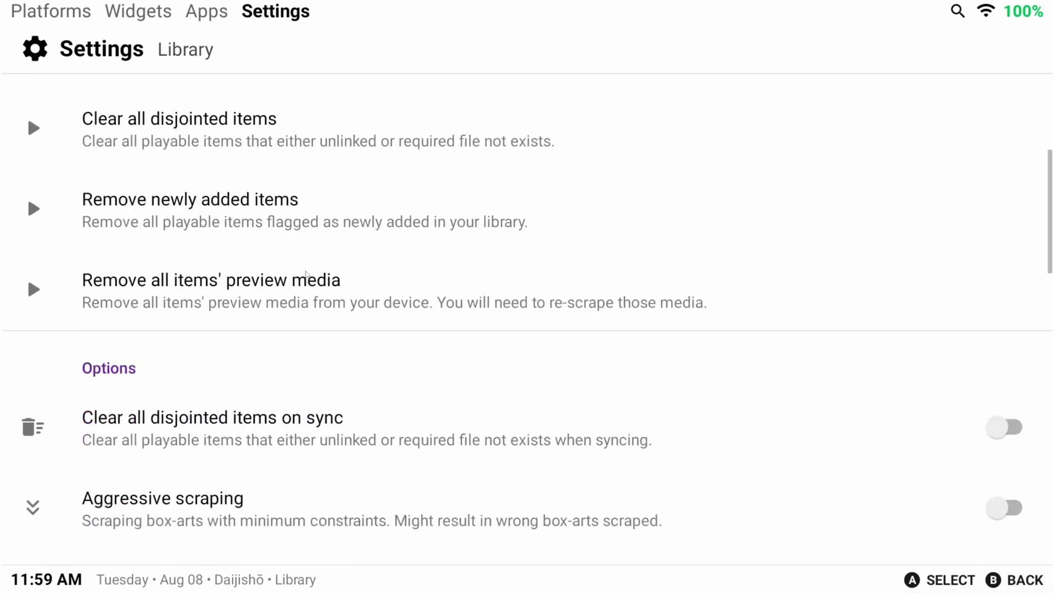
pyautogui.scroll(-3)
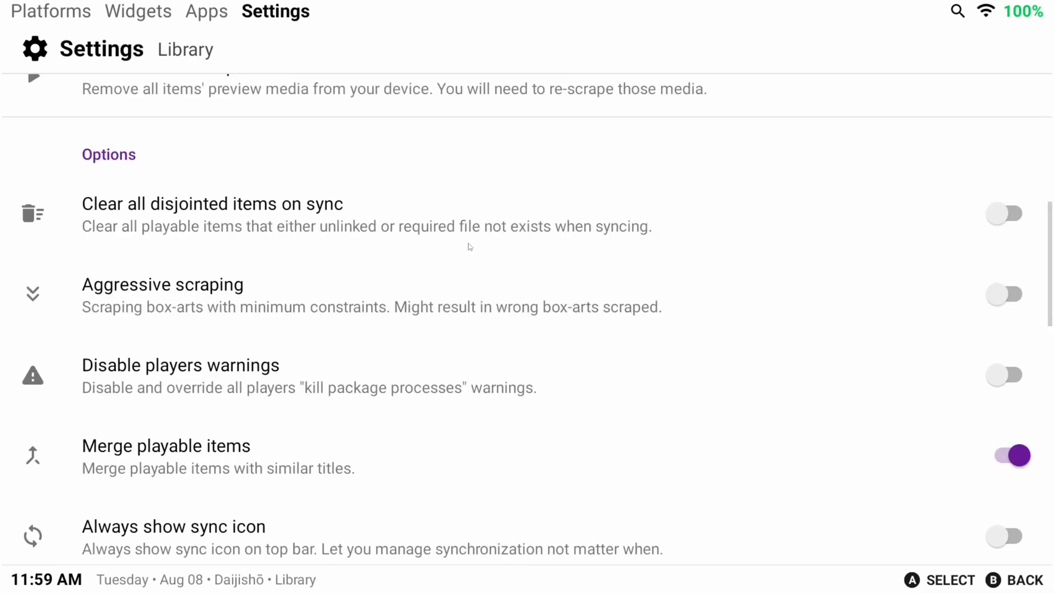
# Step: Turn on 'Clear all disjointed items on sync' and 'Disable players warnings' in Library options
pyautogui.click(1006, 213)
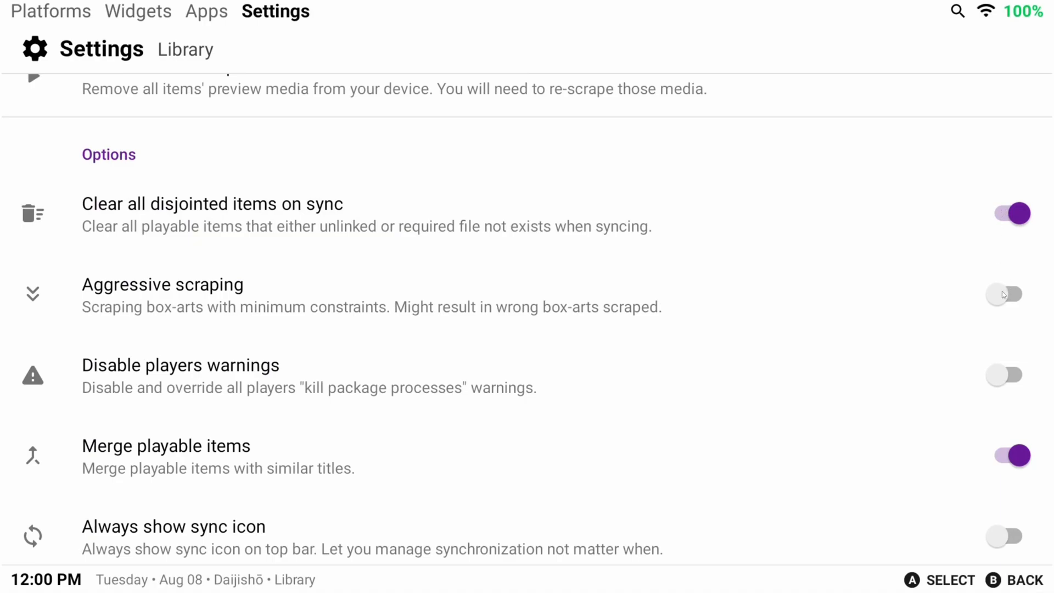
pyautogui.moveTo(952, 368)
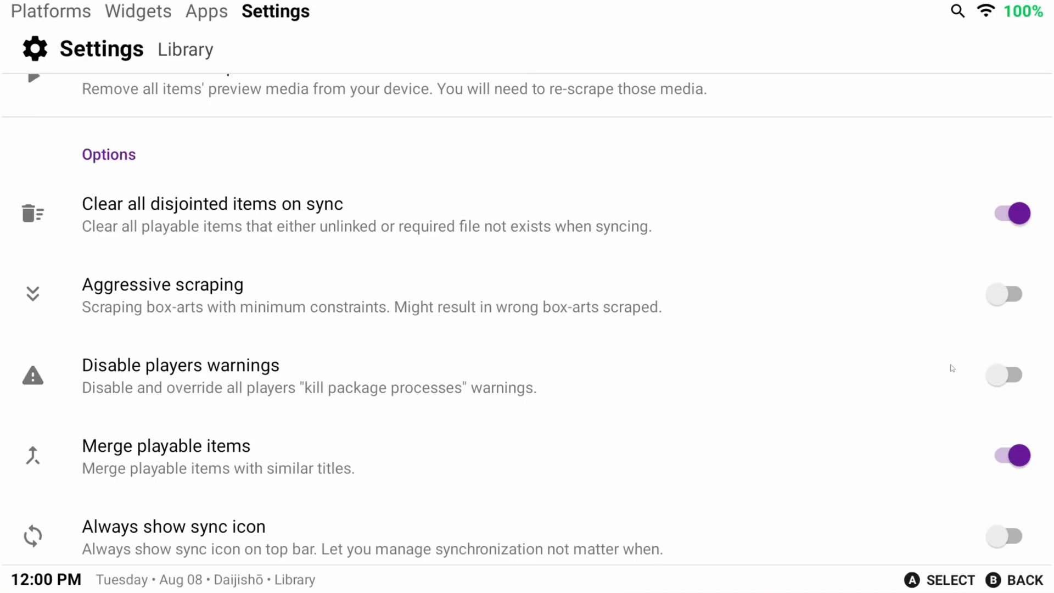
pyautogui.moveTo(1003, 293)
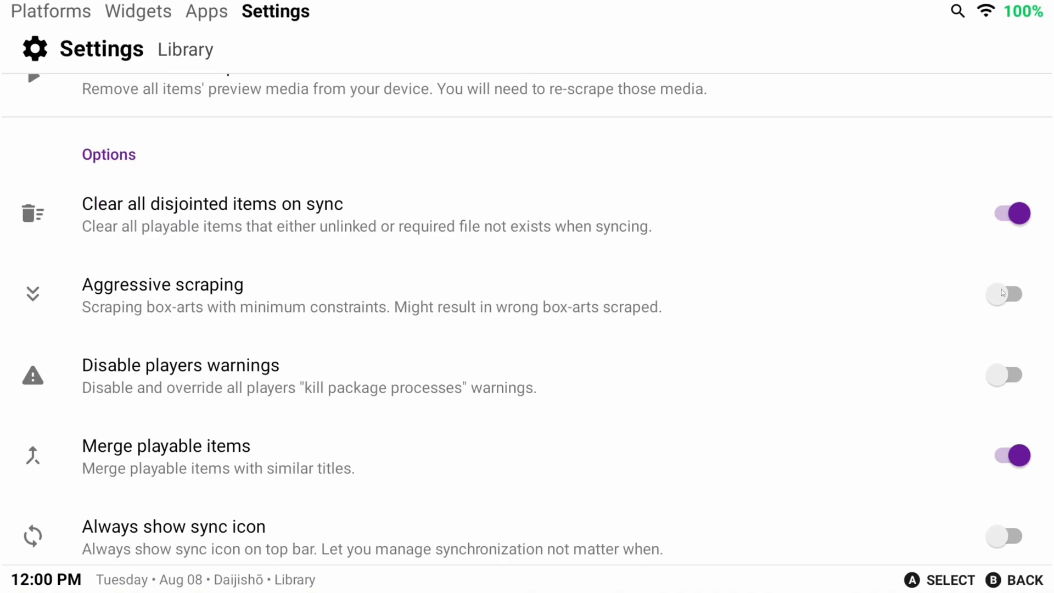
pyautogui.click(1007, 375)
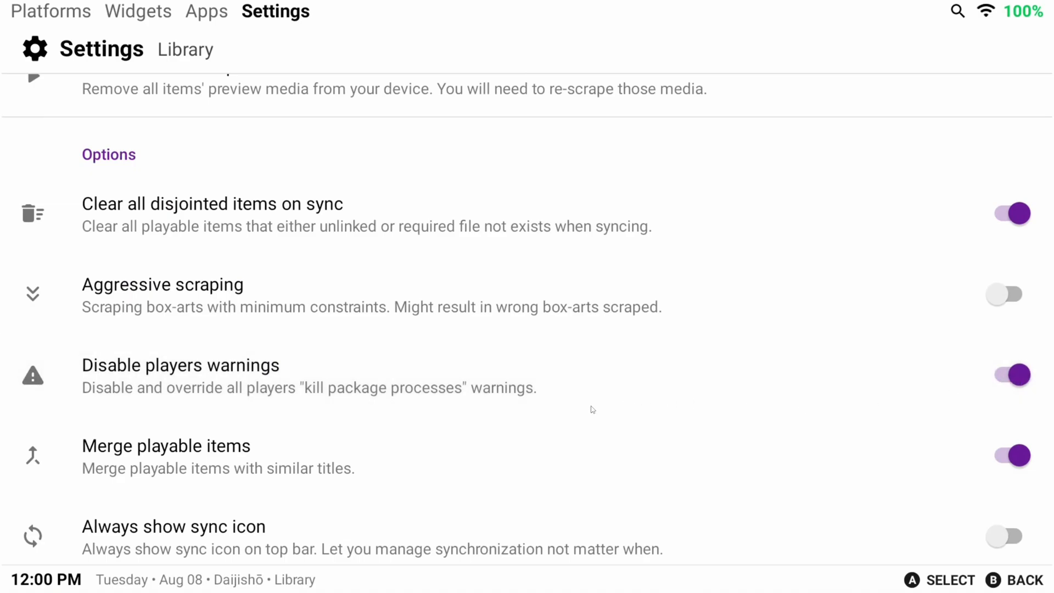
pyautogui.scroll(-3)
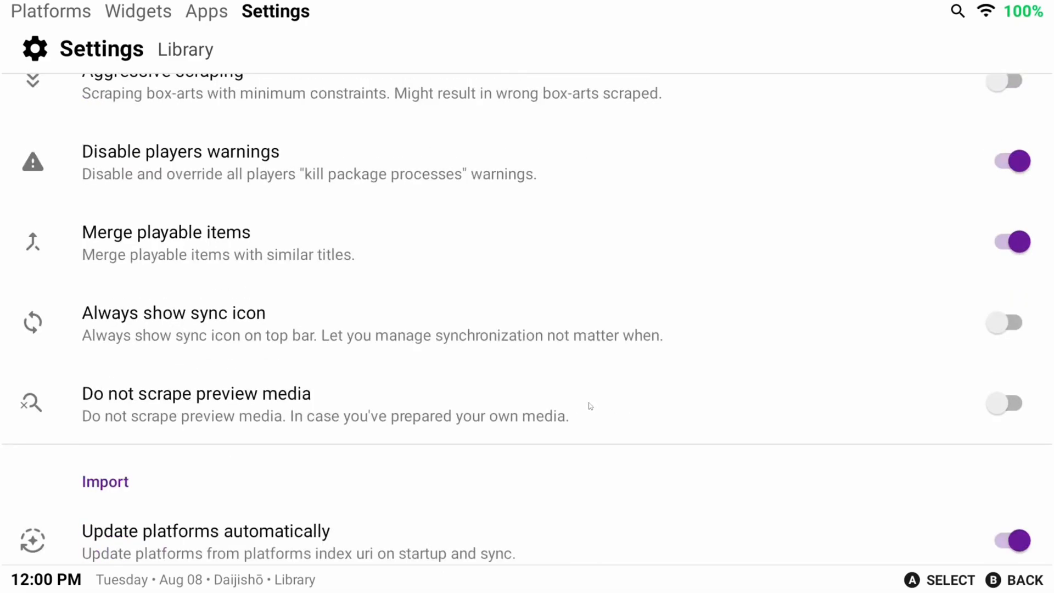
pyautogui.moveTo(1038, 305)
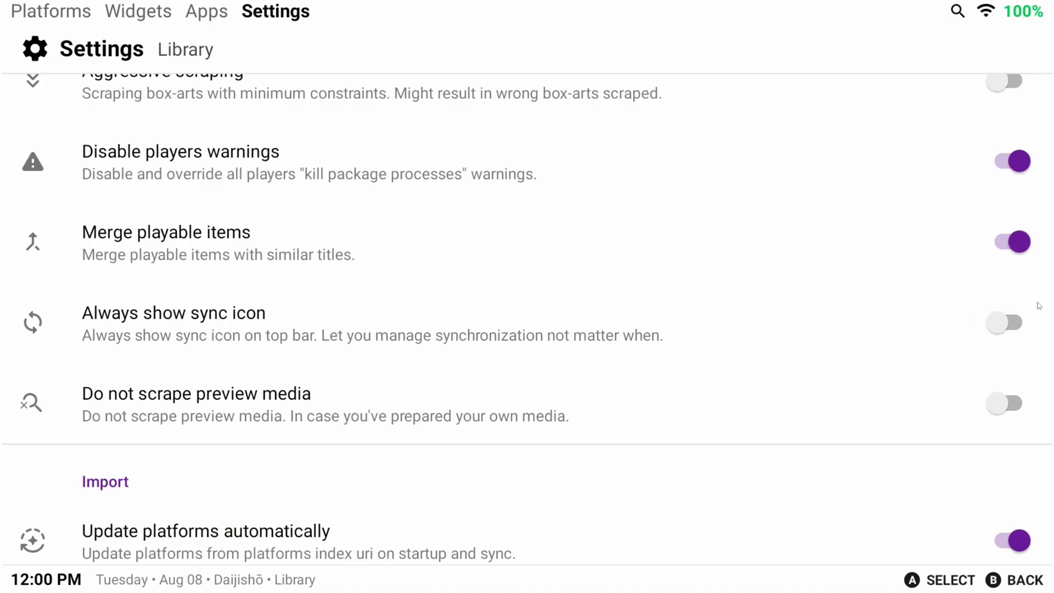
# Step: Switch on 'Always show sync icon' in the Library options
pyautogui.click(1008, 322)
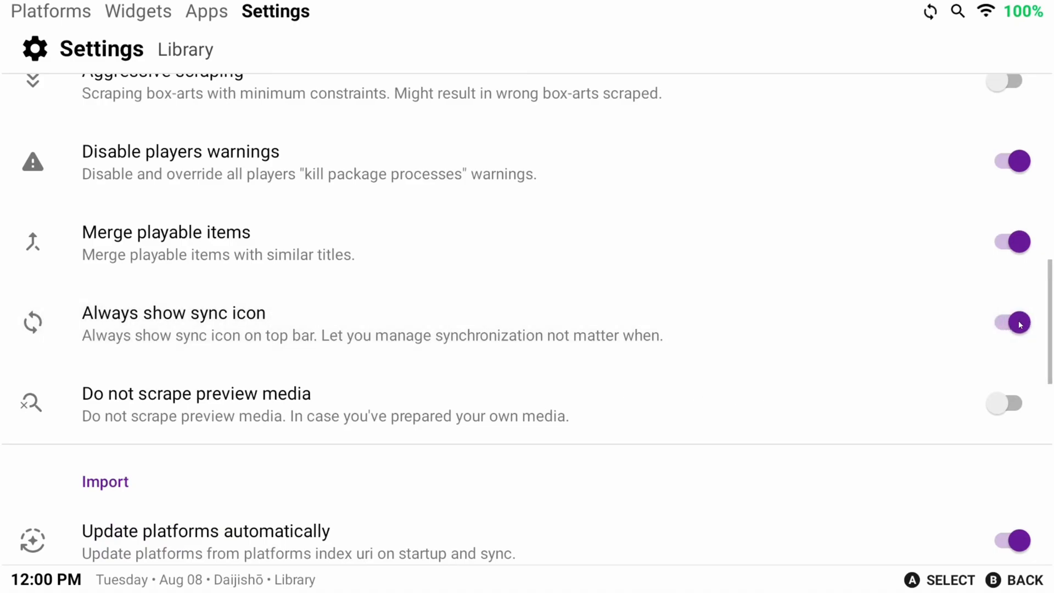
pyautogui.moveTo(851, 382)
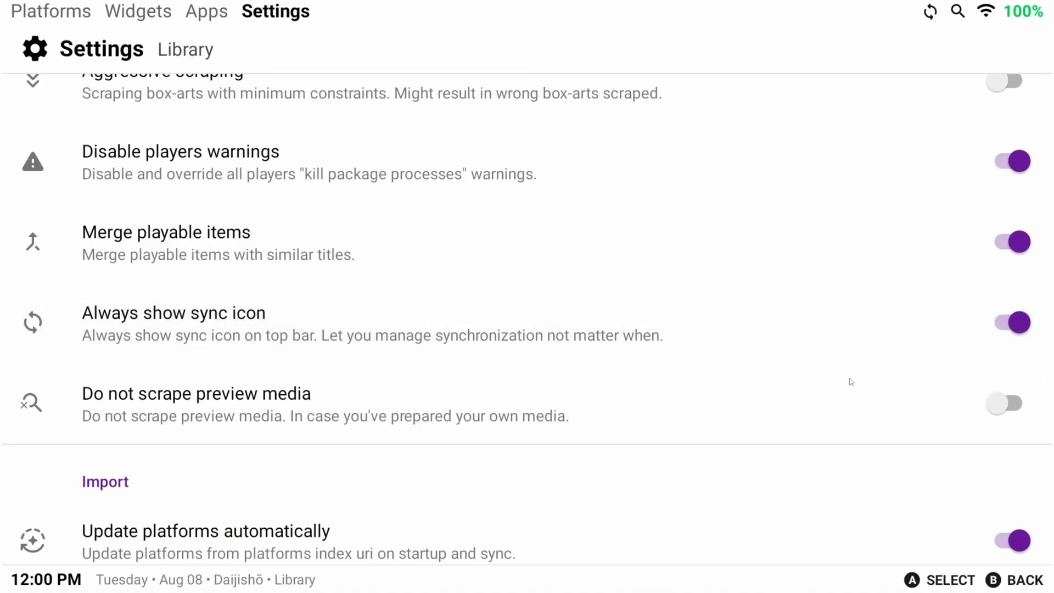
pyautogui.scroll(-3)
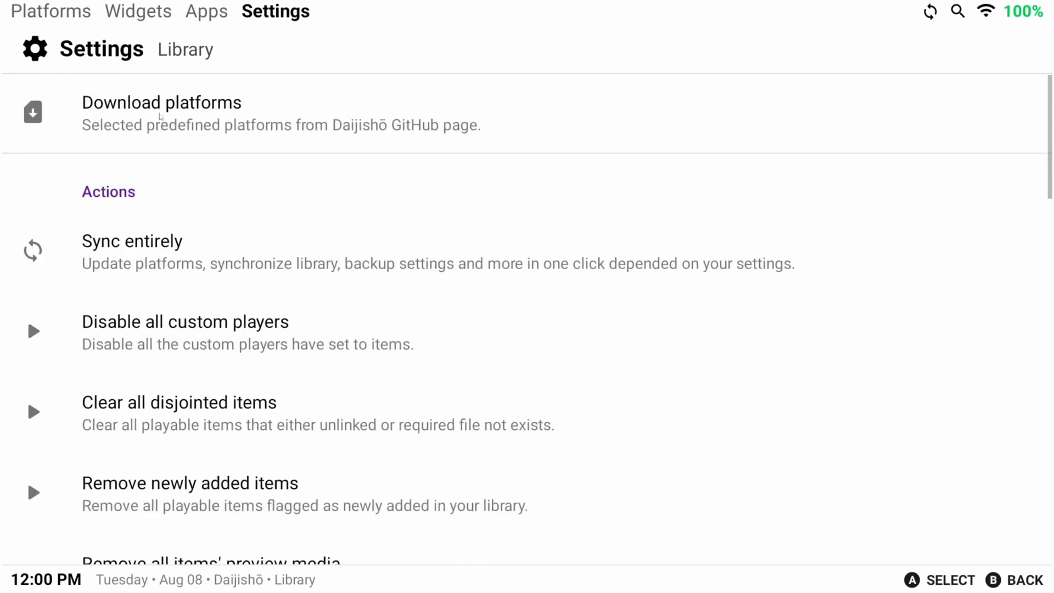
pyautogui.moveTo(174, 47)
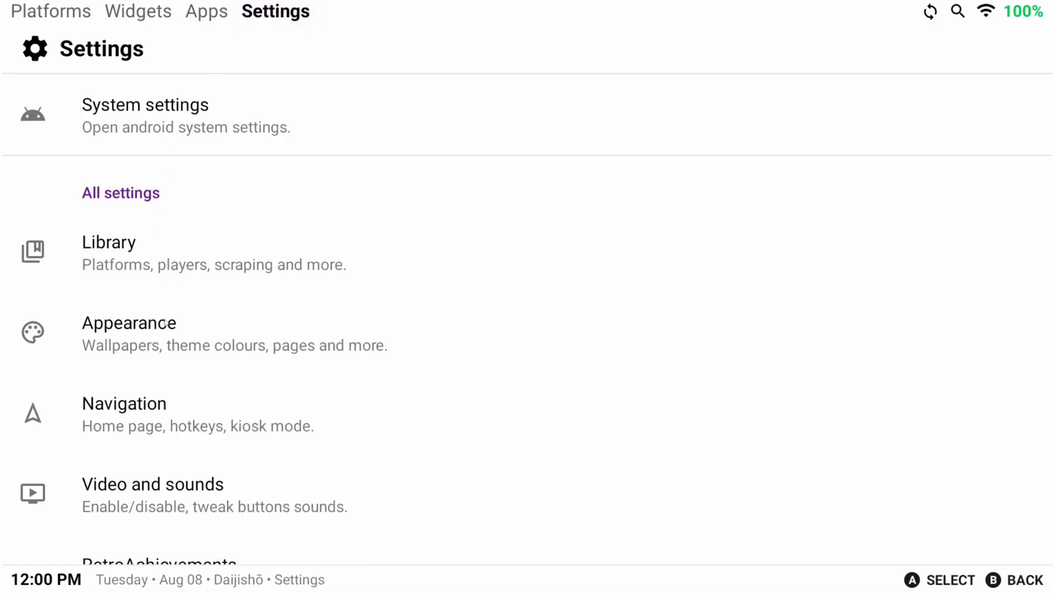
# Step: Set the Appearance dark theme to Dark, leaving Pure dark theme off
pyautogui.click(129, 323)
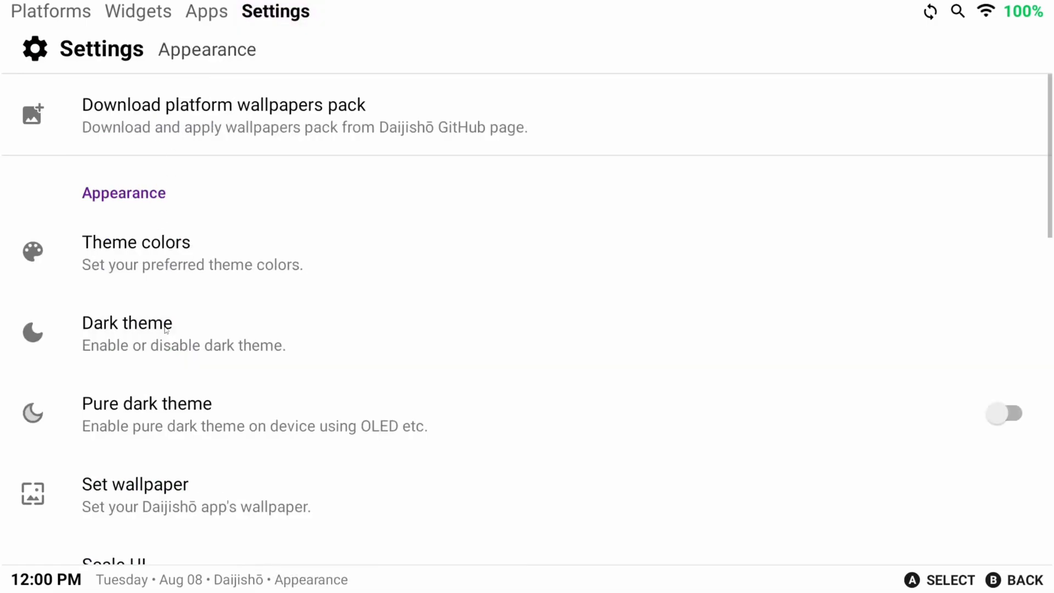
pyautogui.moveTo(244, 253)
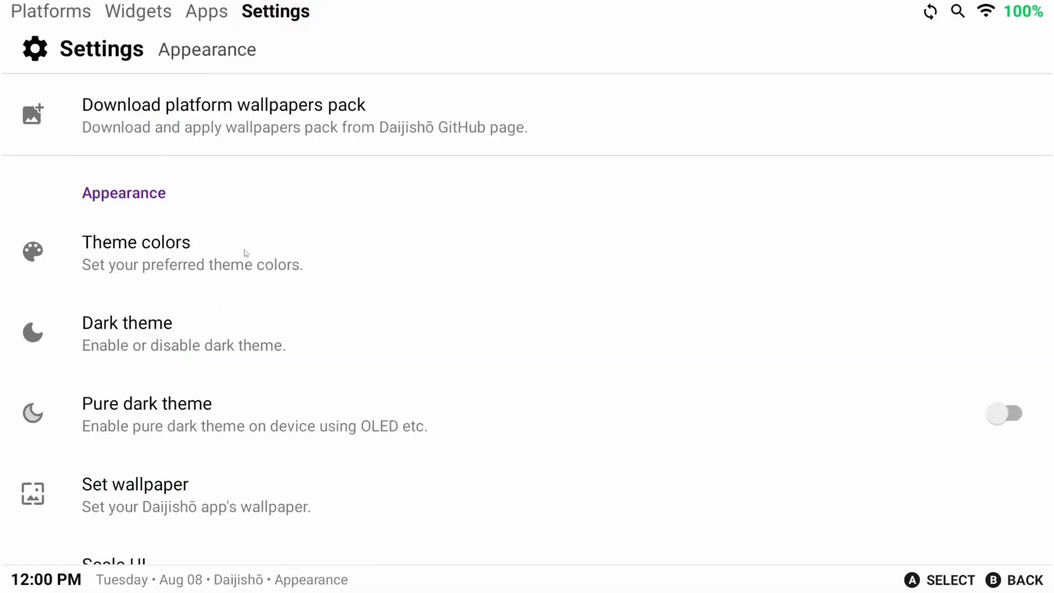
pyautogui.click(126, 323)
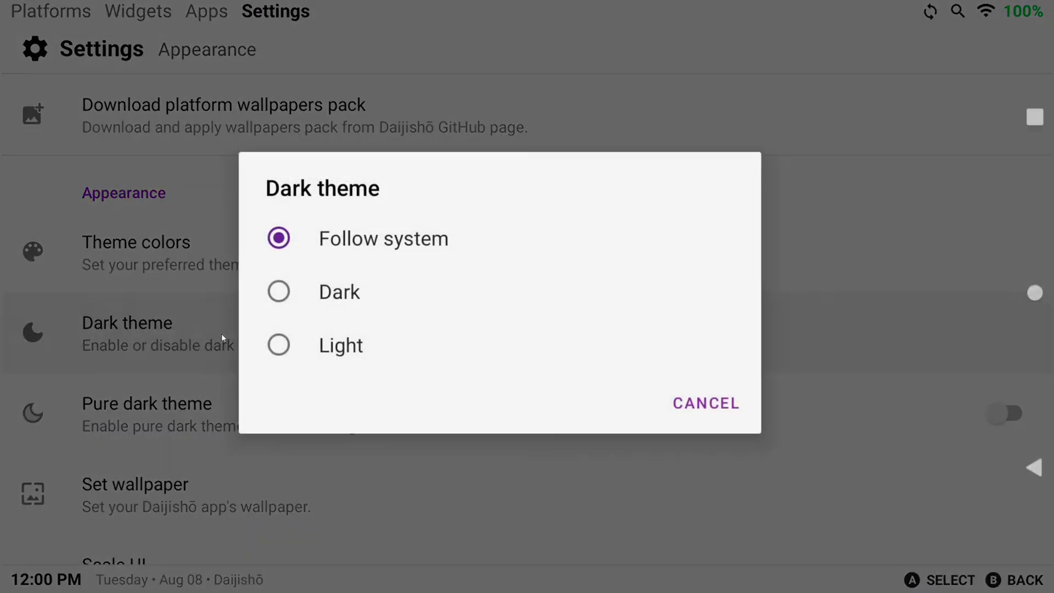
pyautogui.click(705, 403)
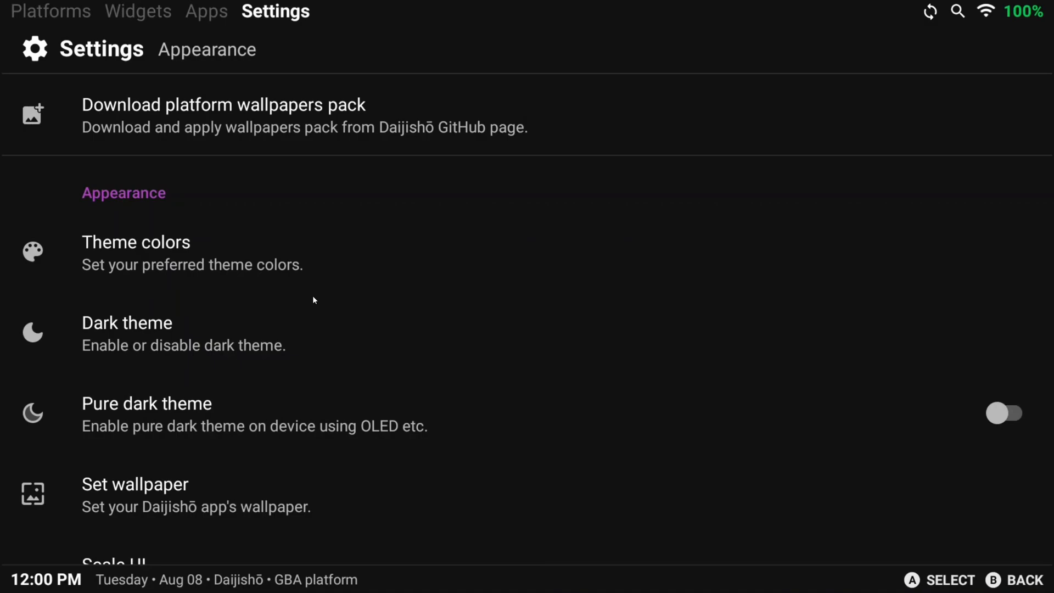
pyautogui.click(1006, 413)
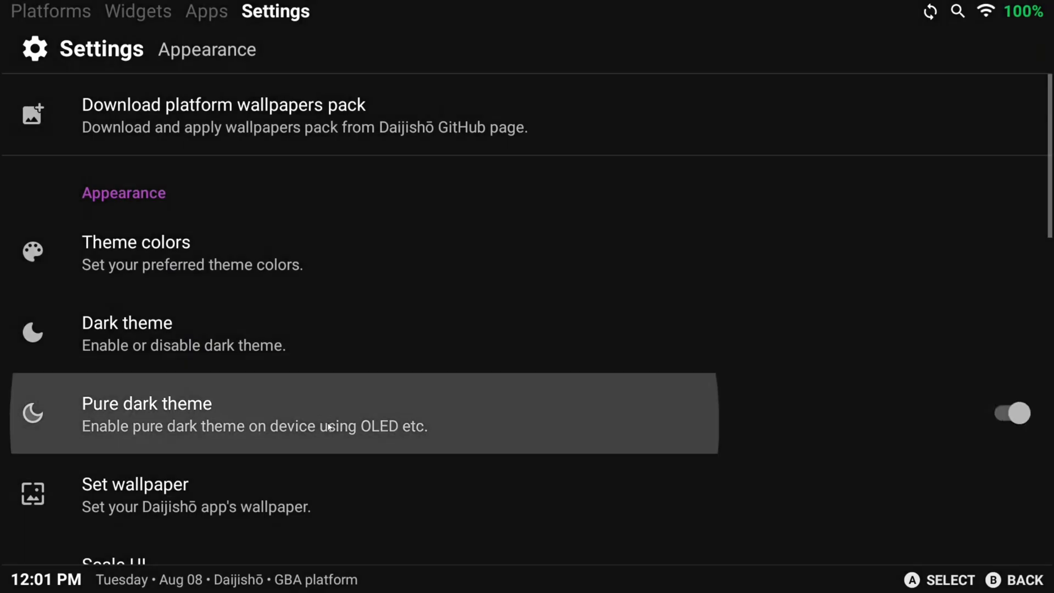
pyautogui.click(1008, 413)
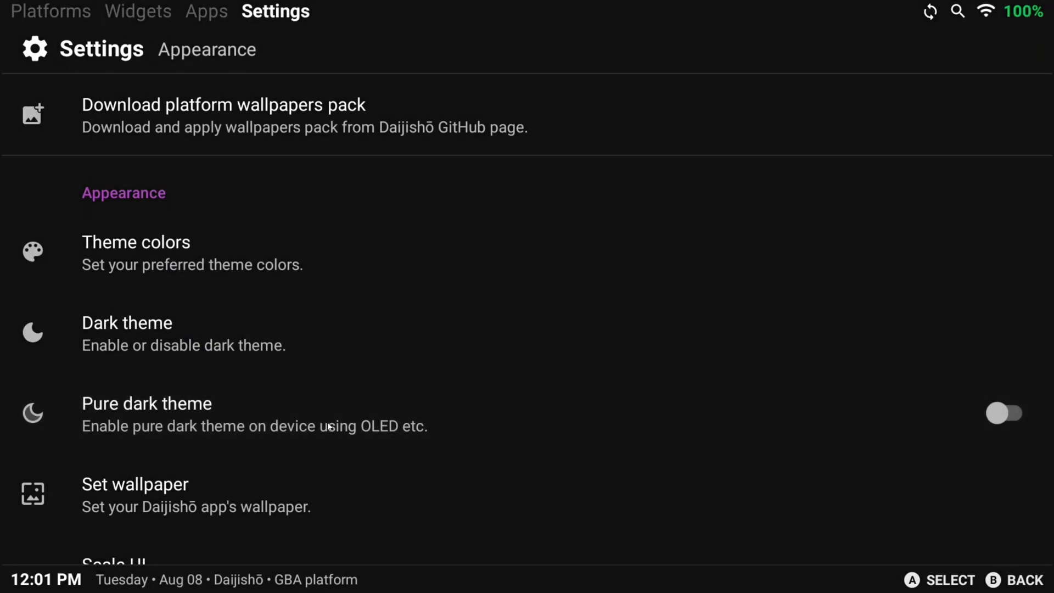
pyautogui.click(224, 114)
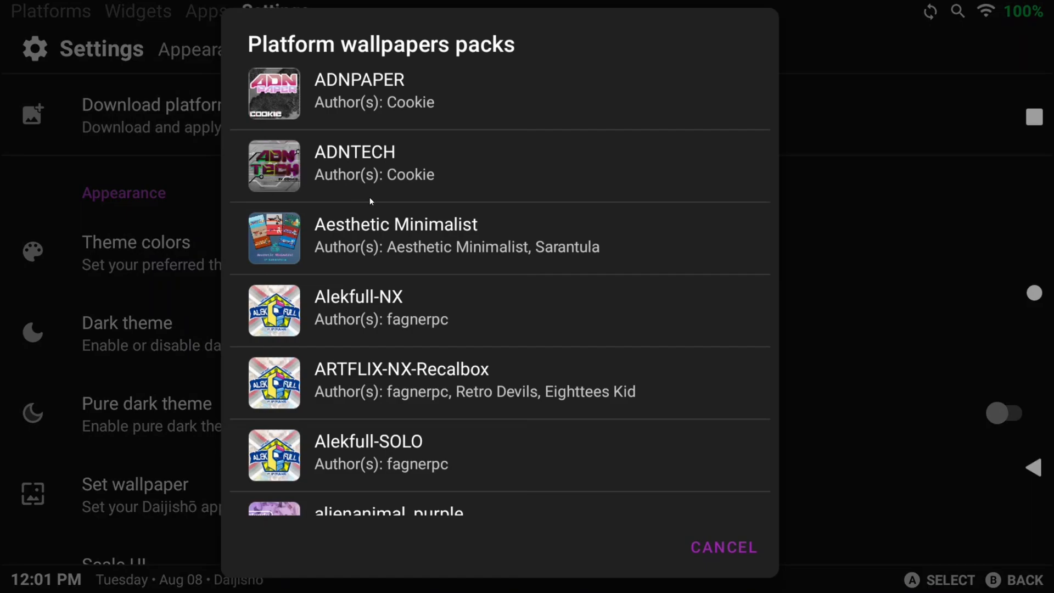
pyautogui.moveTo(362, 242)
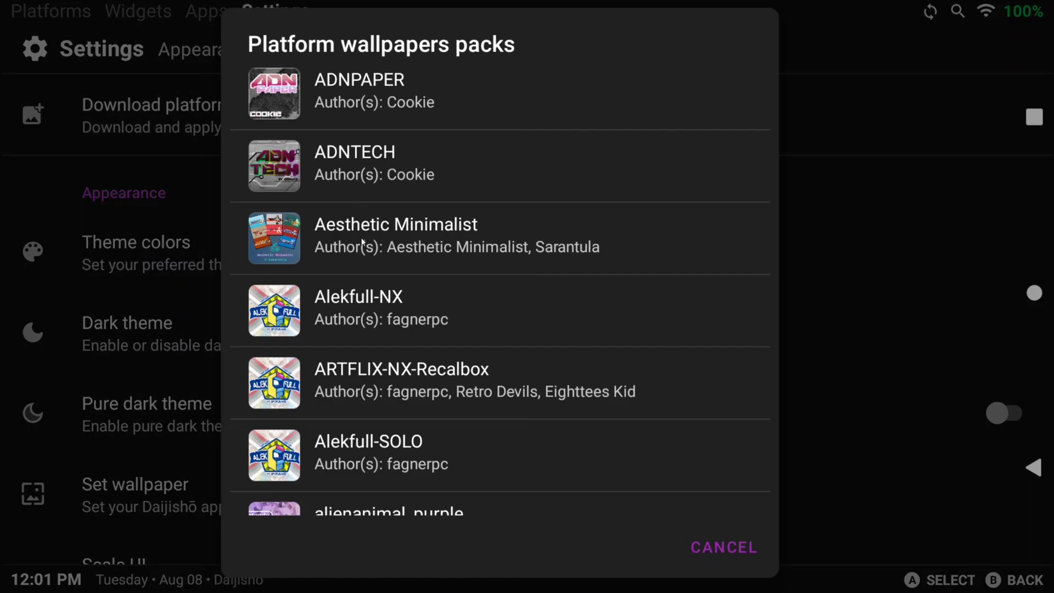
pyautogui.moveTo(405, 336)
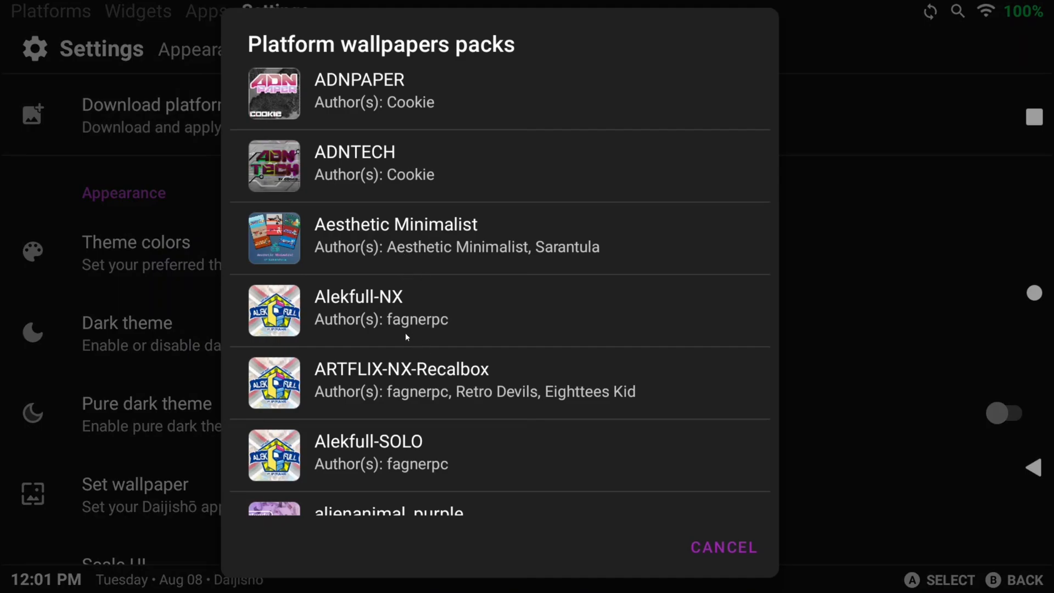
# Step: Download the POP! wallpaper pack and confirm replacing existing wallpapers
pyautogui.scroll(-3)
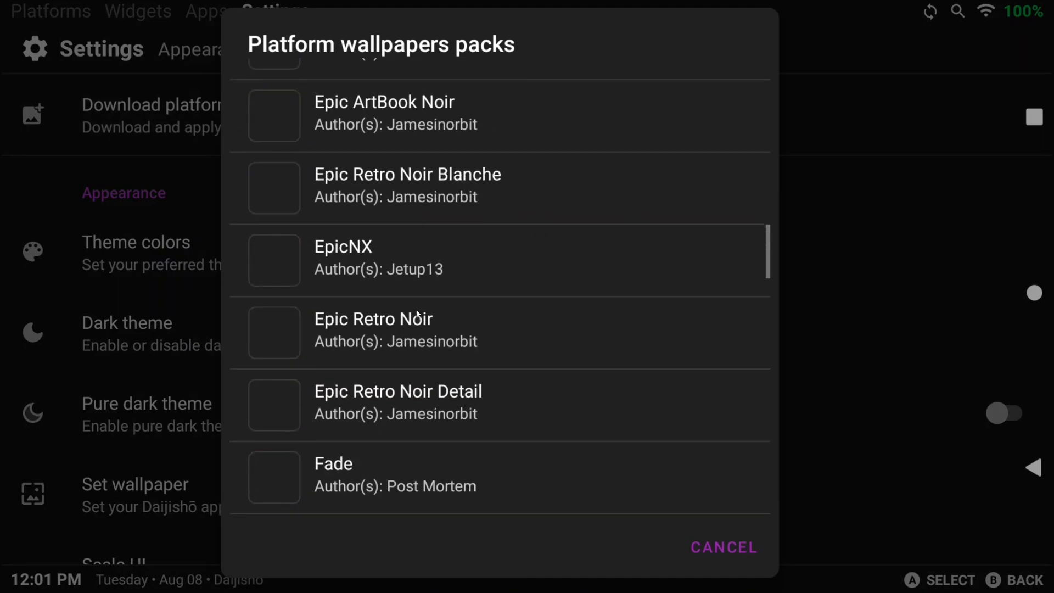
pyautogui.scroll(-3)
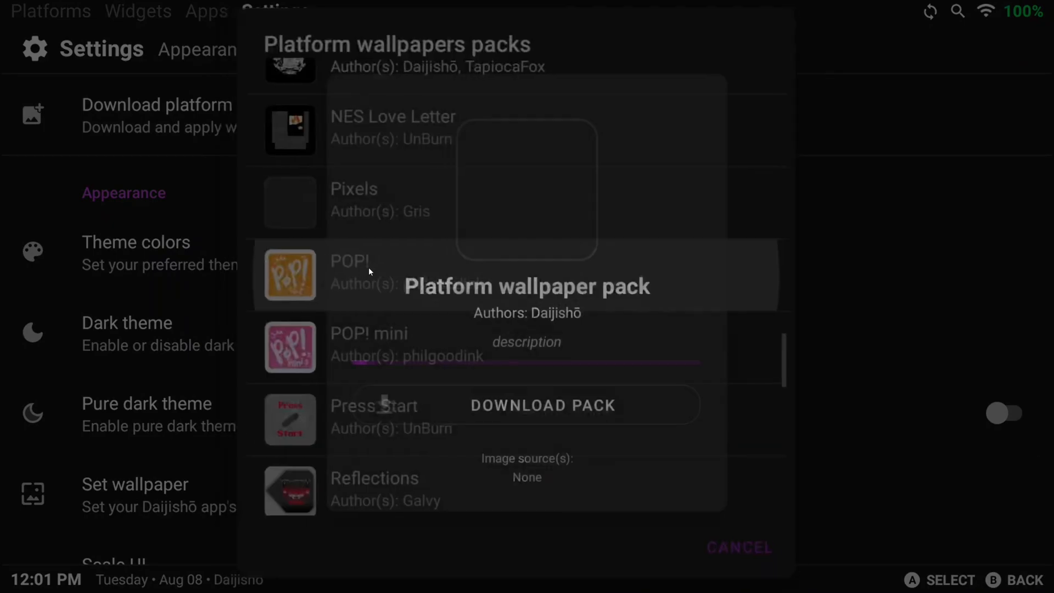
pyautogui.click(542, 404)
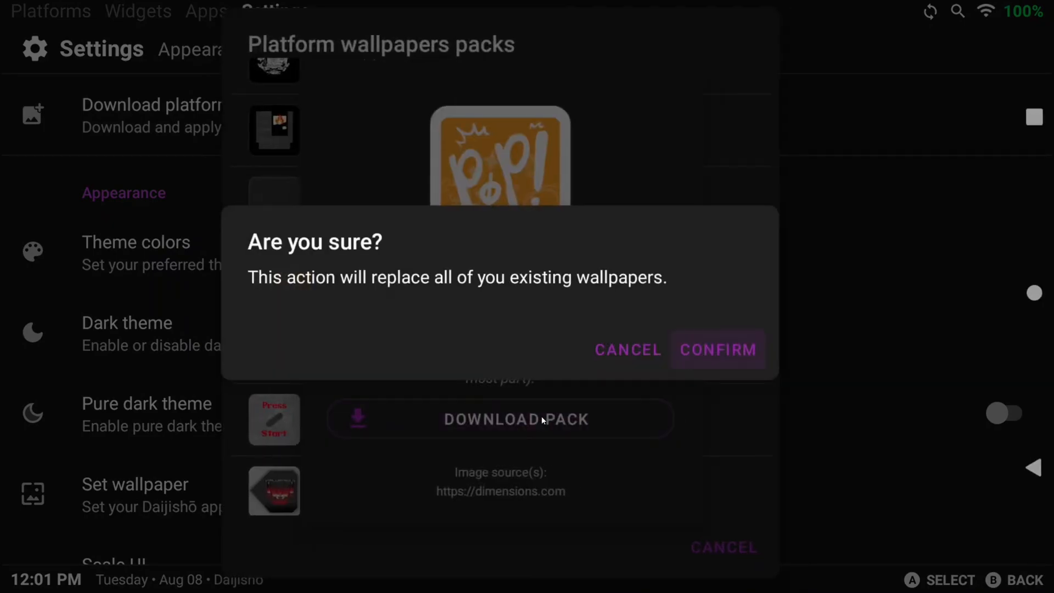
pyautogui.moveTo(717, 350)
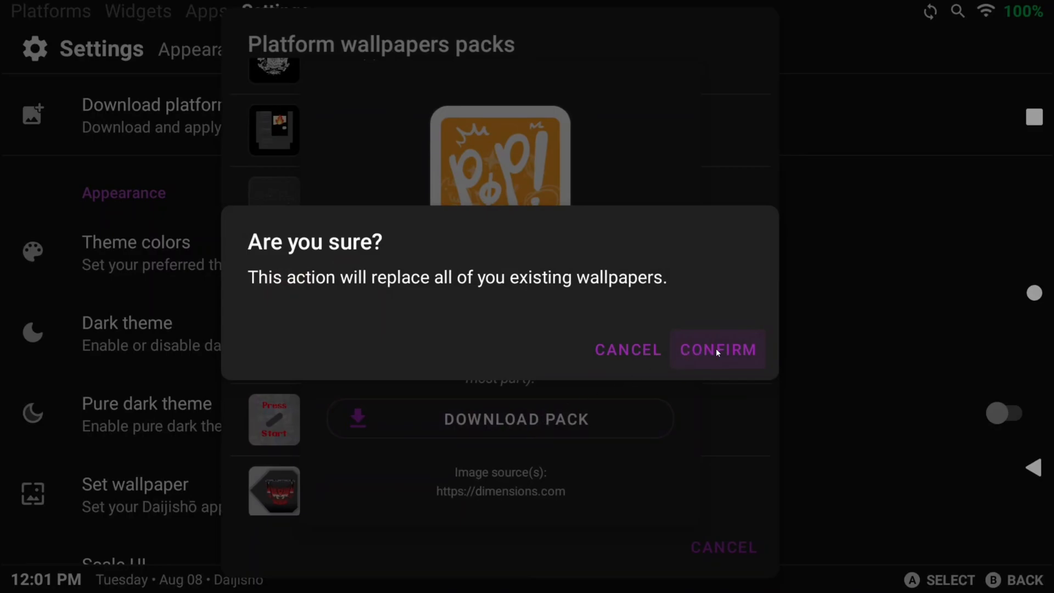
pyautogui.click(718, 349)
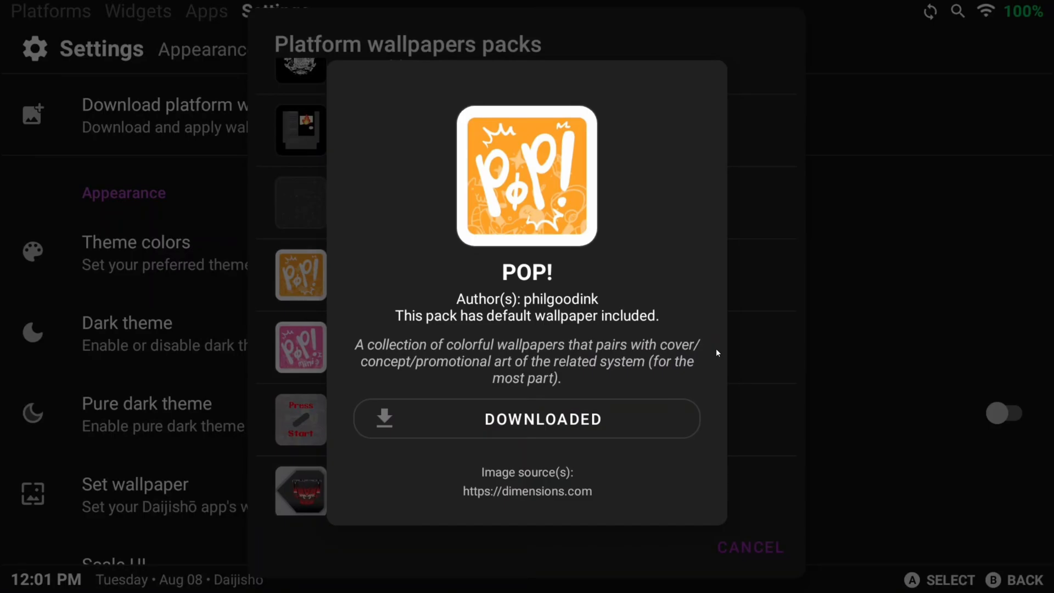
pyautogui.moveTo(764, 434)
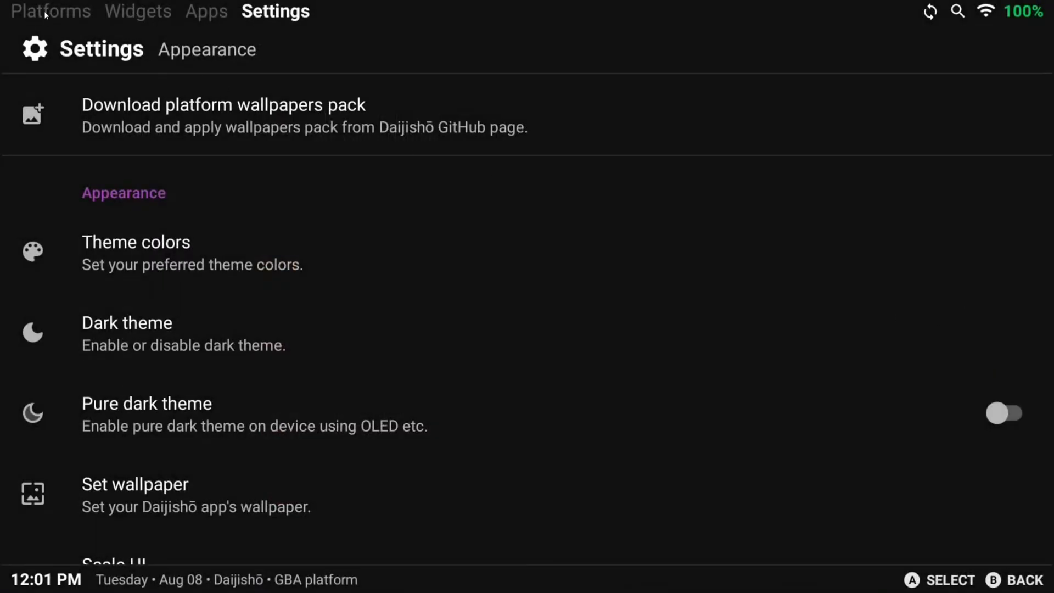
# Step: View the Game Boy Advance and SNES platform wallpapers, then return to Settings
pyautogui.click(50, 12)
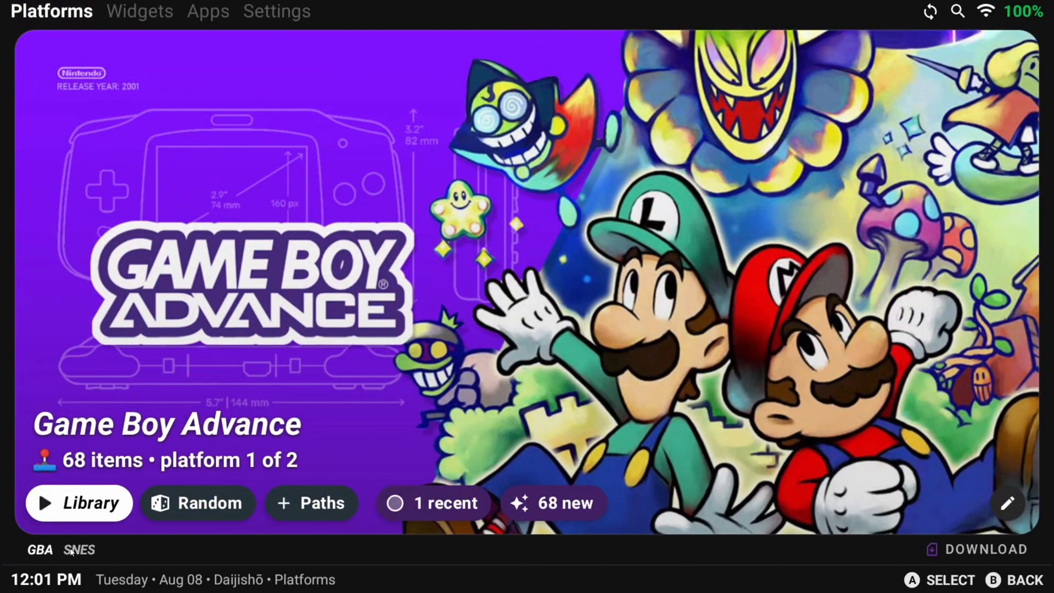
pyautogui.click(78, 549)
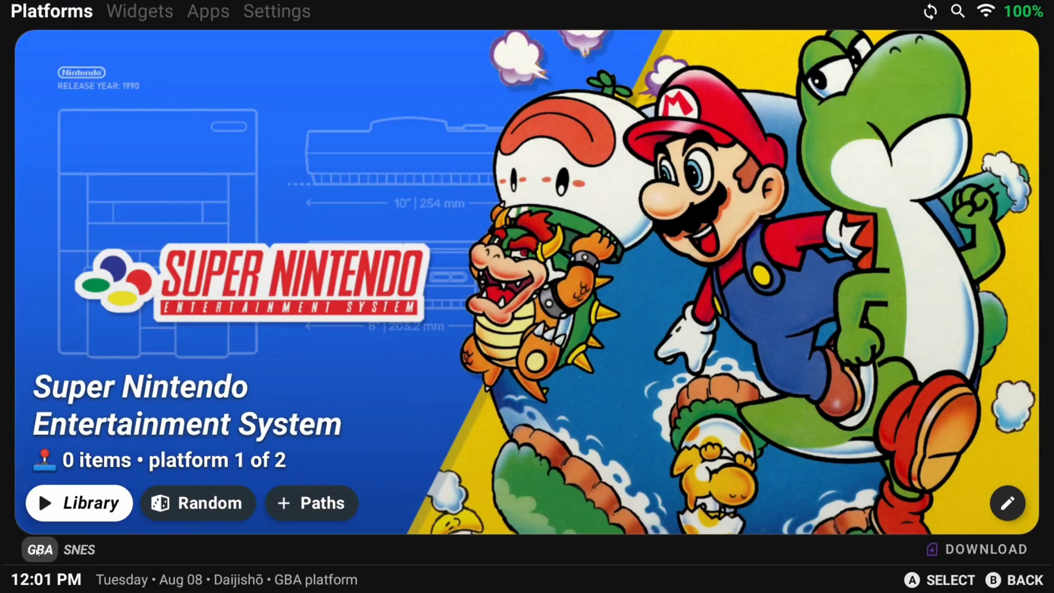
pyautogui.click(275, 11)
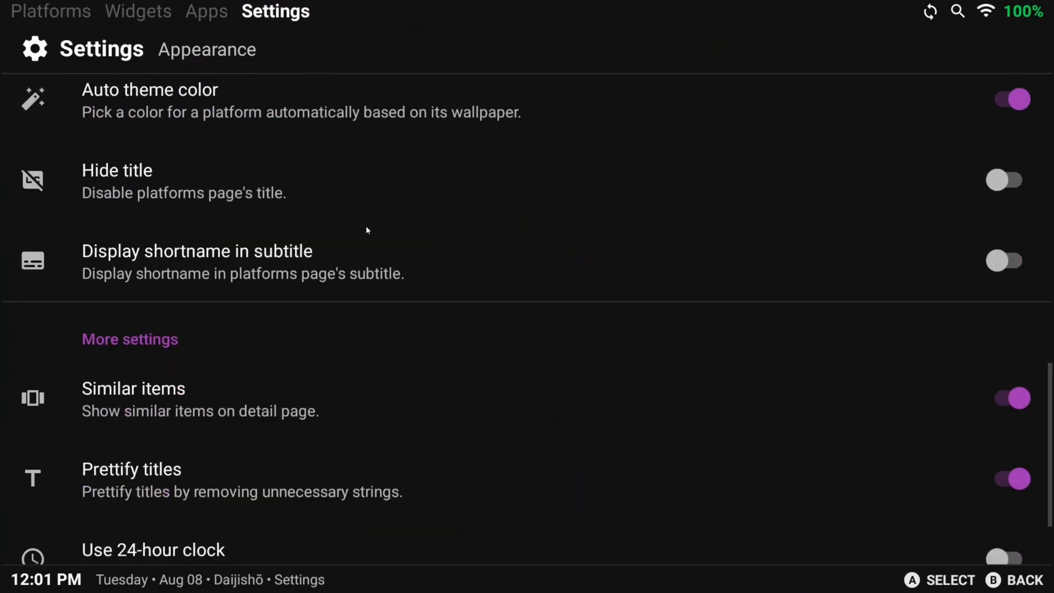
pyautogui.scroll(-3)
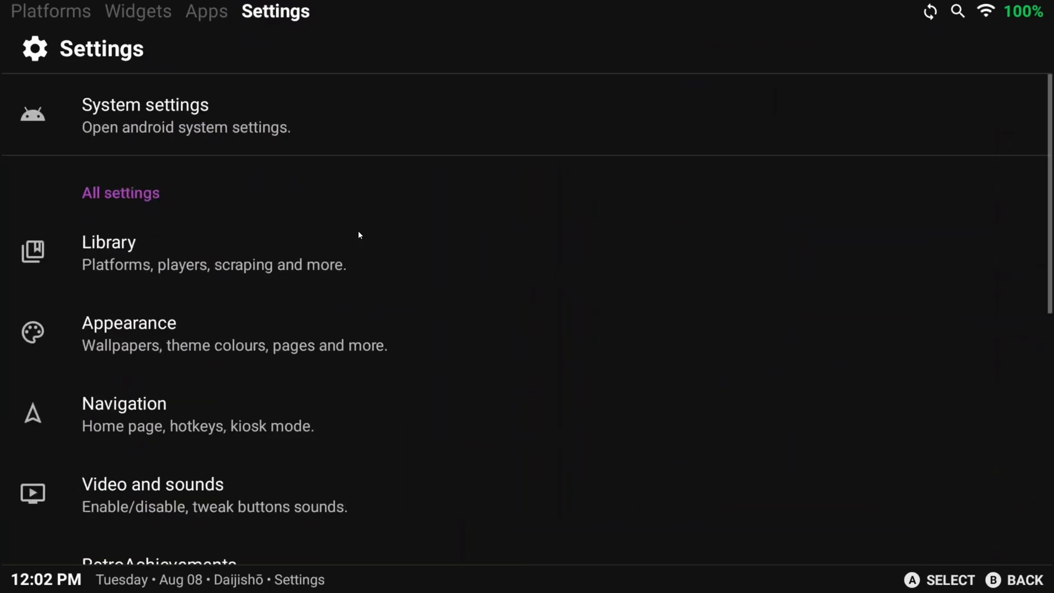
pyautogui.moveTo(236, 410)
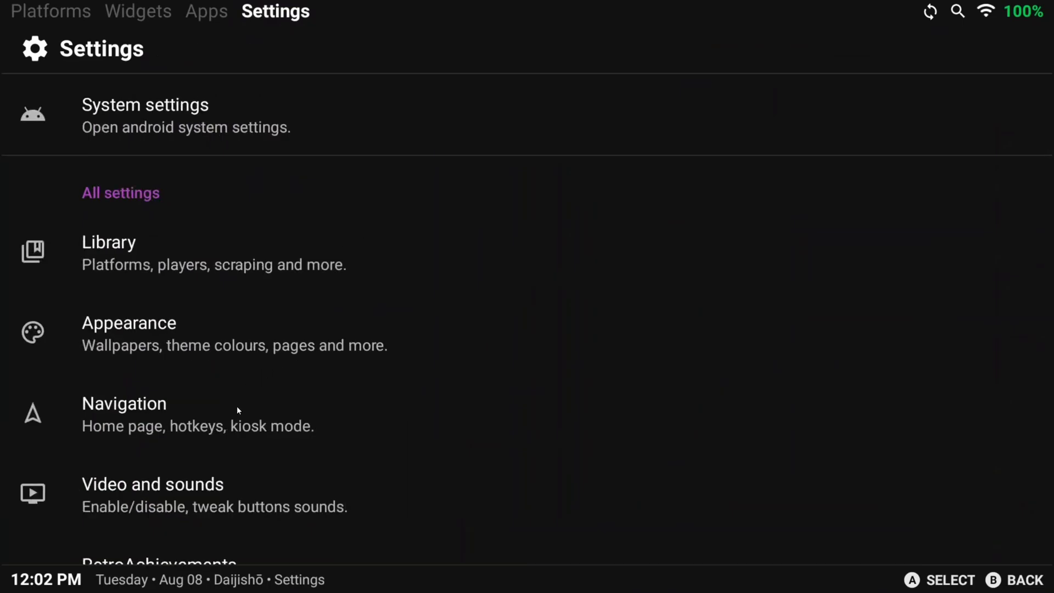
# Step: Set the Navigation home page to Widgets
pyautogui.click(125, 414)
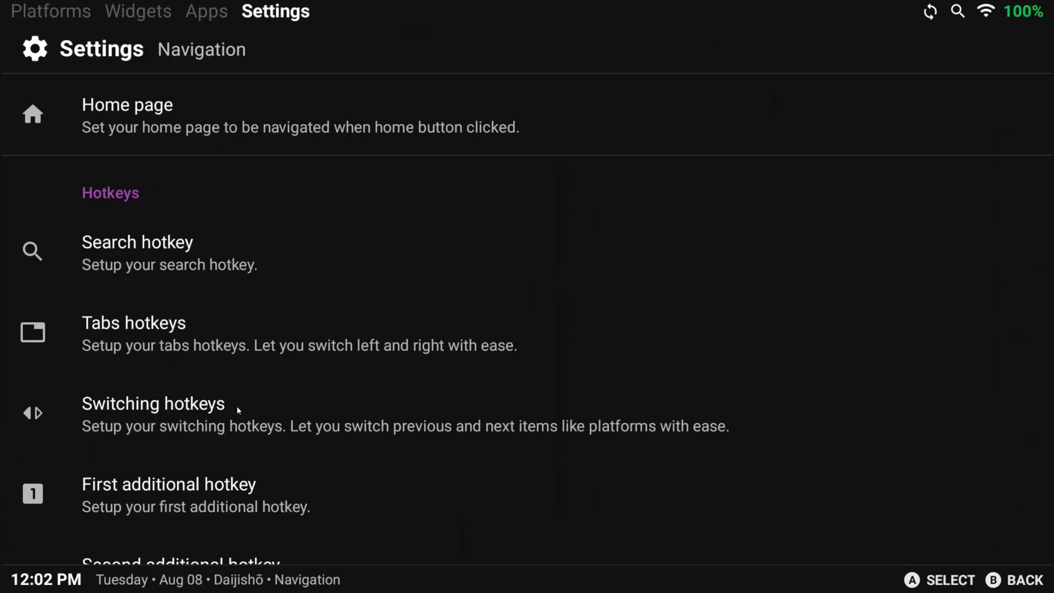
pyautogui.moveTo(254, 122)
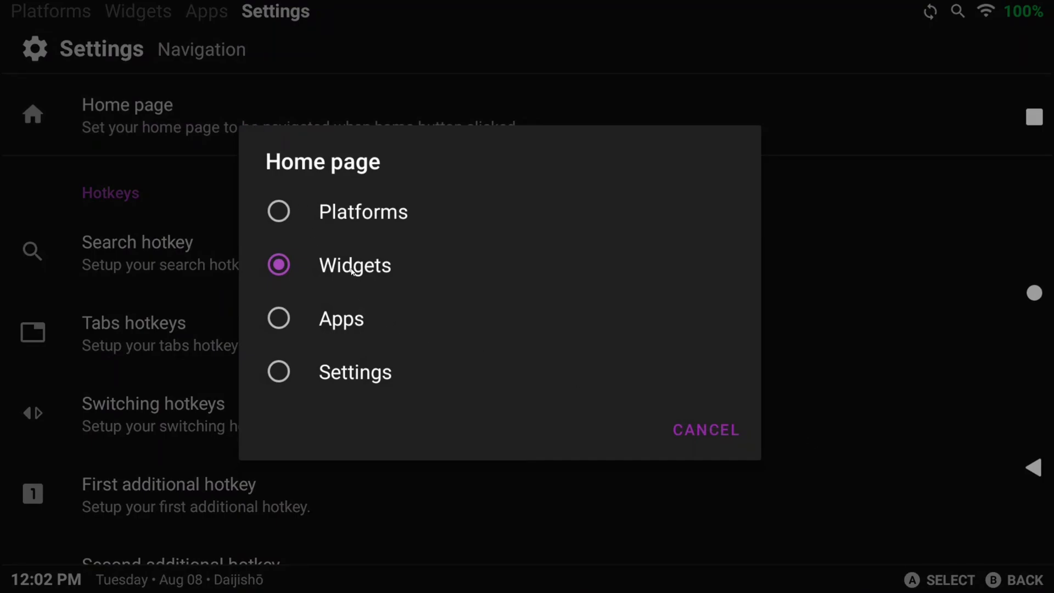
pyautogui.click(705, 430)
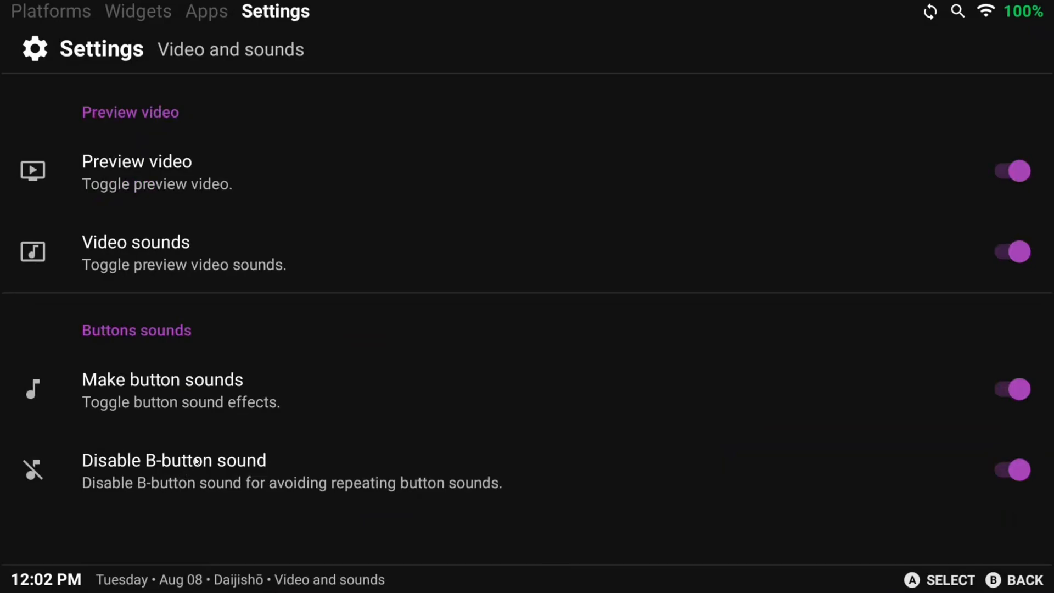
pyautogui.moveTo(357, 297)
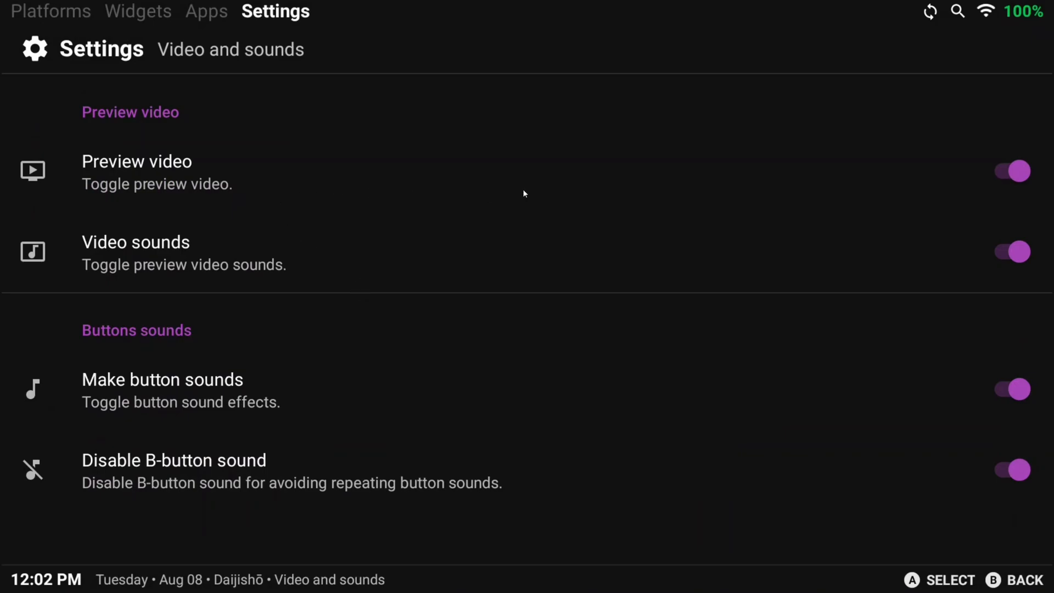
pyautogui.moveTo(1017, 171)
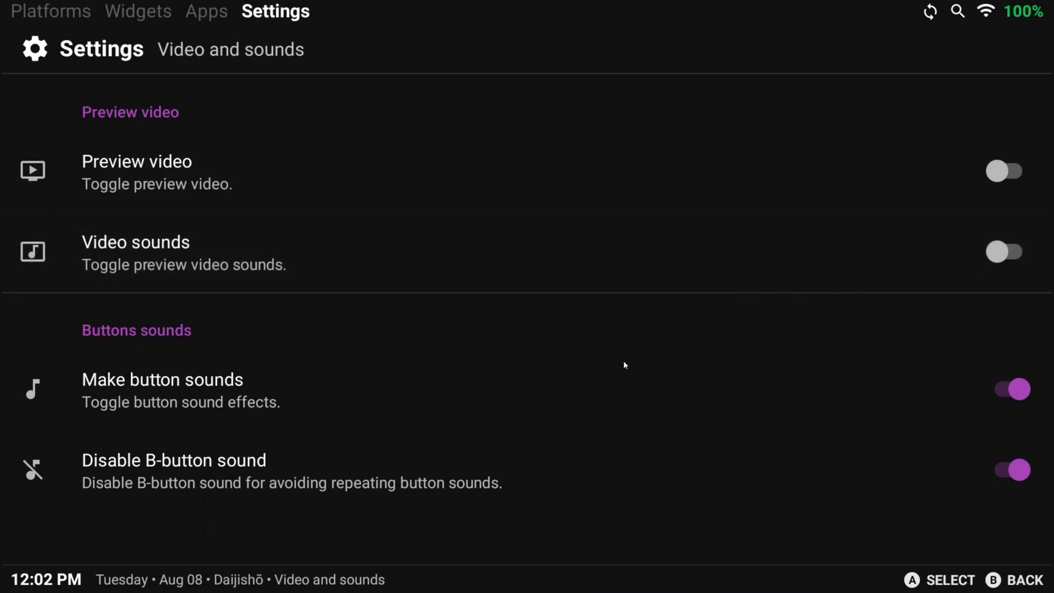
# Step: Switch off preview videos and their sounds in Video and sounds settings
pyautogui.click(1006, 389)
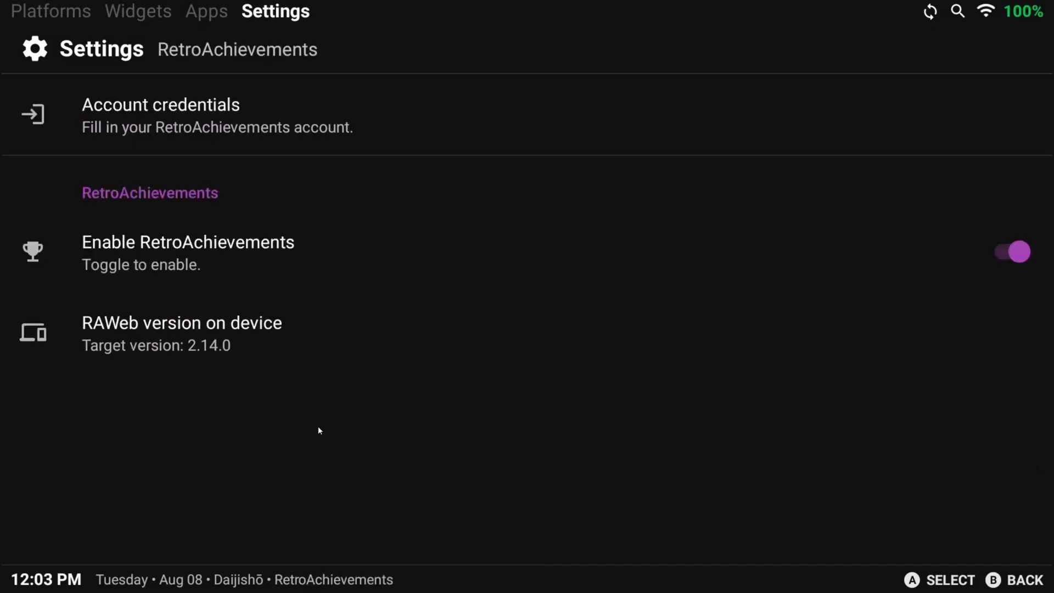
pyautogui.moveTo(304, 429)
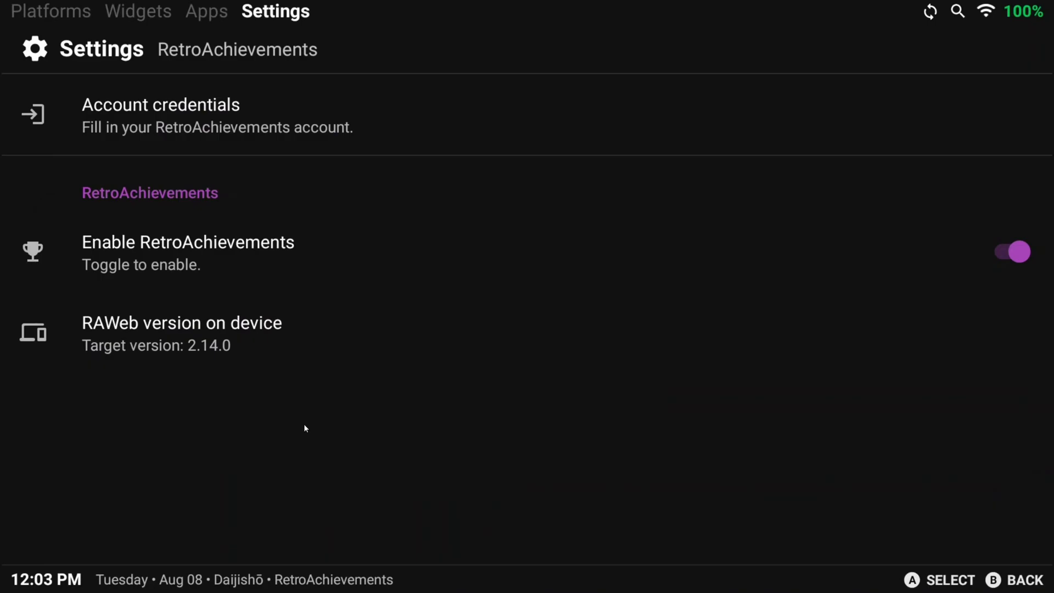
pyautogui.moveTo(236, 126)
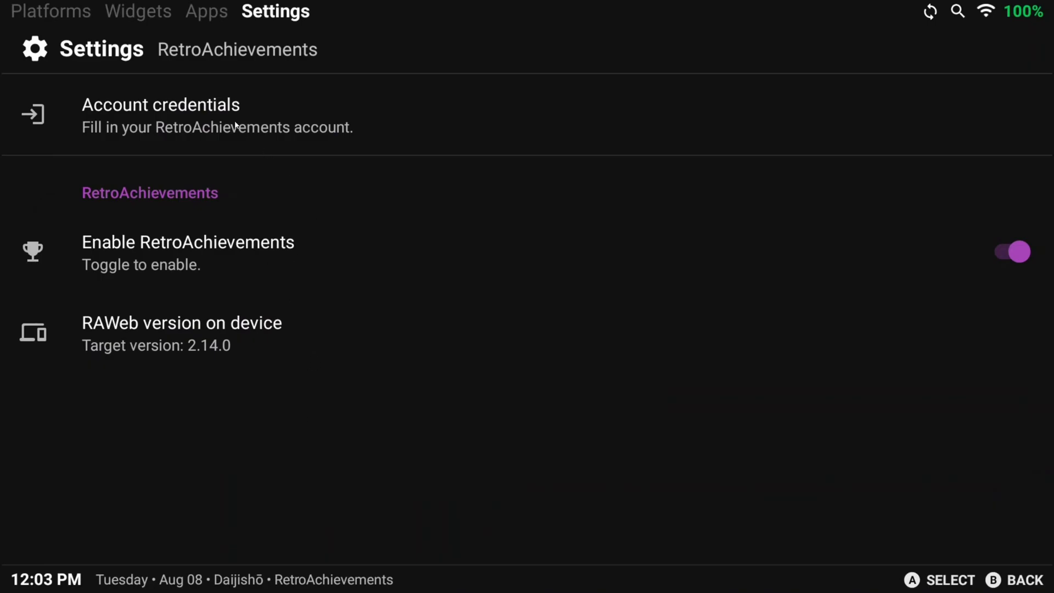
# Step: Go back from RetroAchievements settings to the main Settings list
pyautogui.click(160, 114)
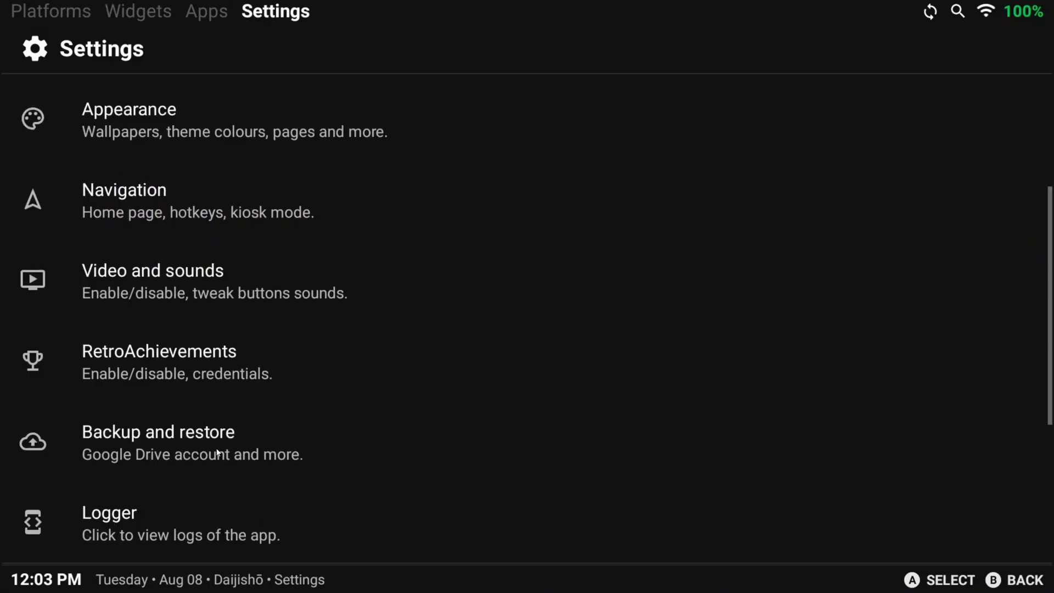
# Step: Open Daijishō's Backup and restore settings from the Settings list
pyautogui.click(159, 431)
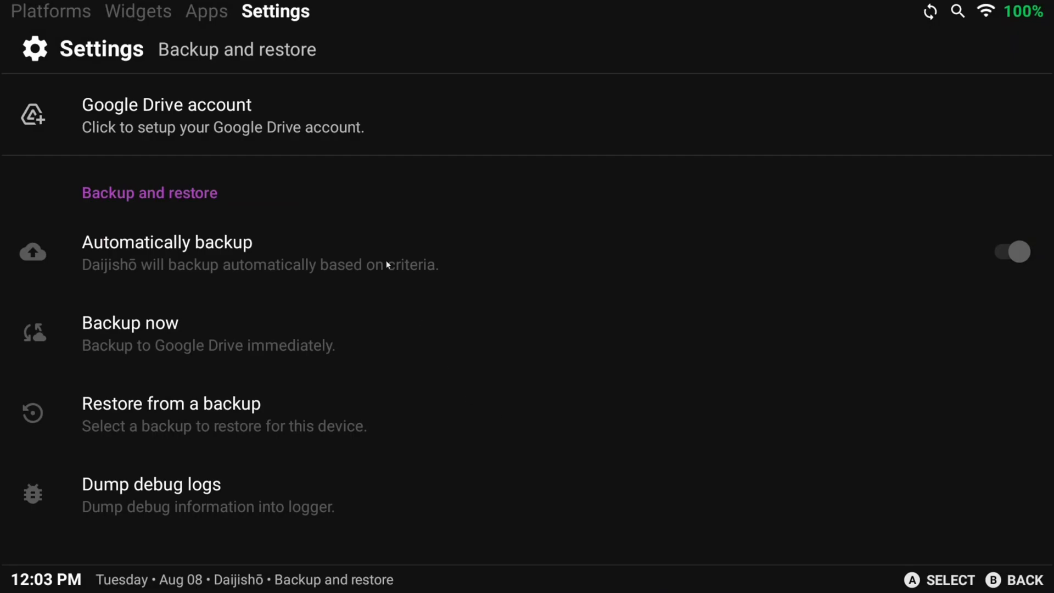
pyautogui.moveTo(283, 118)
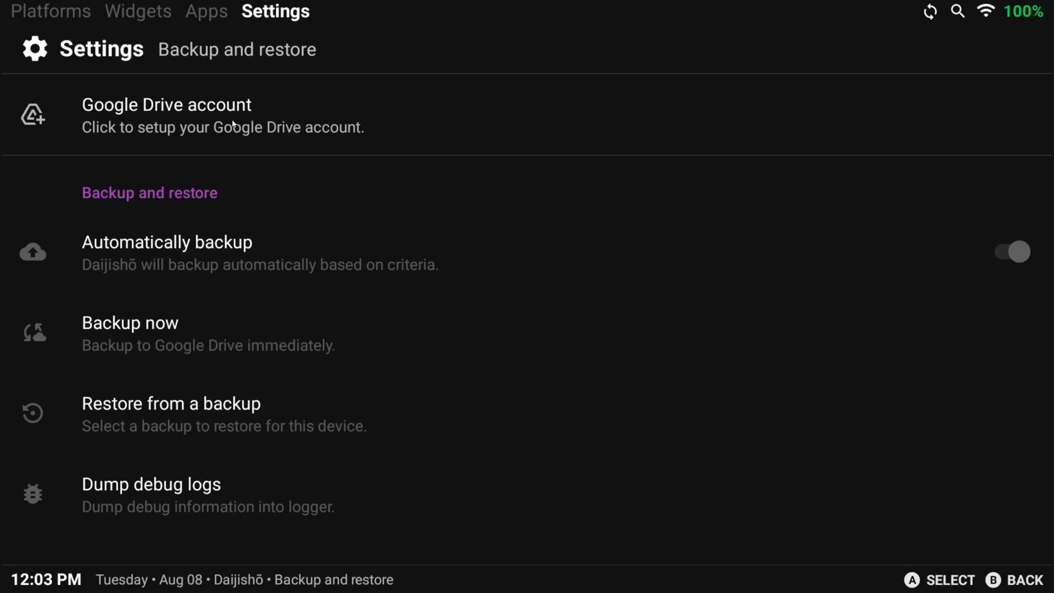
pyautogui.moveTo(240, 139)
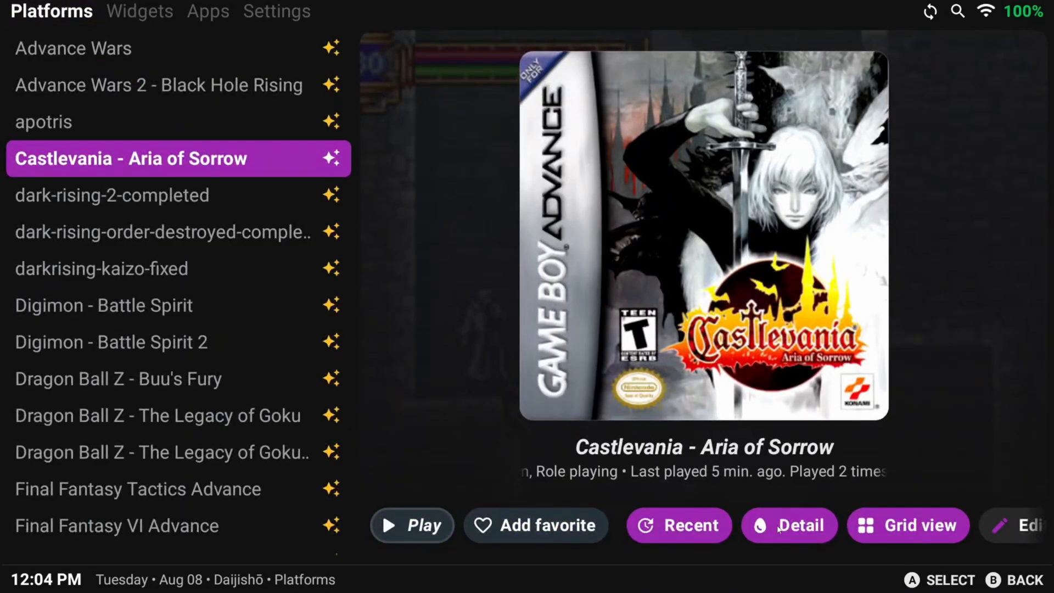
# Step: Tap an action button on Castlevania - Aria of Sorrow, landing on the Widgets page
pyautogui.click(789, 525)
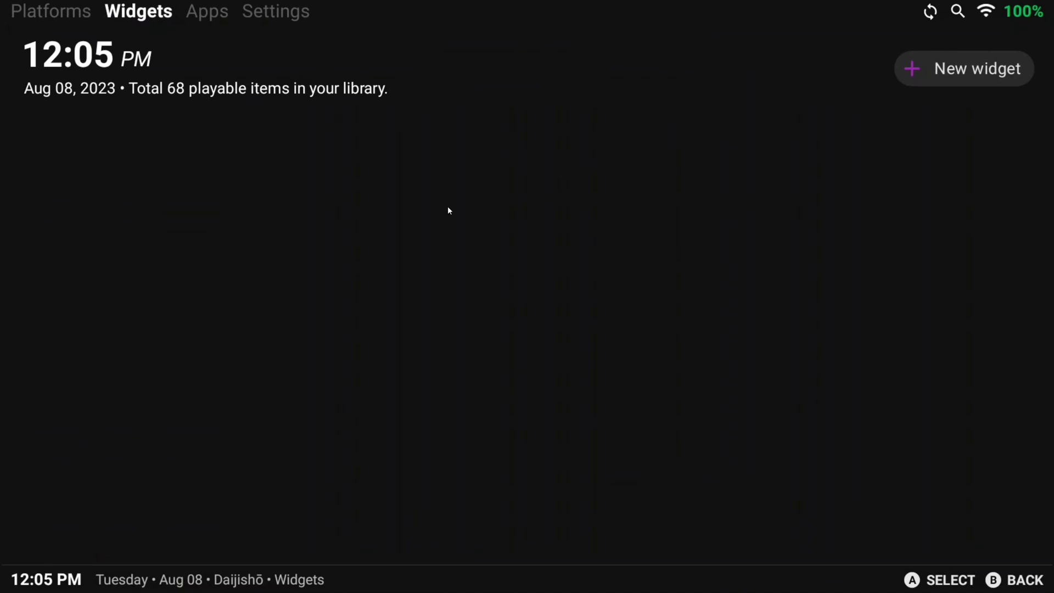
pyautogui.moveTo(949, 72)
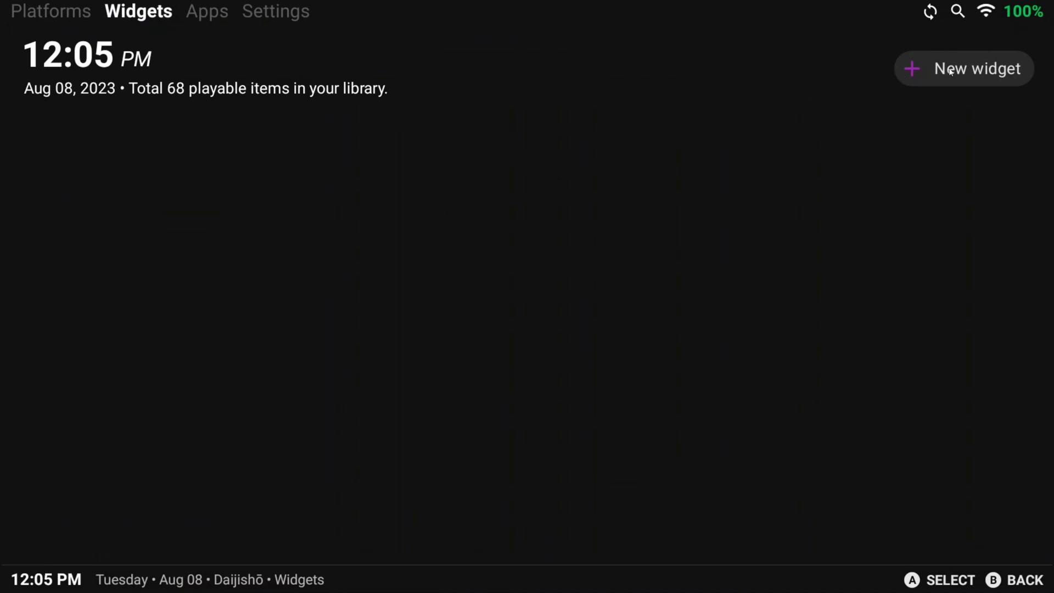
# Step: Add a RetroAchievements widget and scroll its game progress to Pokemon Yellow's achievements
pyautogui.click(964, 68)
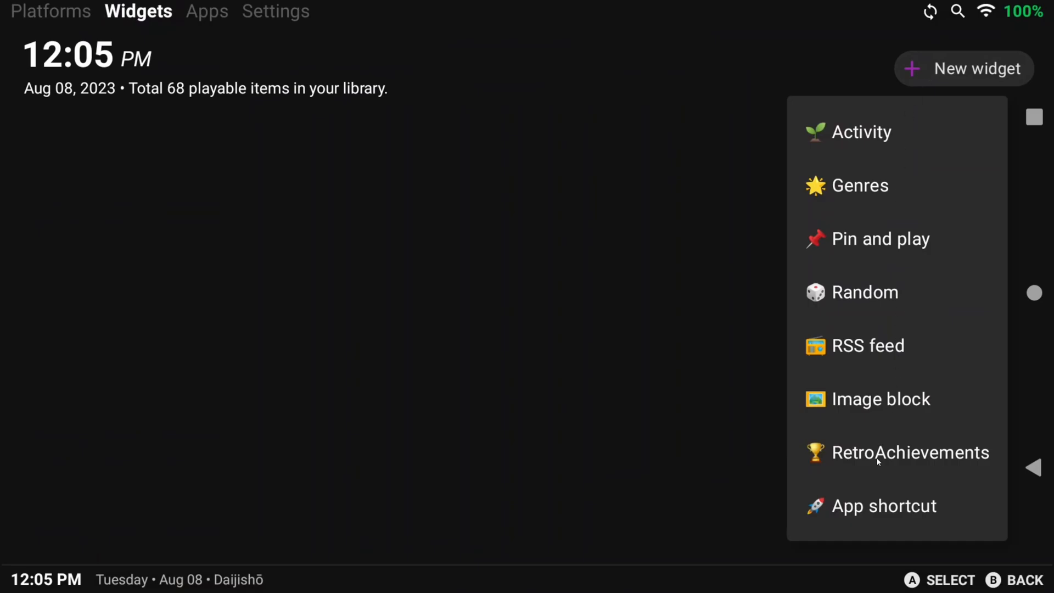
pyautogui.click(910, 453)
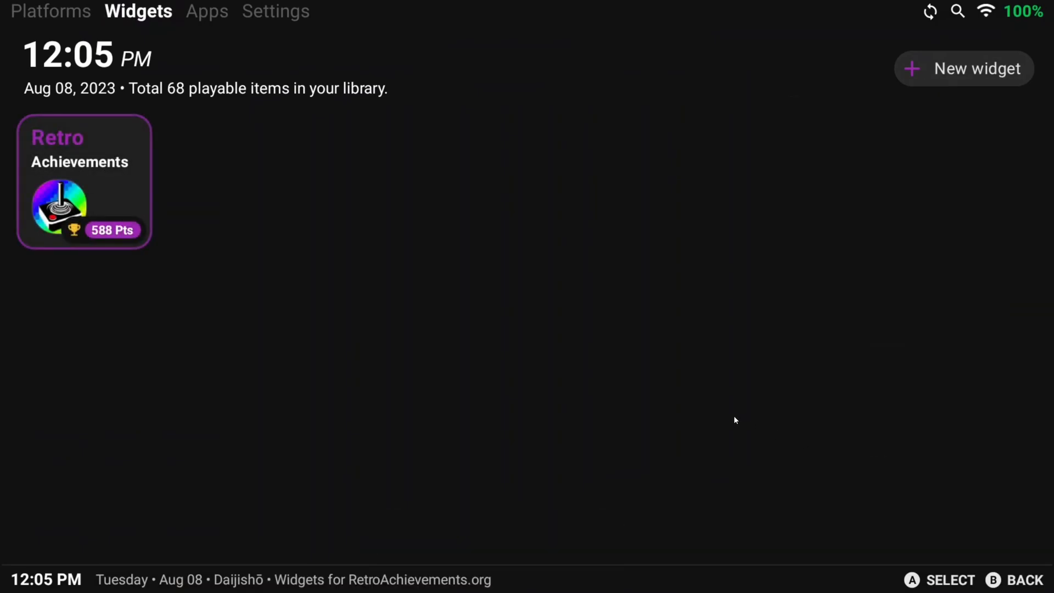
pyautogui.click(84, 183)
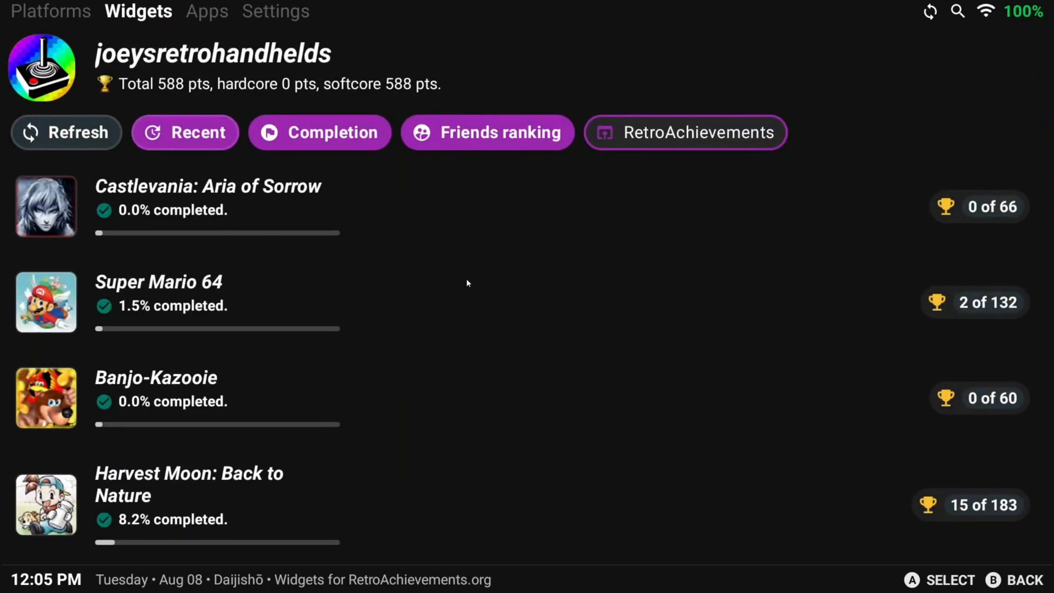
pyautogui.scroll(-3)
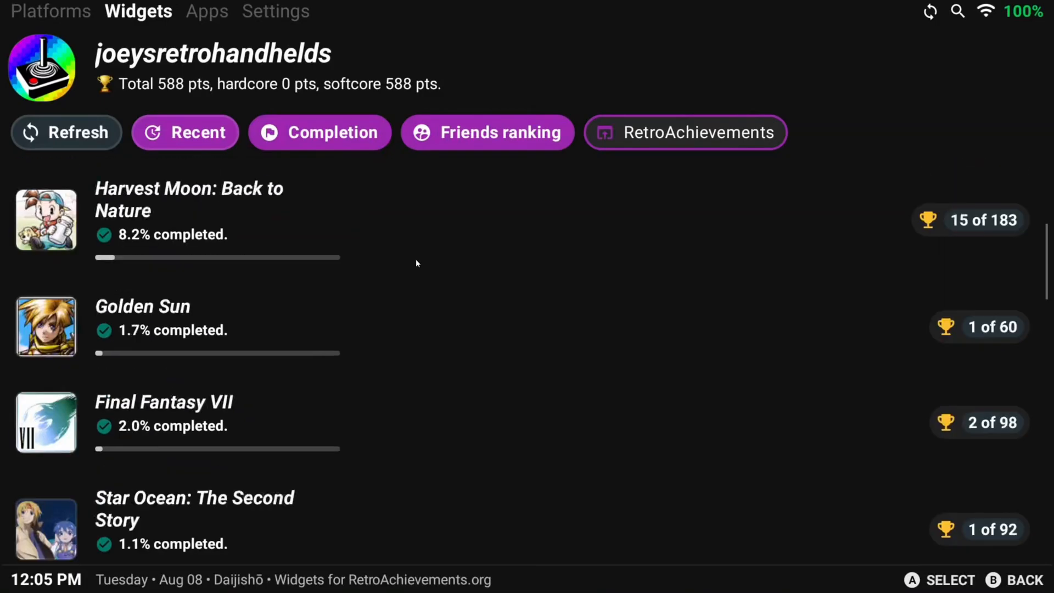
pyautogui.scroll(-3)
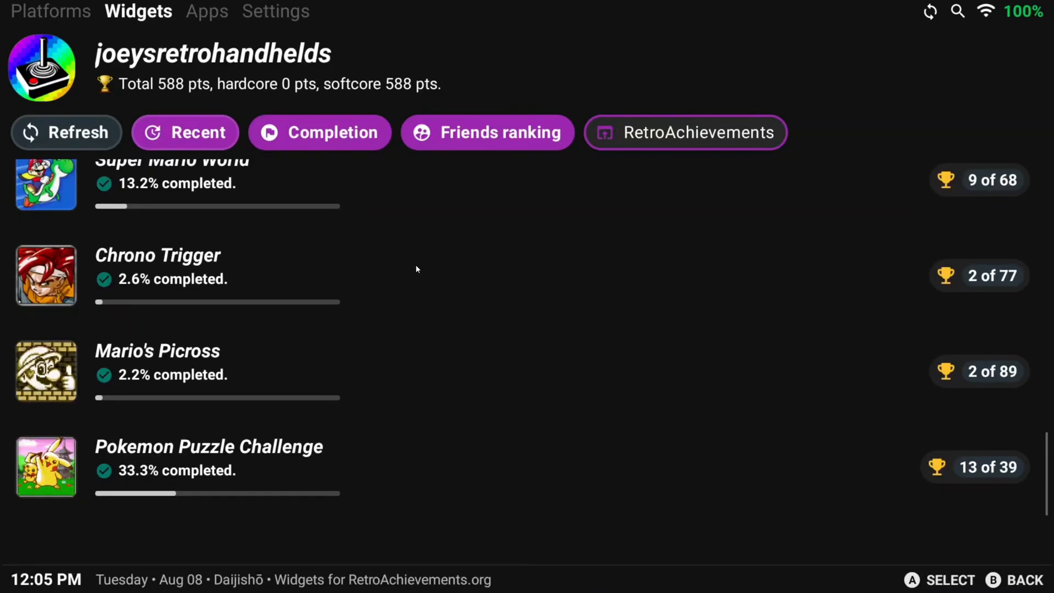
pyautogui.scroll(-3)
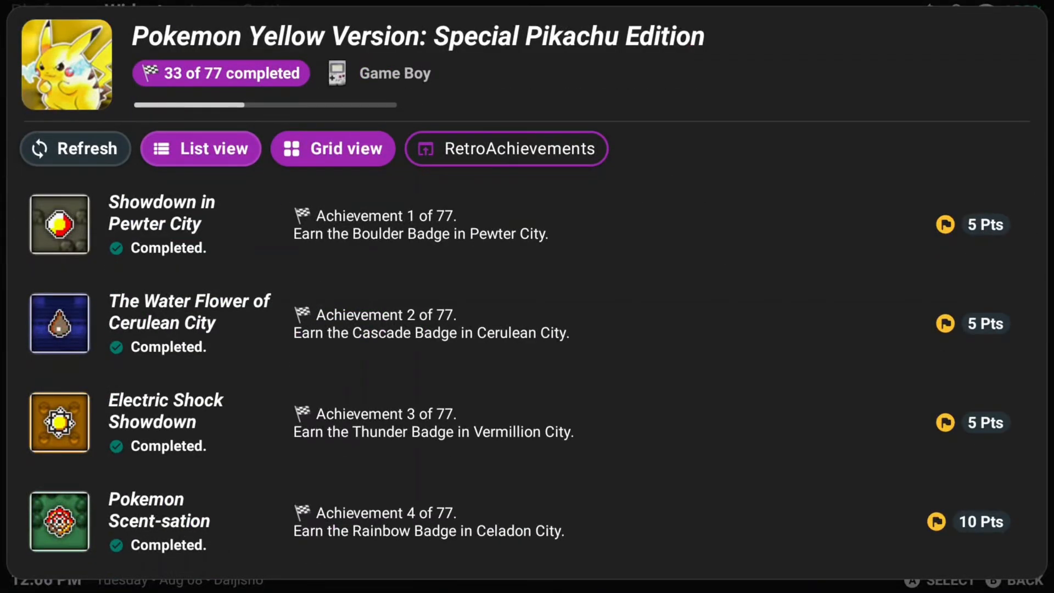
# Step: Close Pokemon Yellow's achievement list to return to the RetroAchievements widget
pyautogui.click(332, 149)
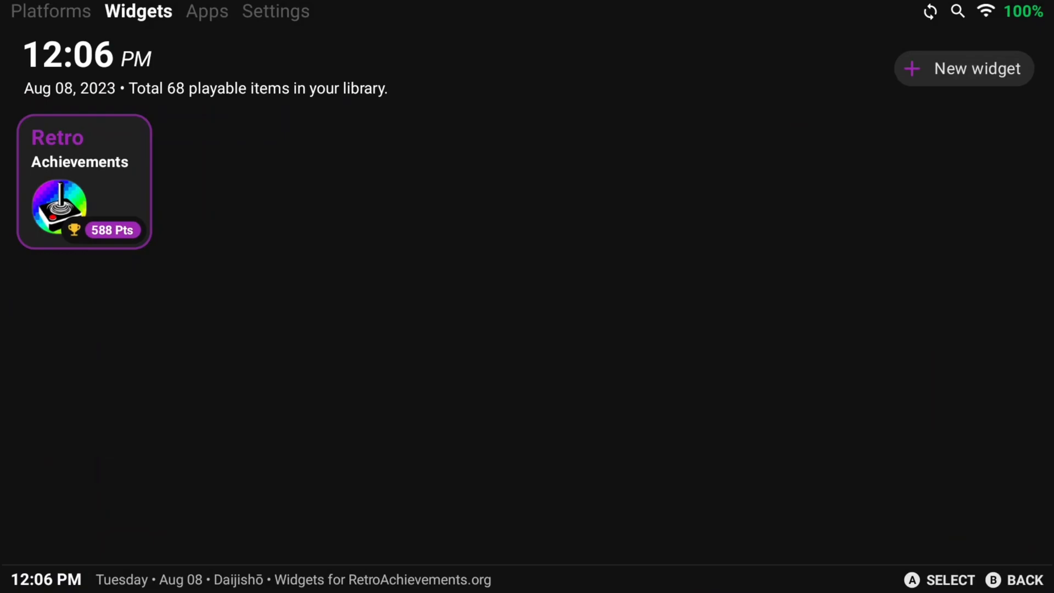
pyautogui.moveTo(949, 91)
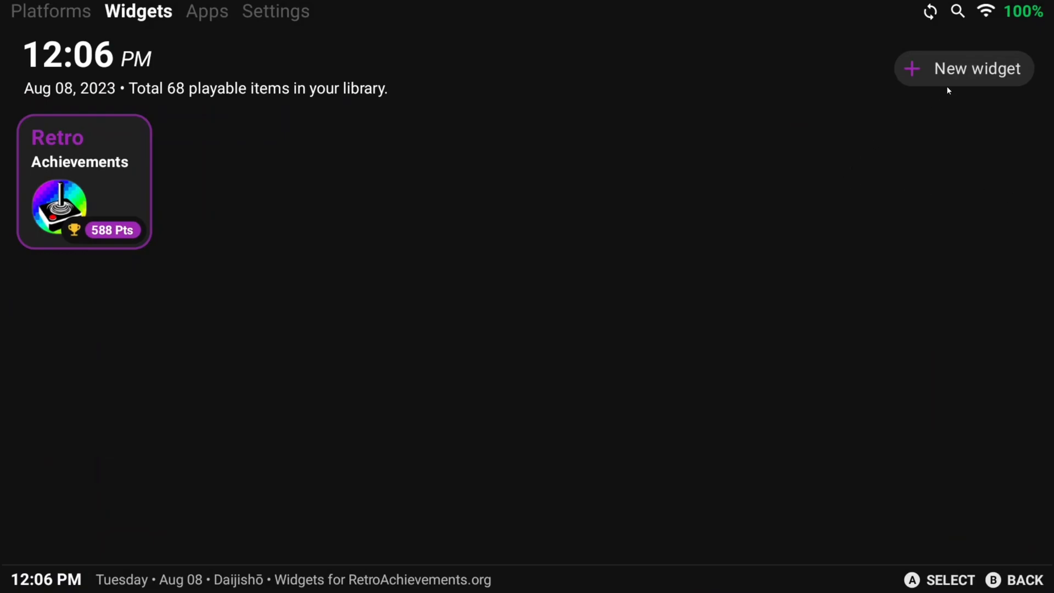
# Step: Add an Activity 'Continue play (Item)' widget
pyautogui.click(964, 69)
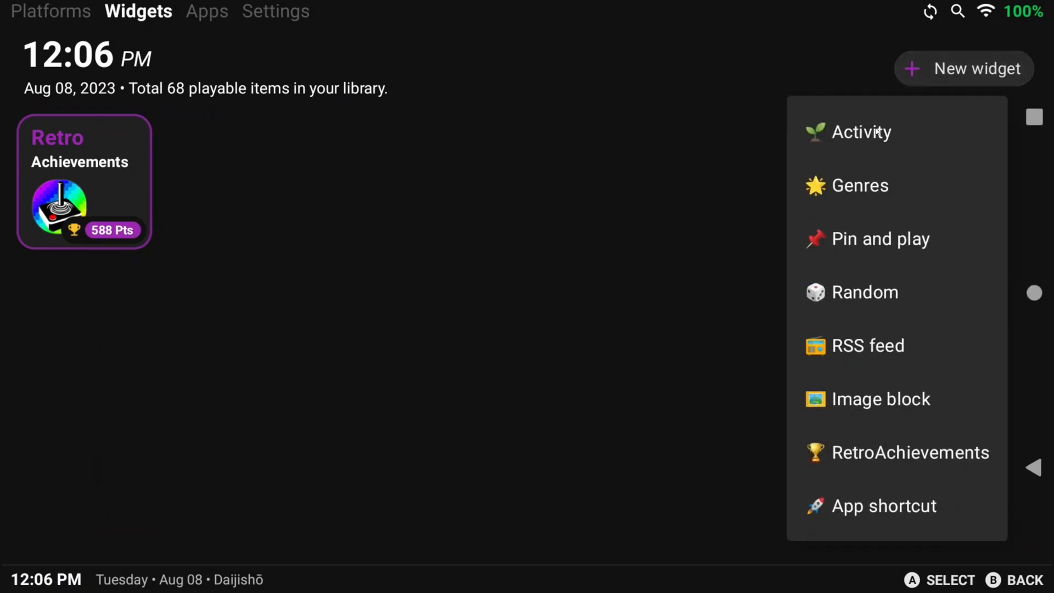
pyautogui.click(863, 132)
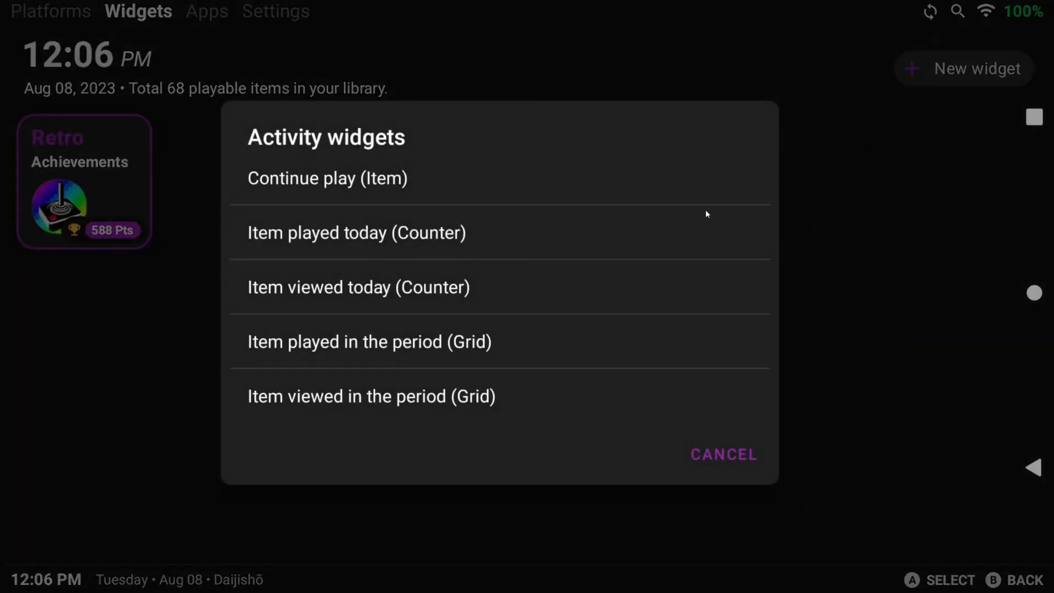
pyautogui.moveTo(336, 180)
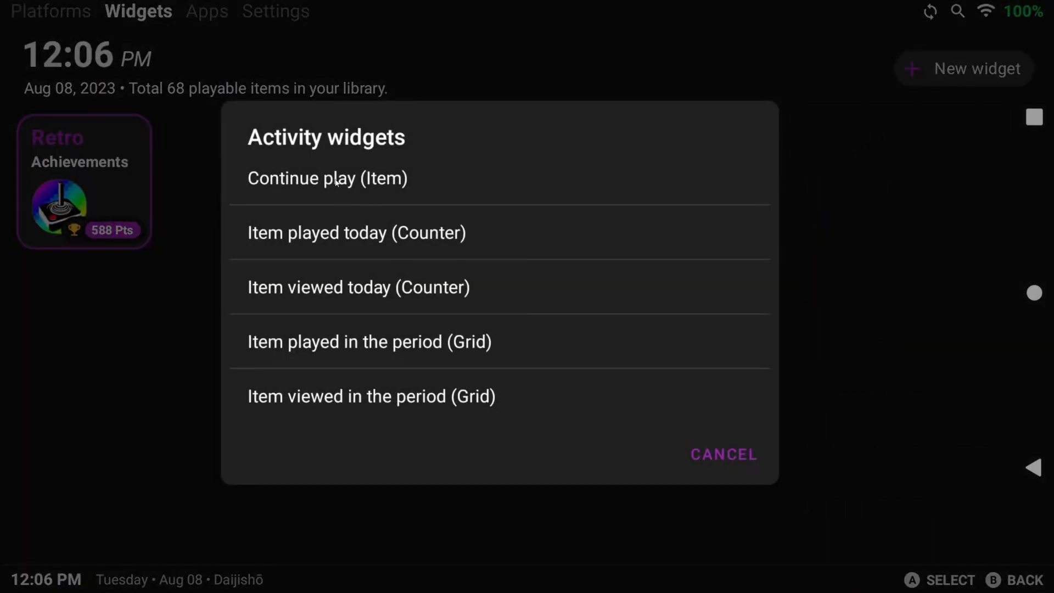
pyautogui.click(327, 178)
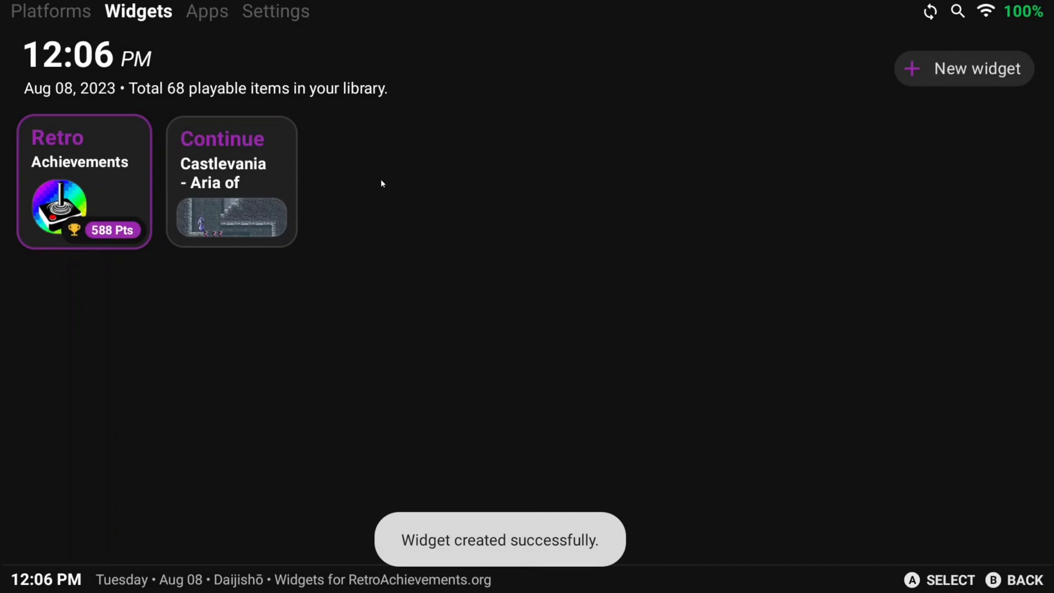
# Step: Add an 'Item played in the period' grid widget and try moving it around Continue
pyautogui.click(964, 68)
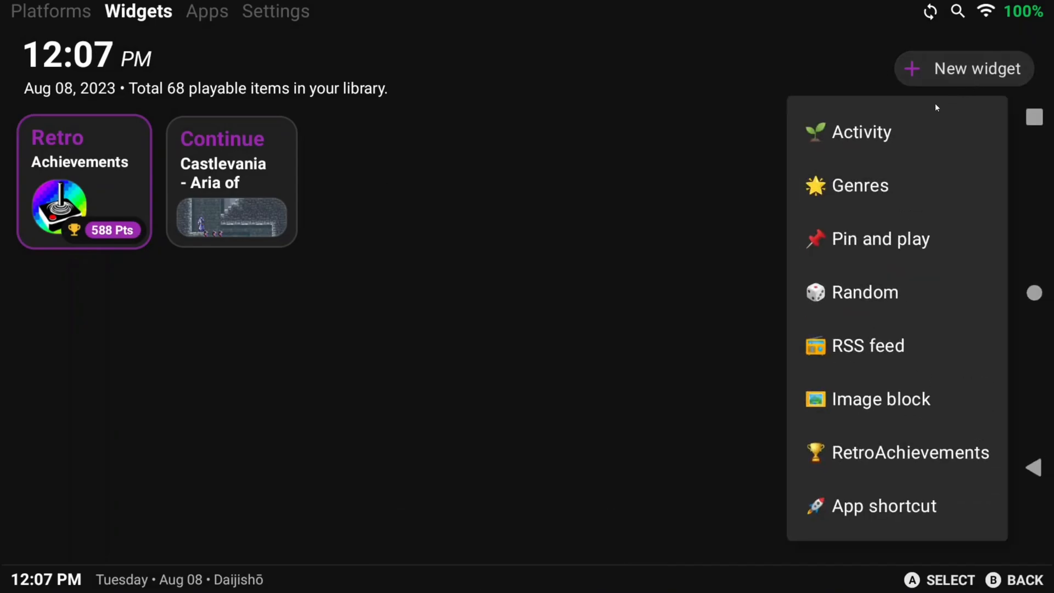
pyautogui.click(862, 132)
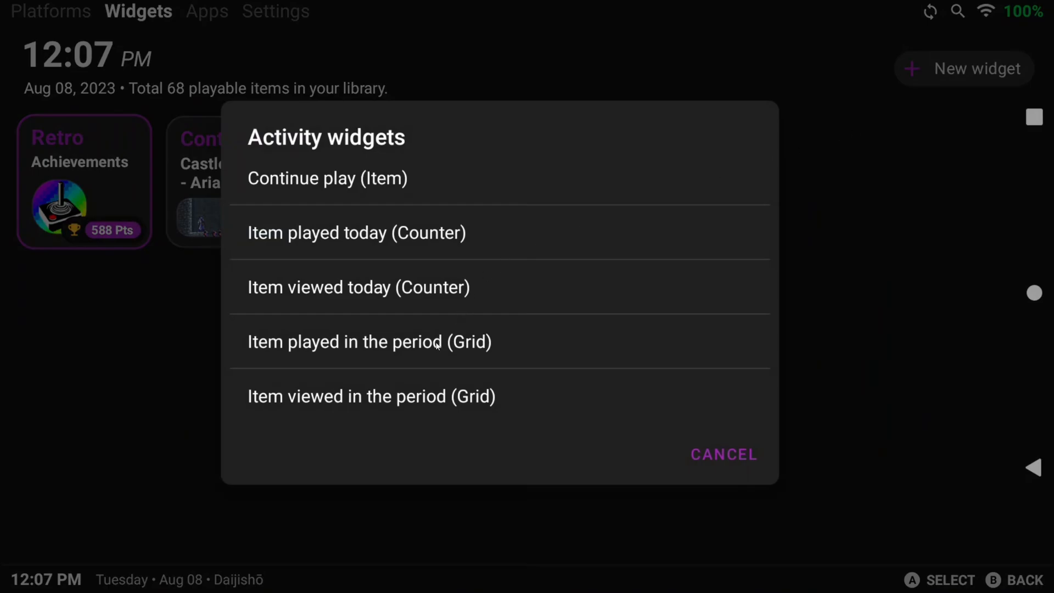
pyautogui.click(369, 342)
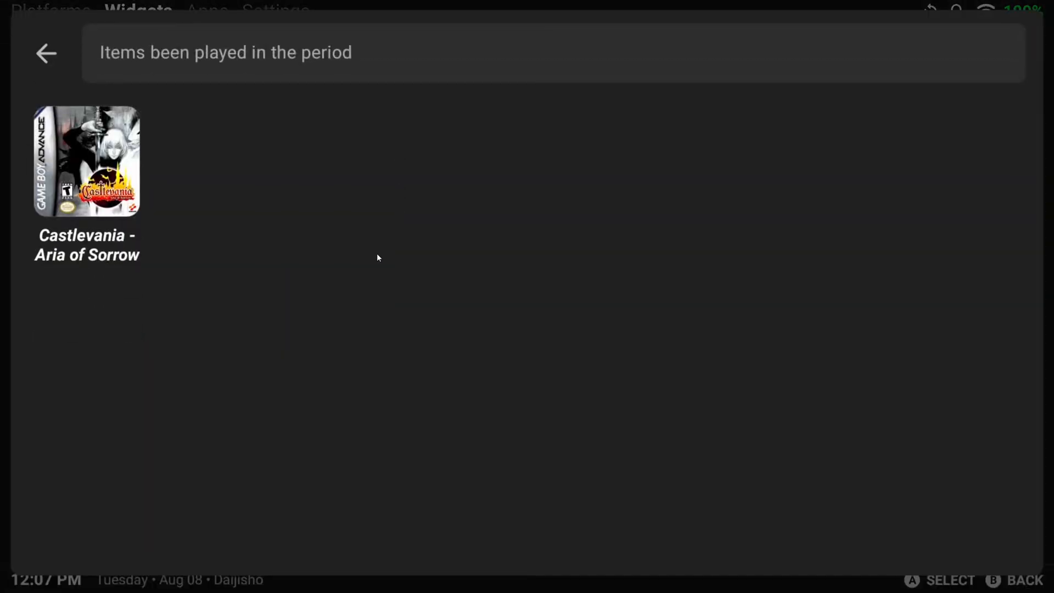
pyautogui.moveTo(302, 203)
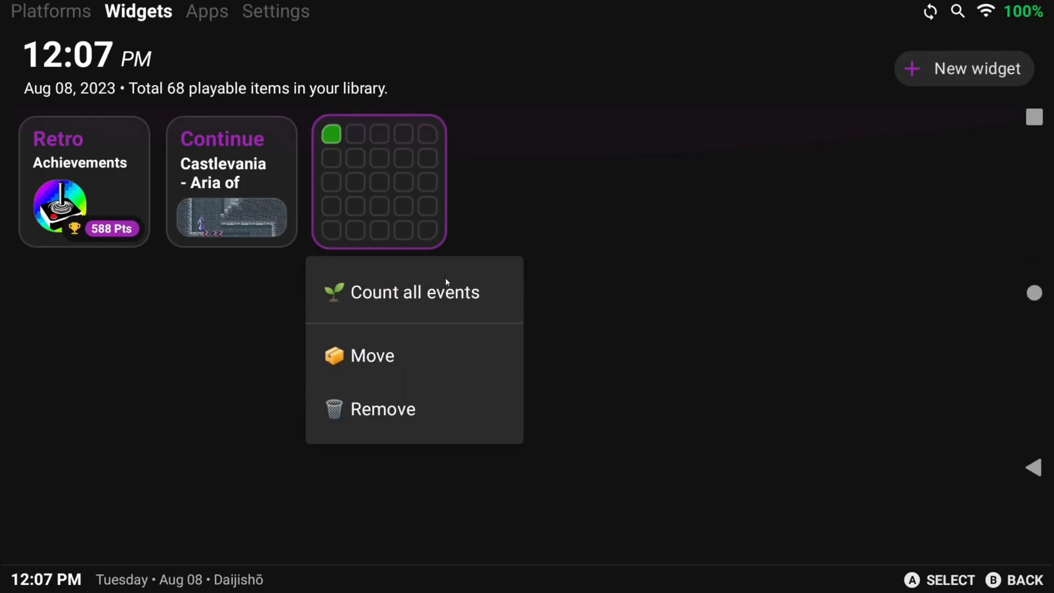
pyautogui.click(372, 355)
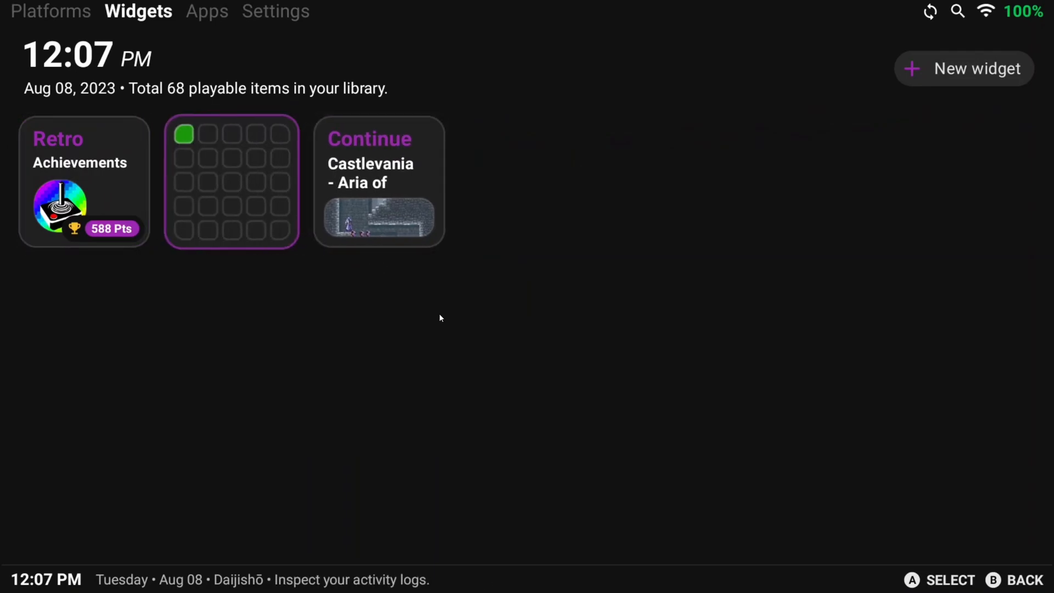
pyautogui.rightClick(231, 183)
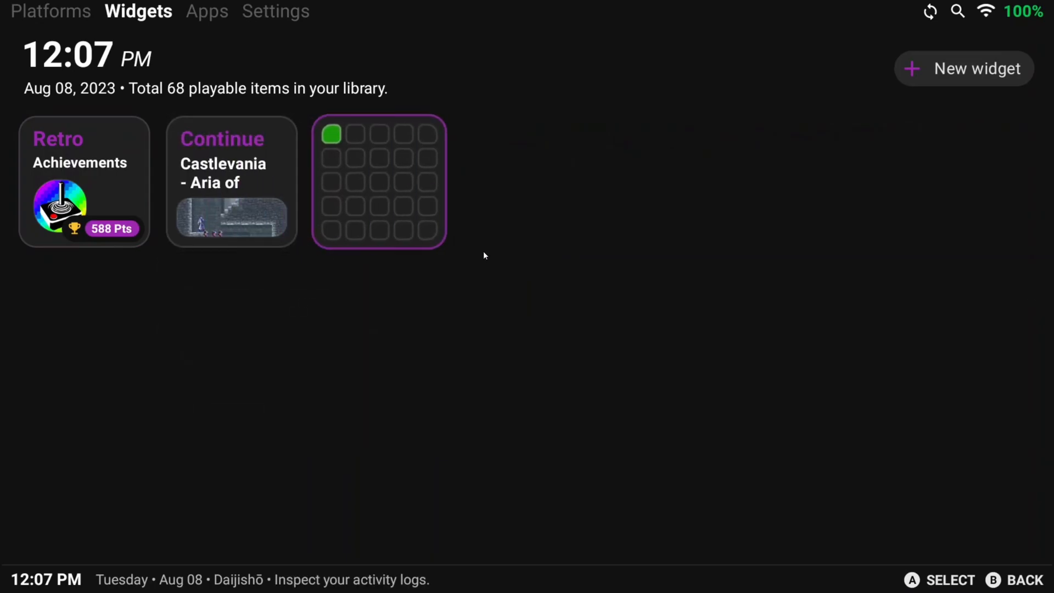
# Step: Add a Random widget drawing from the entire collection
pyautogui.click(964, 69)
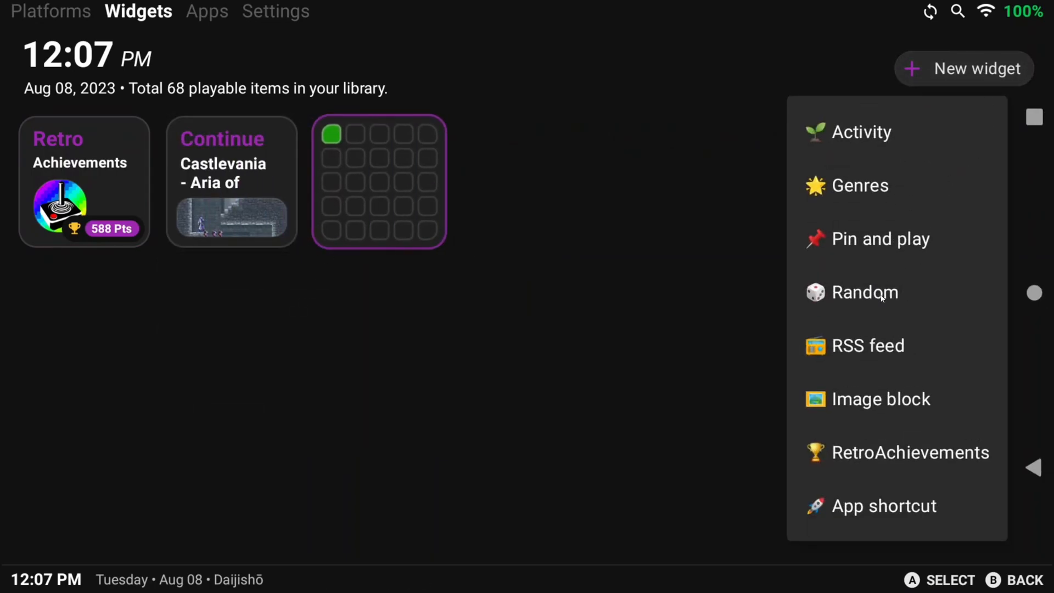
pyautogui.click(863, 292)
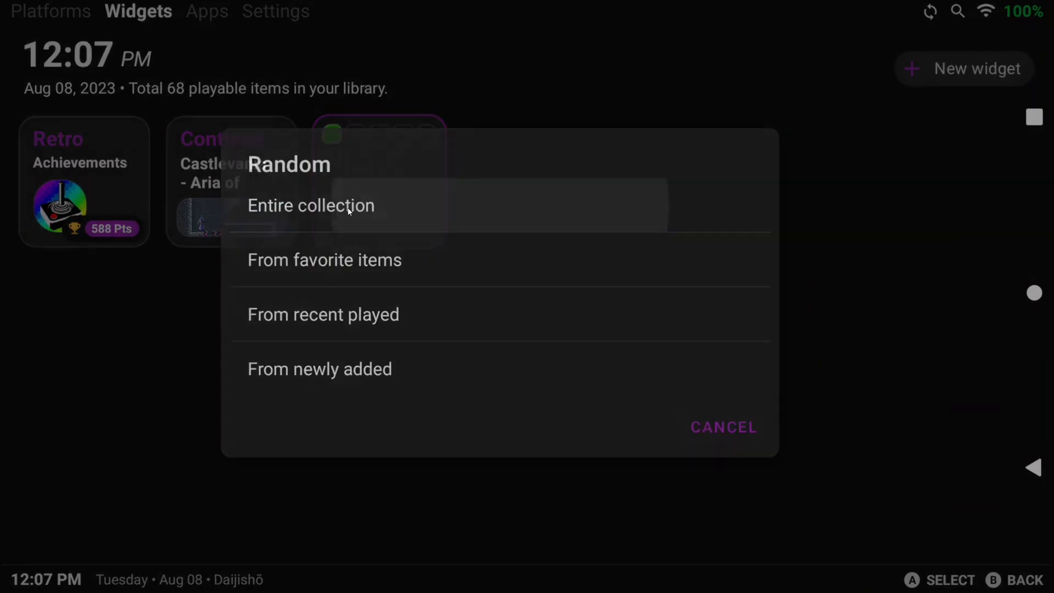
pyautogui.click(311, 204)
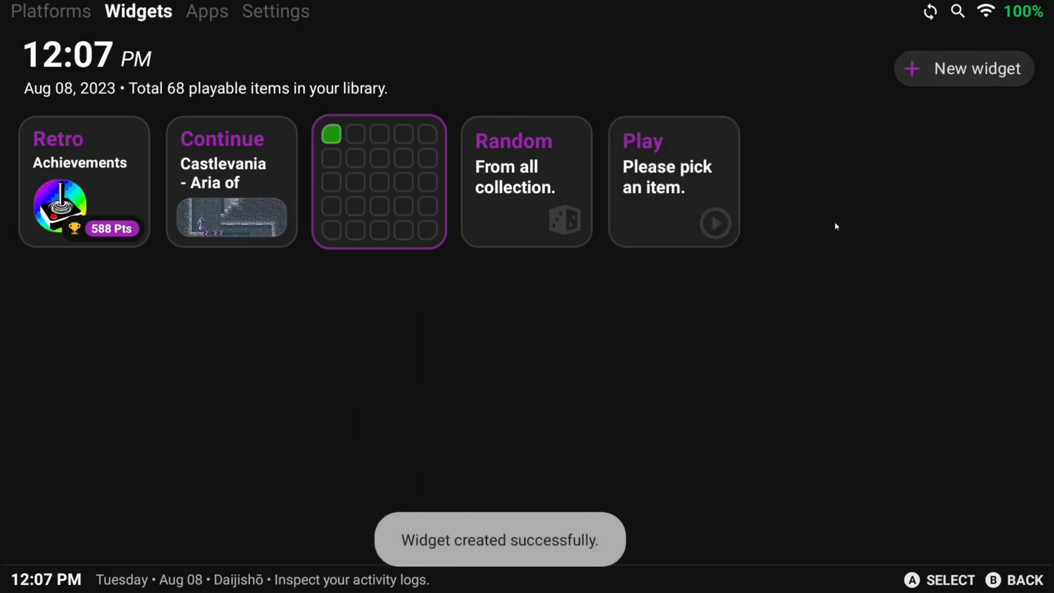
pyautogui.moveTo(678, 202)
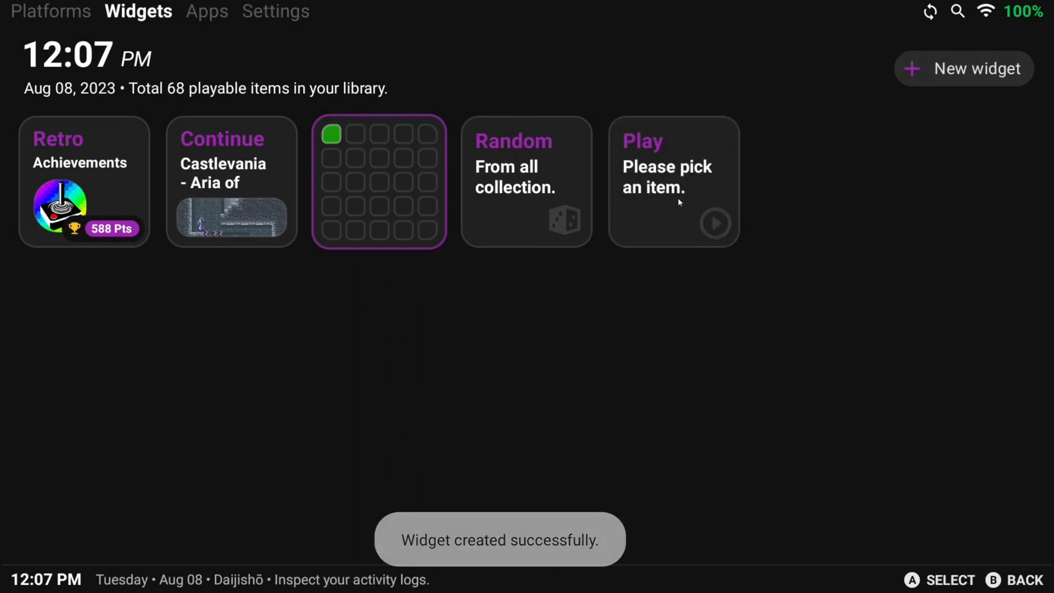
# Step: Pin Advance Wars to the empty Play widget via 'Pick an item'
pyautogui.click(672, 182)
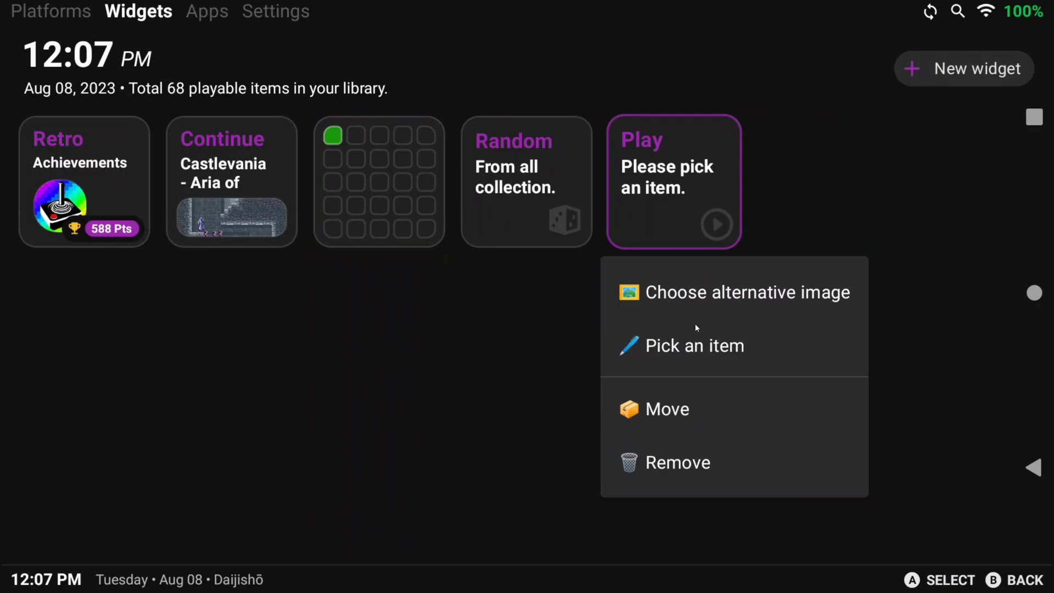
pyautogui.click(694, 345)
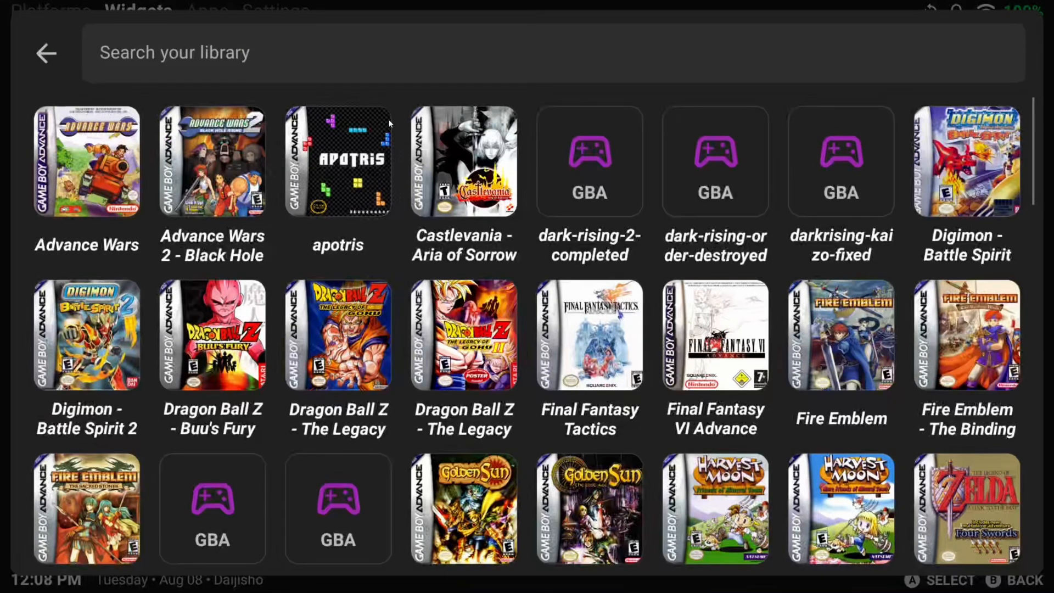
pyautogui.click(45, 54)
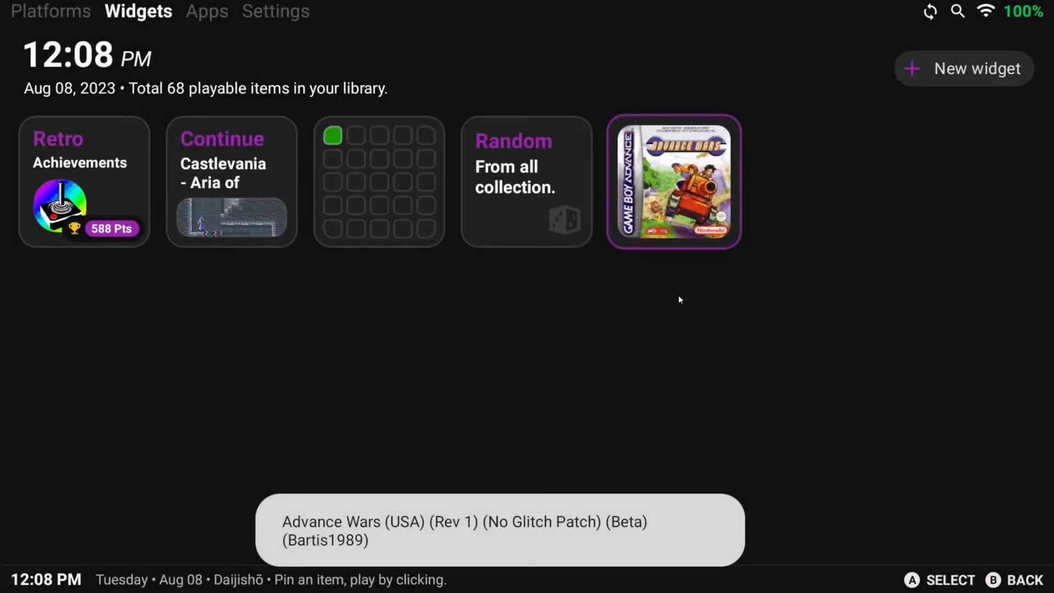
pyautogui.moveTo(803, 311)
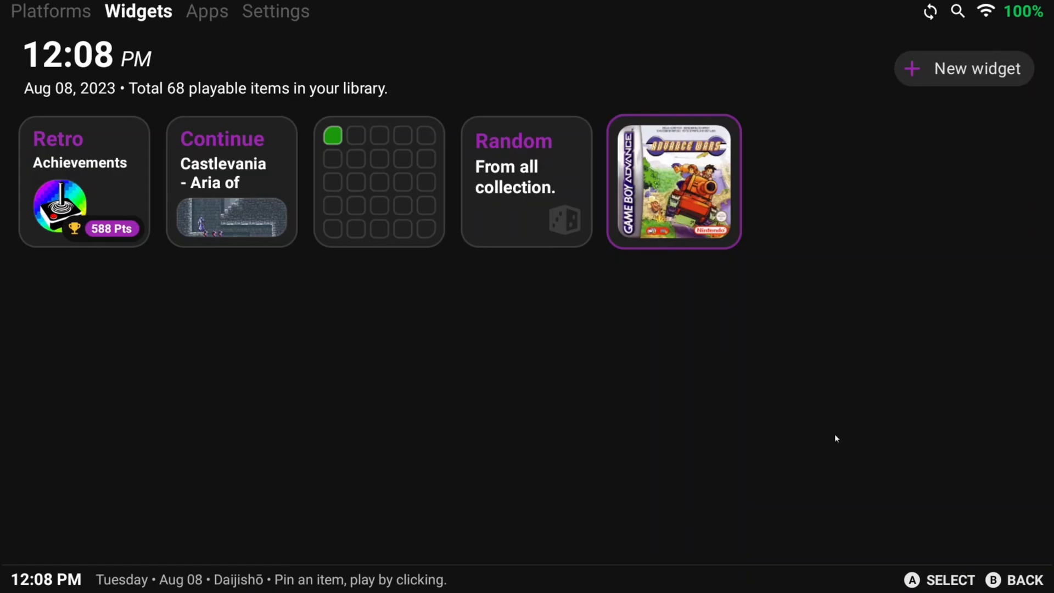
pyautogui.moveTo(207, 12)
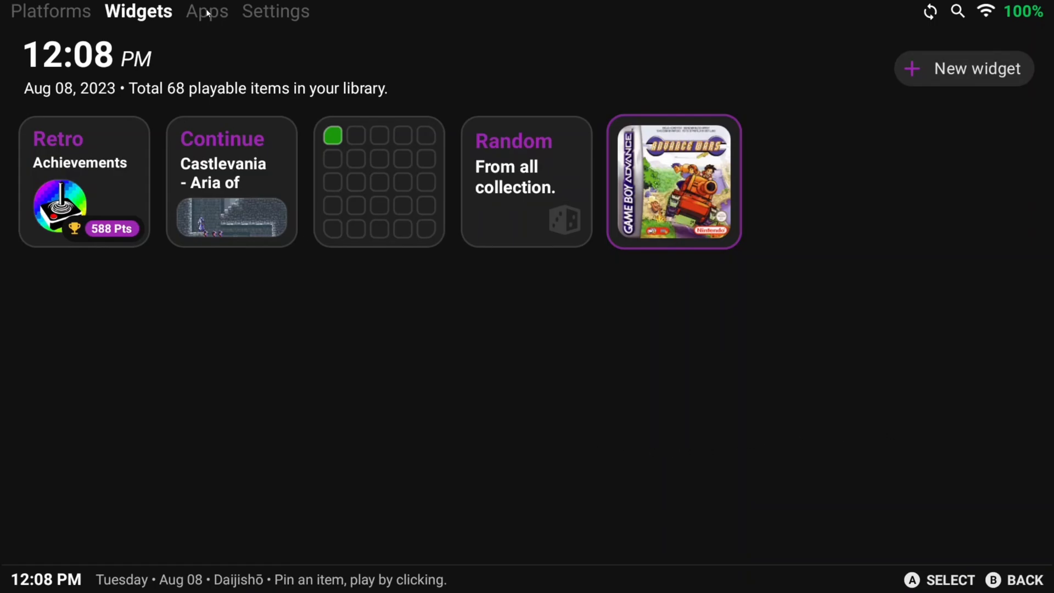
# Step: Open the Apps page and scroll through the installed apps
pyautogui.click(206, 11)
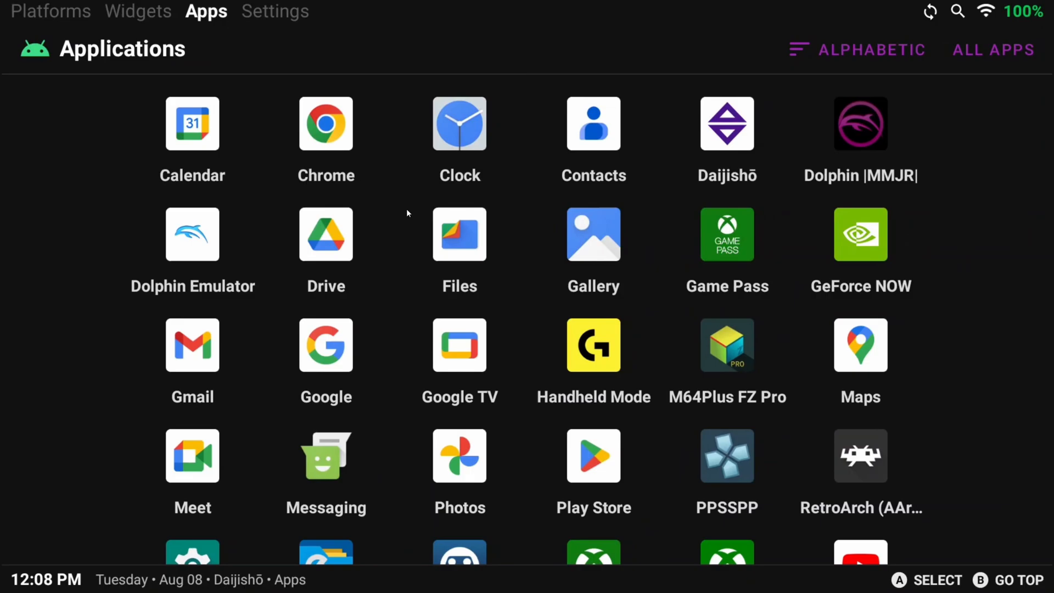
pyautogui.scroll(-3)
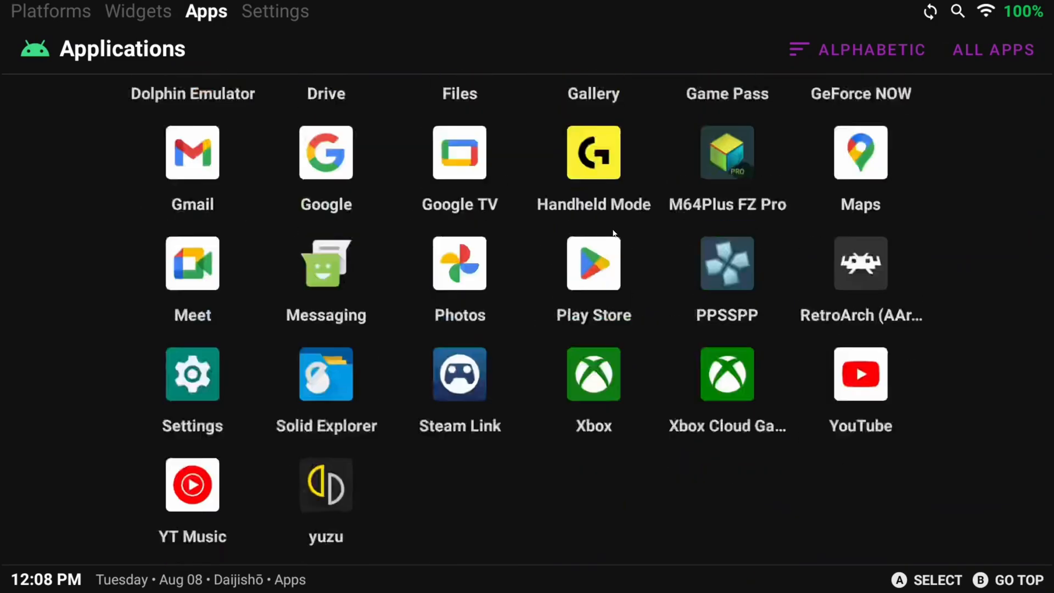
pyautogui.scroll(-3)
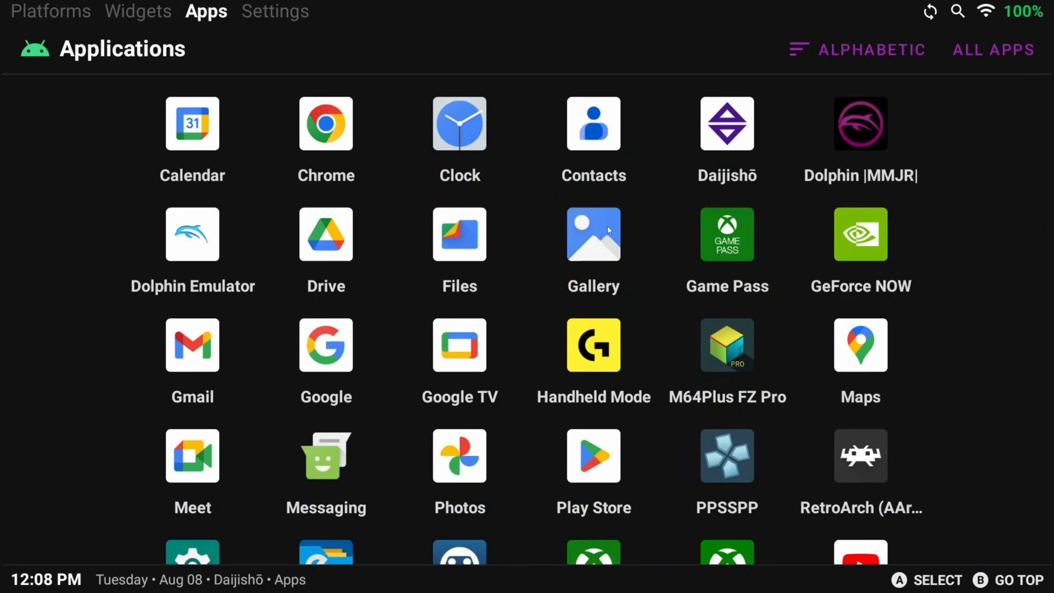
pyautogui.moveTo(533, 163)
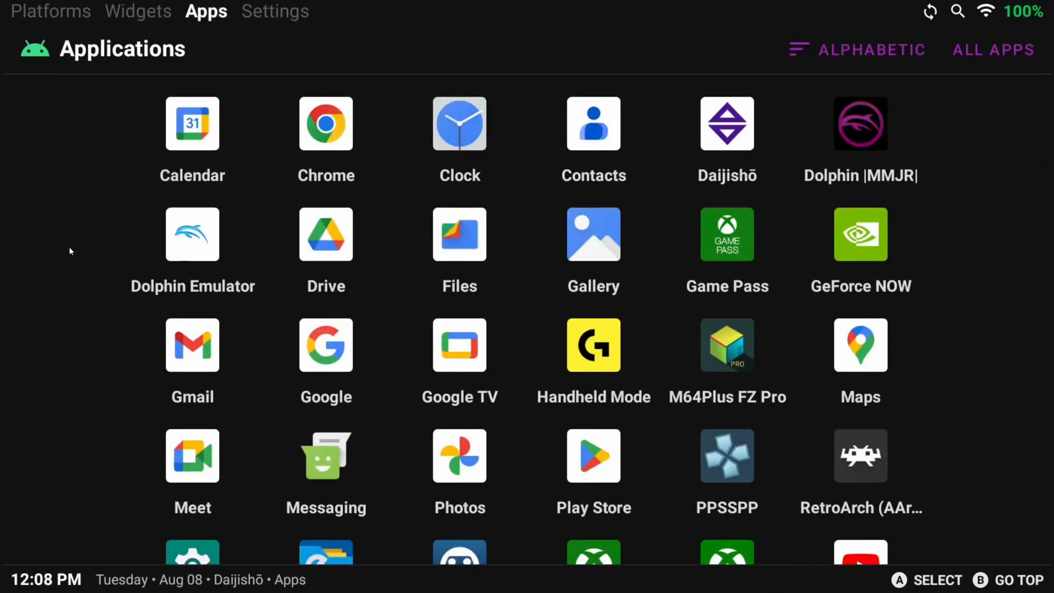
pyautogui.moveTo(949, 222)
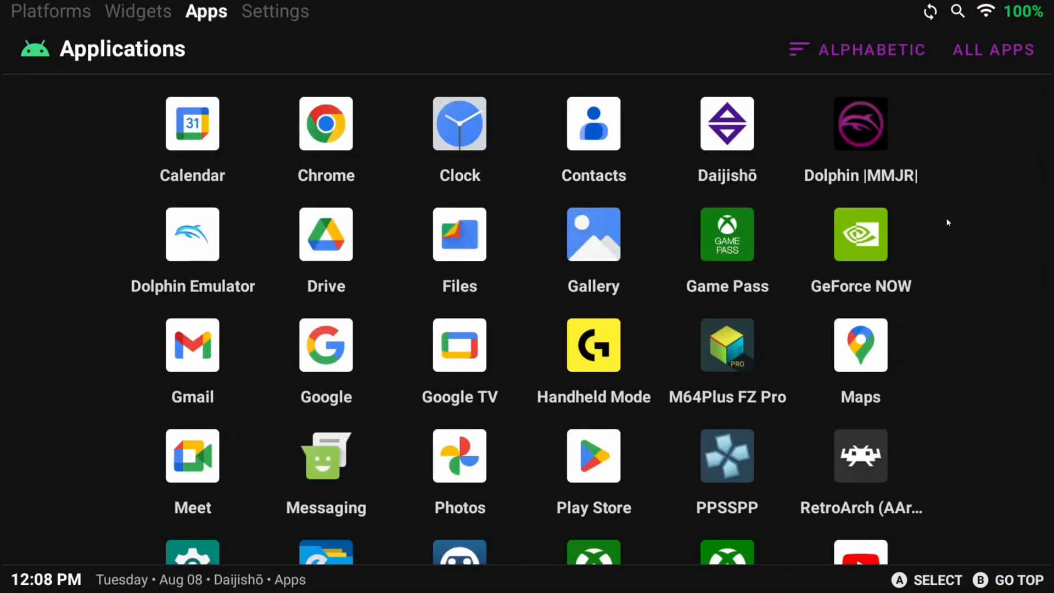
pyautogui.moveTo(961, 224)
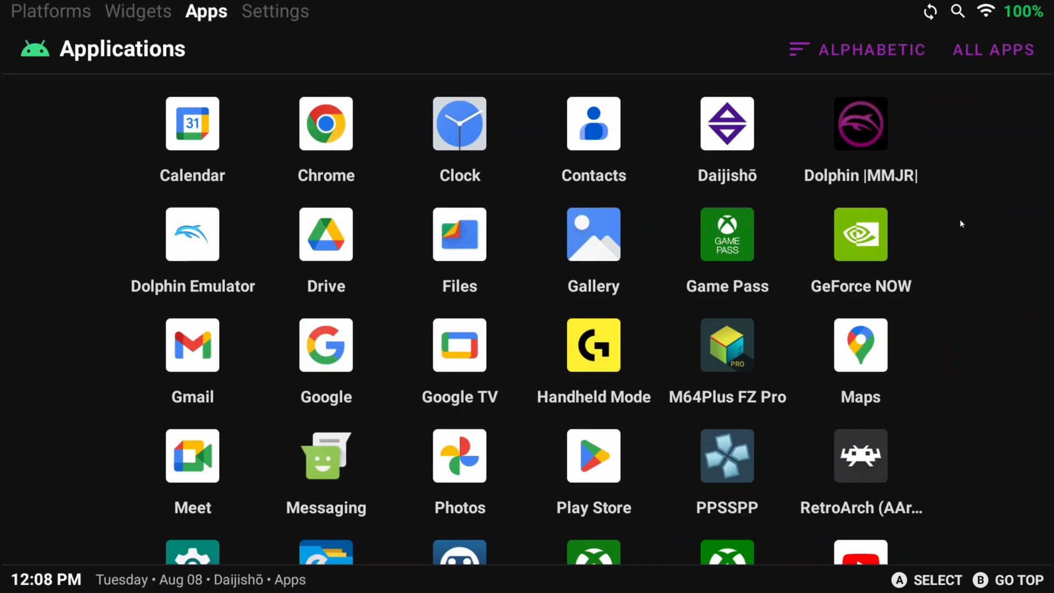
pyautogui.scroll(-3)
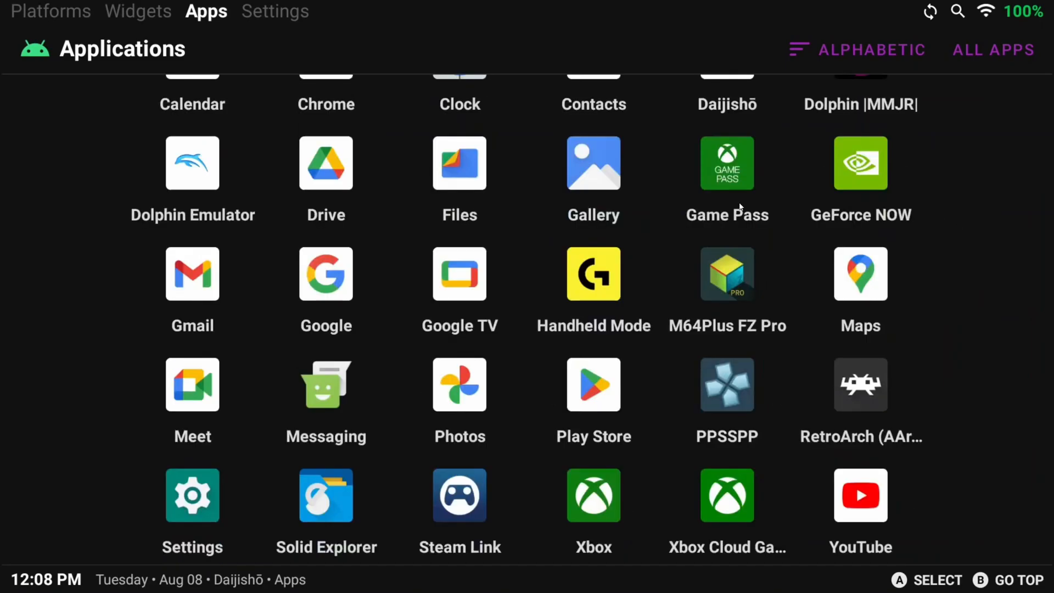
# Step: Toggle the app filter between Only games and All apps, ending on All apps
pyautogui.click(994, 48)
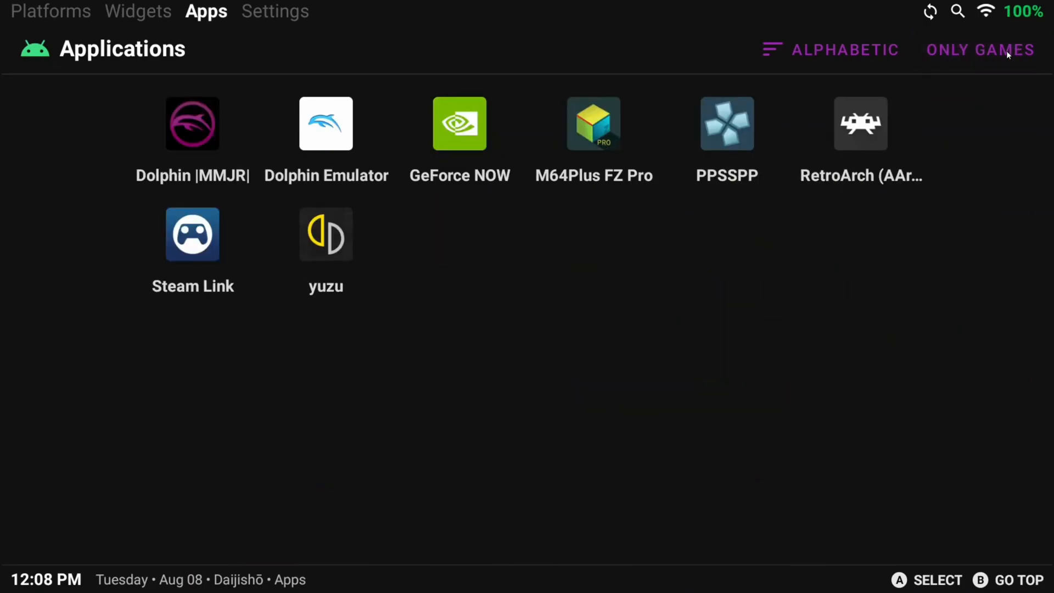
pyautogui.click(979, 49)
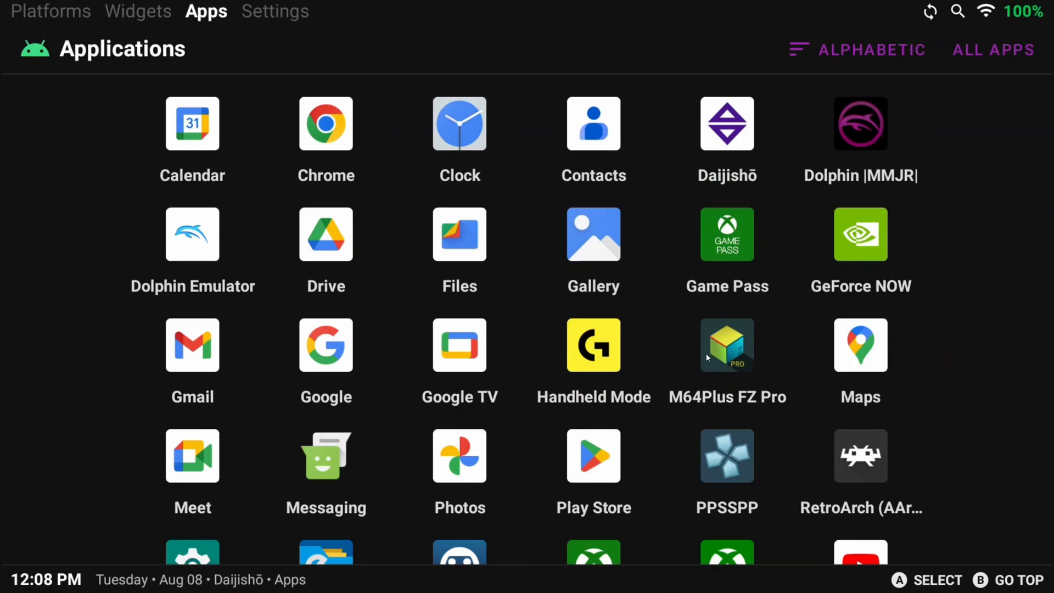
pyautogui.moveTo(672, 132)
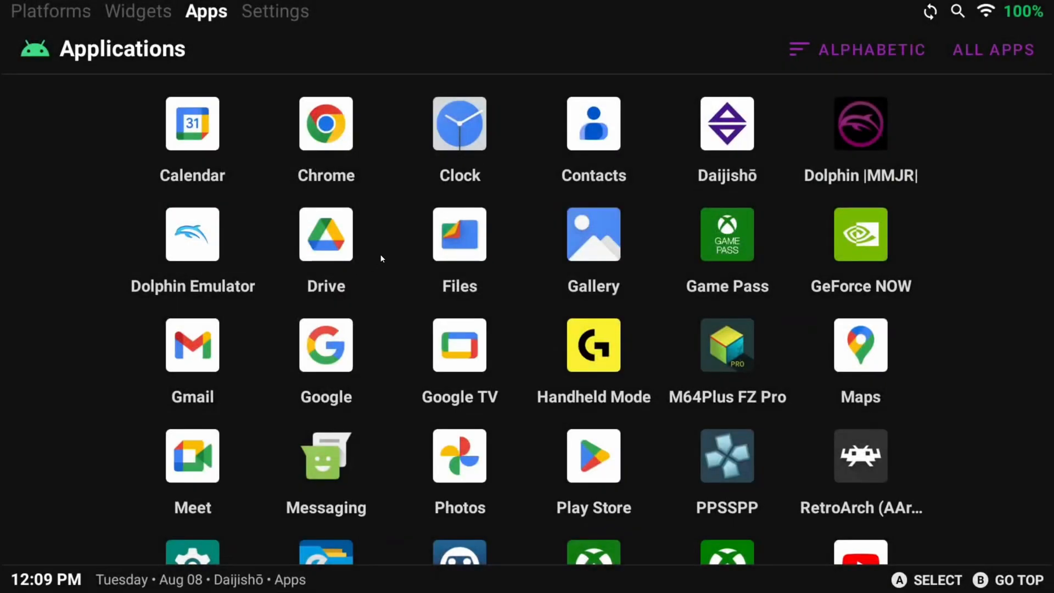
pyautogui.click(991, 49)
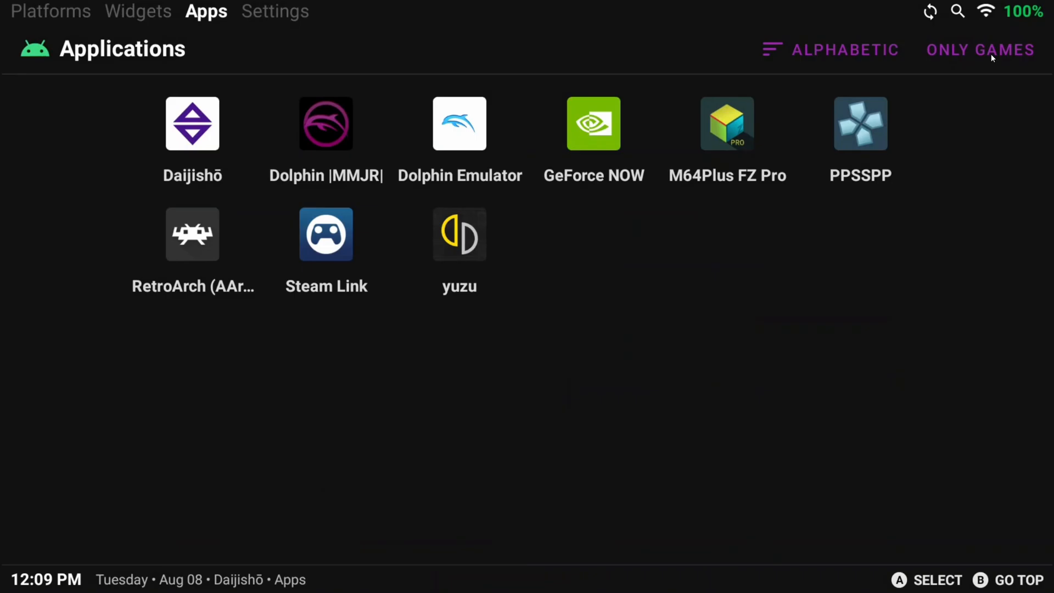
pyautogui.click(980, 49)
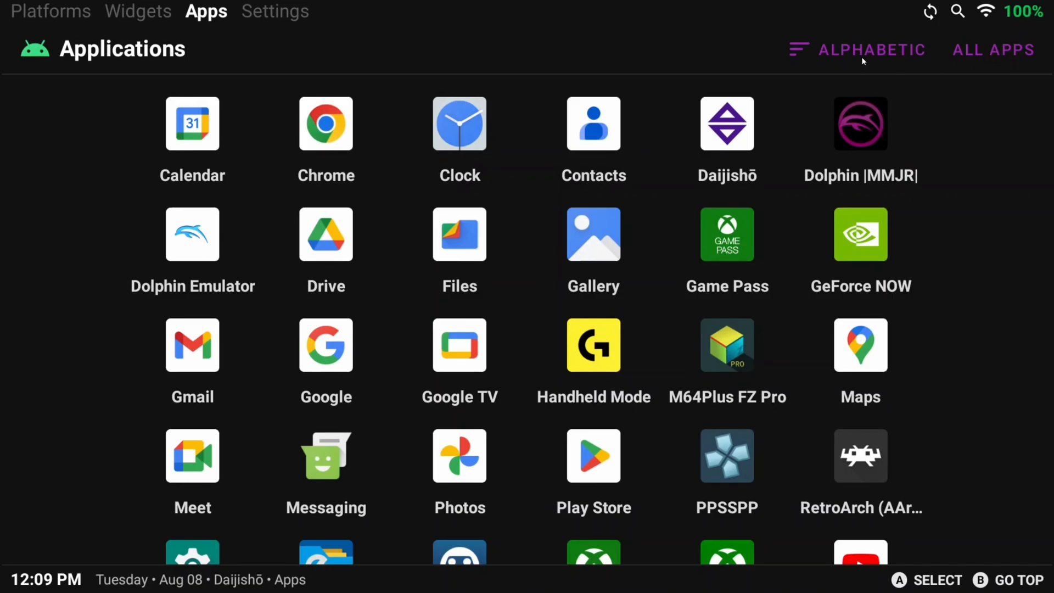
# Step: Toggle sorting between Recent and Alphabetic, then go to the Settings page
pyautogui.click(857, 49)
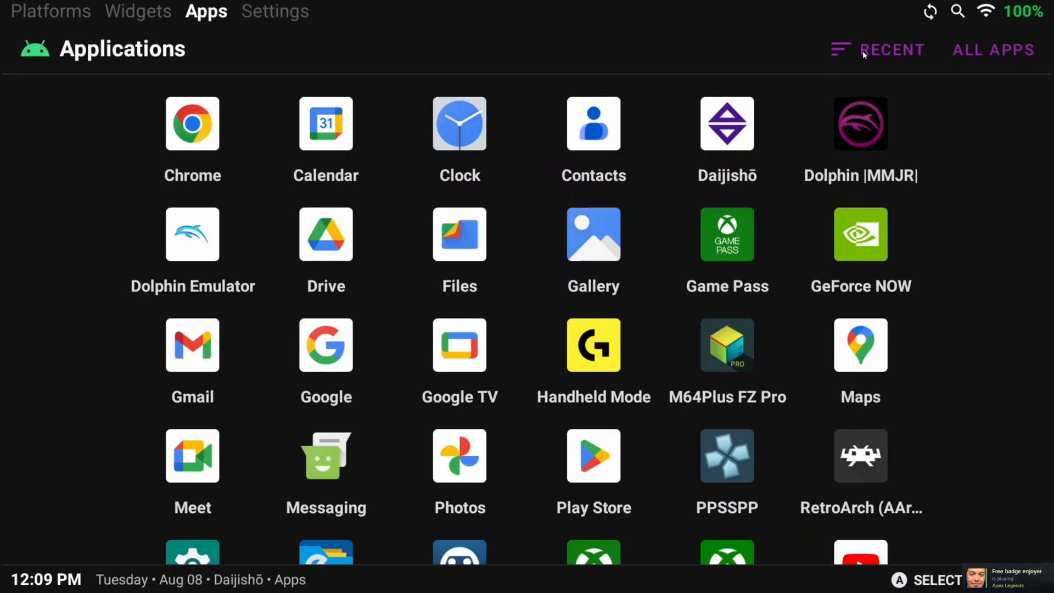
pyautogui.click(893, 49)
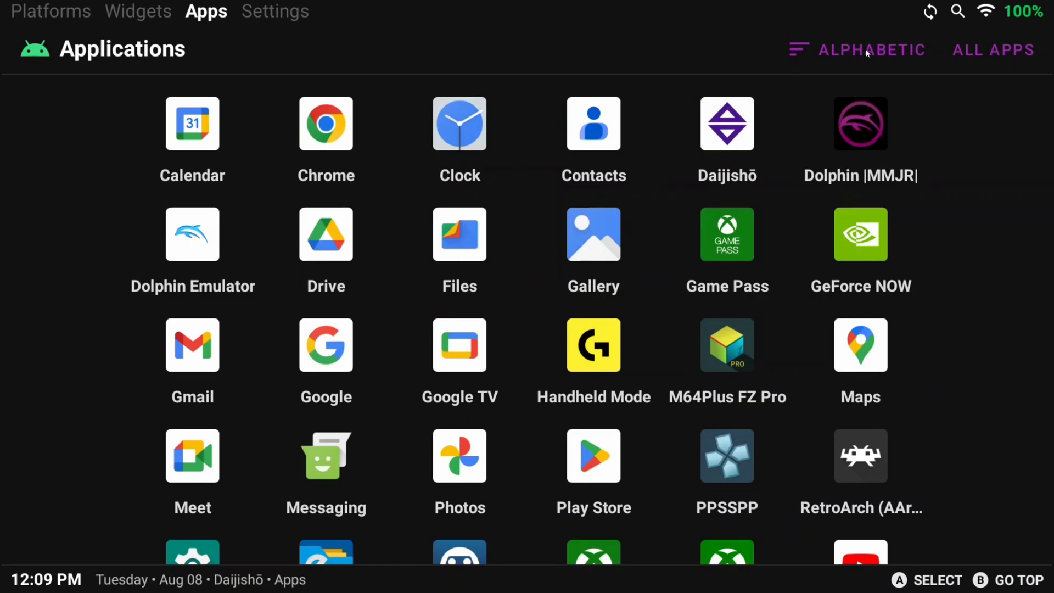
pyautogui.click(856, 48)
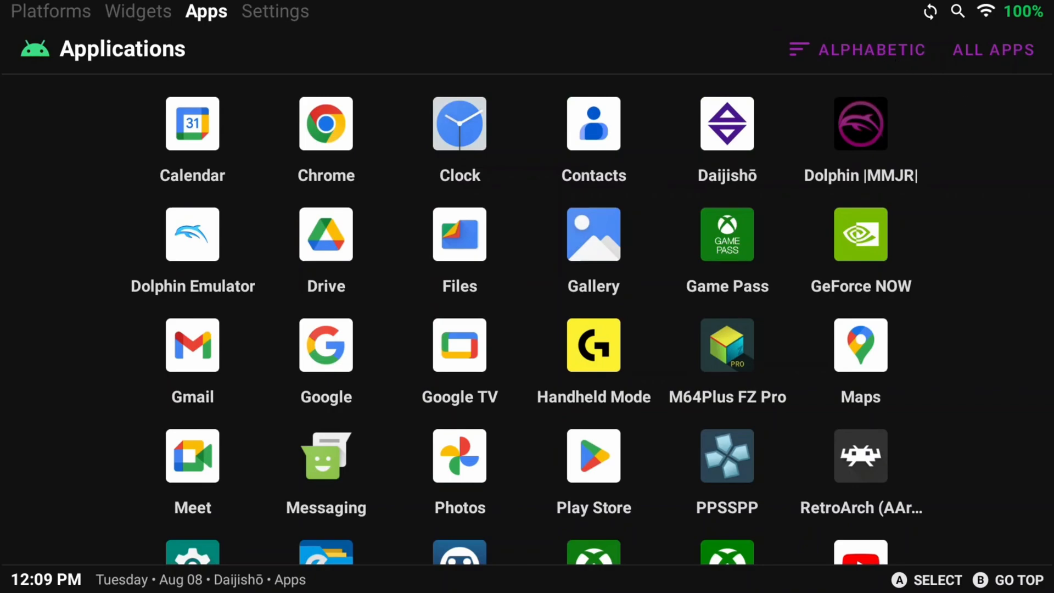
pyautogui.moveTo(780, 170)
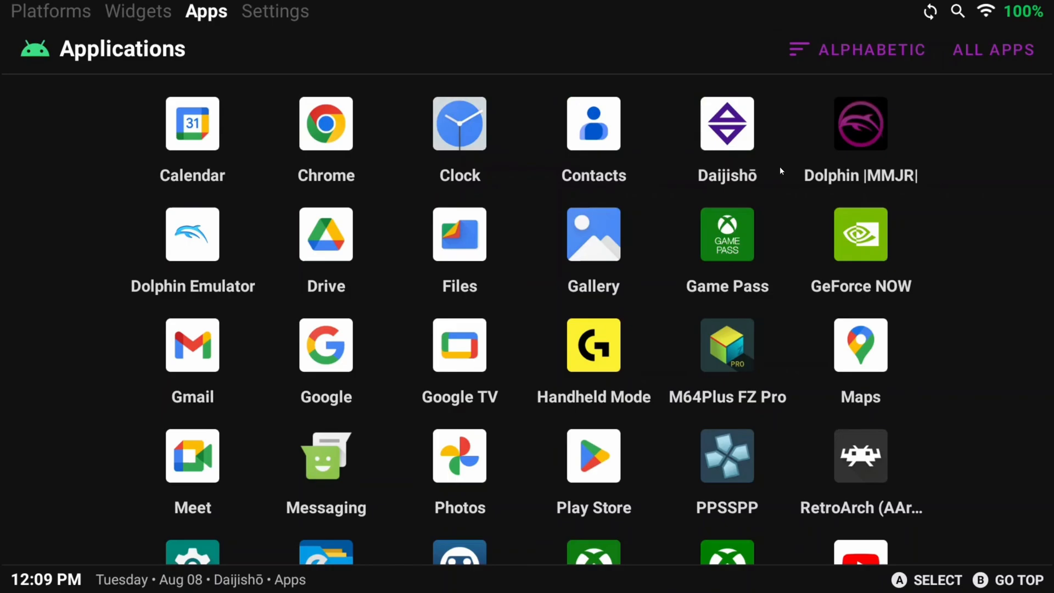
pyautogui.moveTo(313, 28)
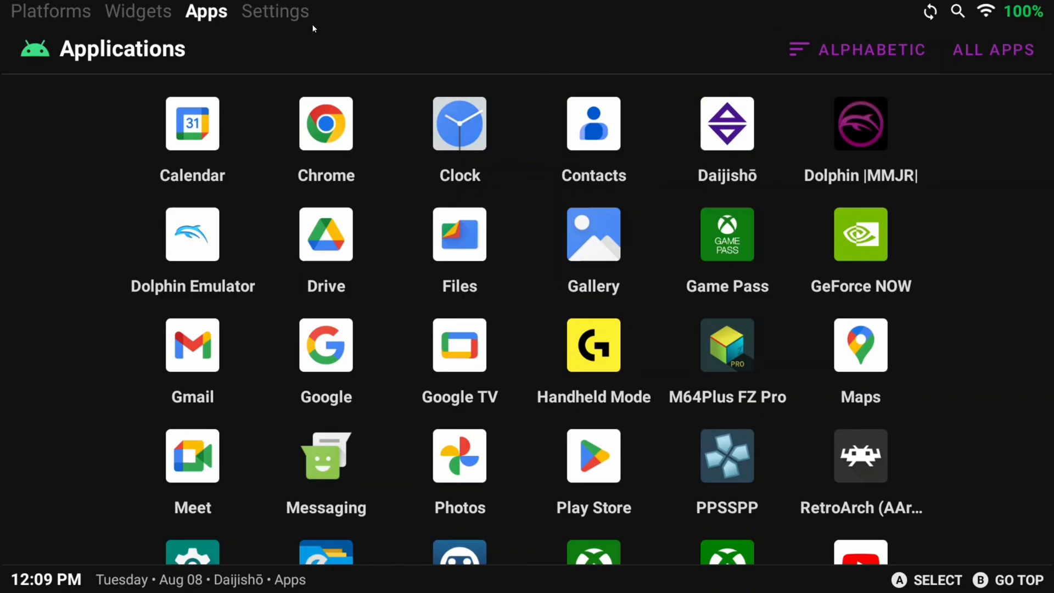
pyautogui.click(275, 11)
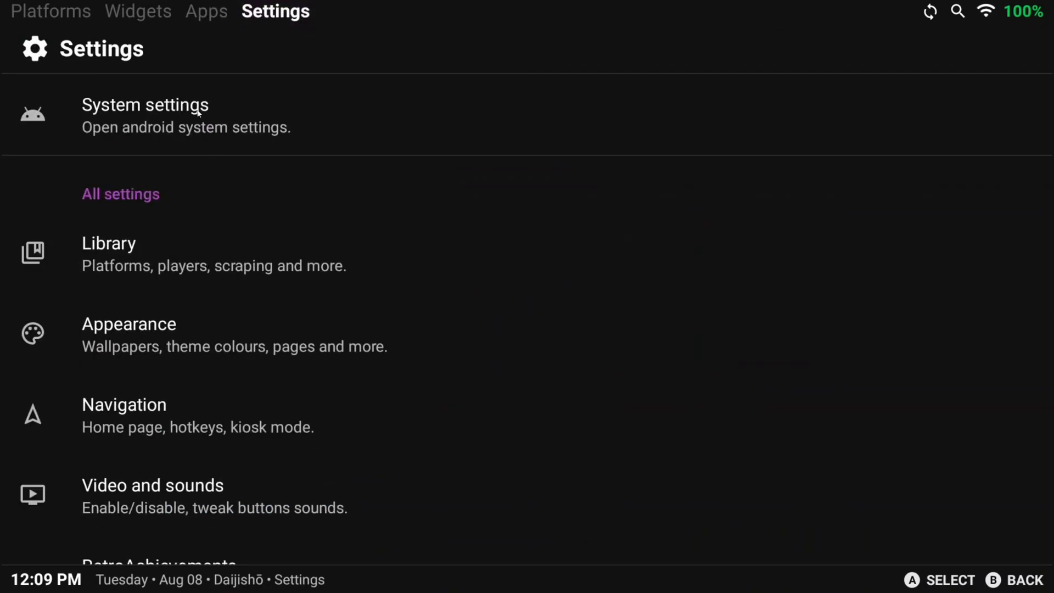
# Step: Navigate Android Settings through Apps & notifications and Default apps to the Home app choice
pyautogui.click(145, 114)
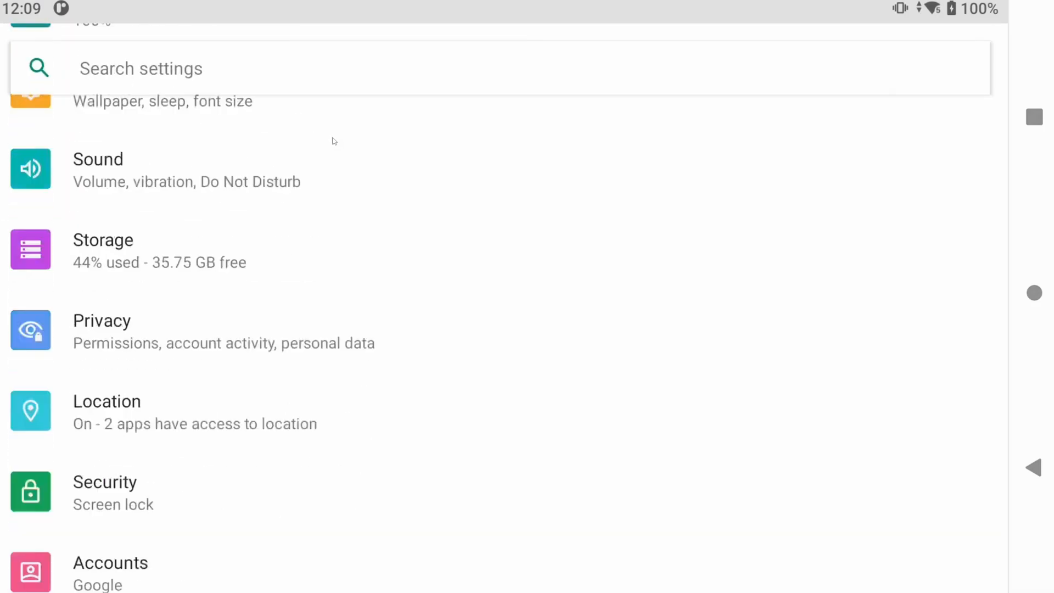
pyautogui.scroll(3)
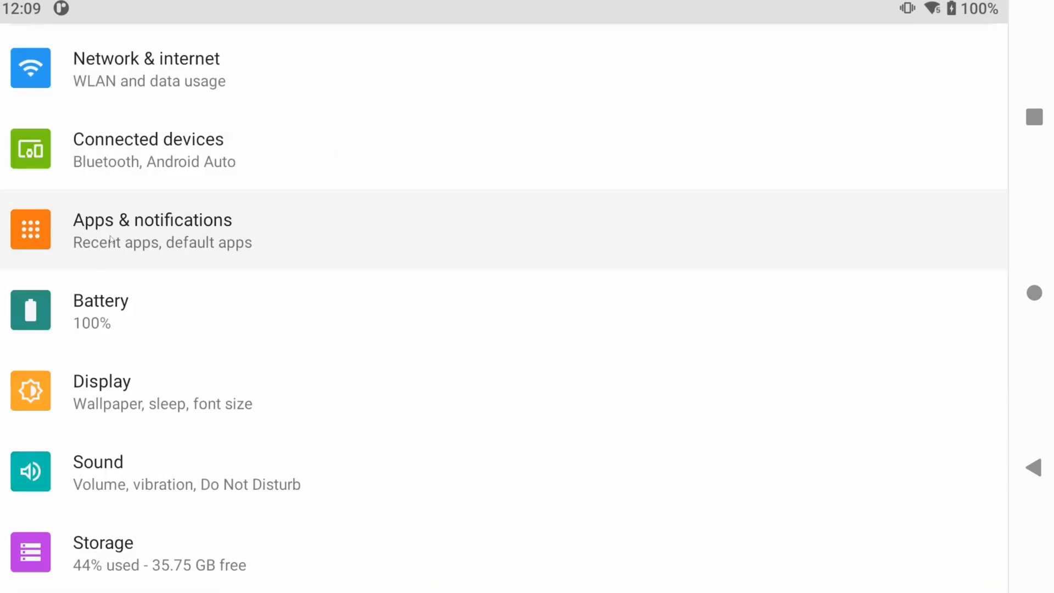
pyautogui.click(152, 228)
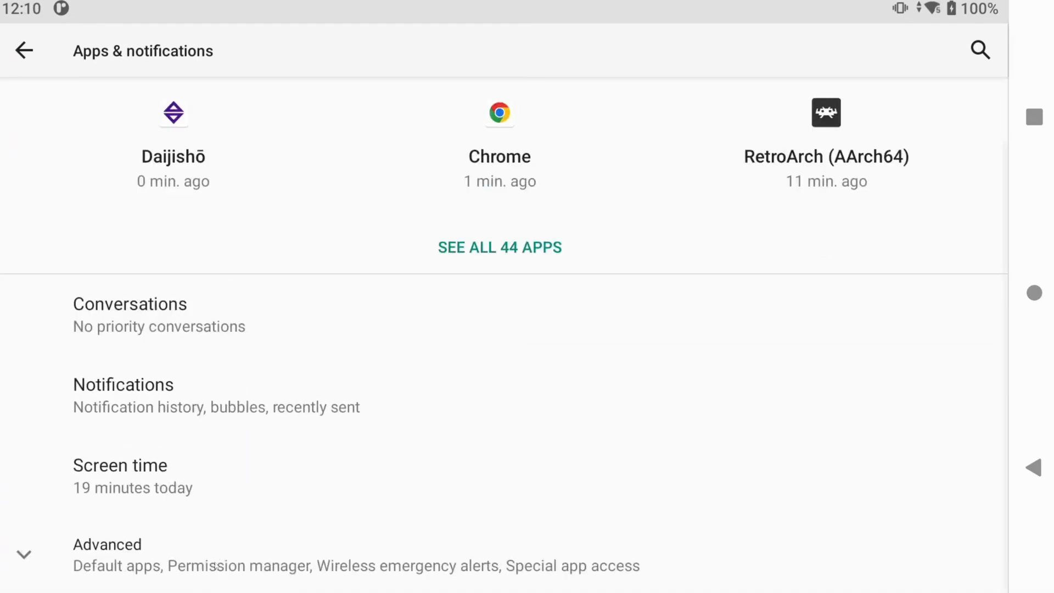
pyautogui.scroll(-3)
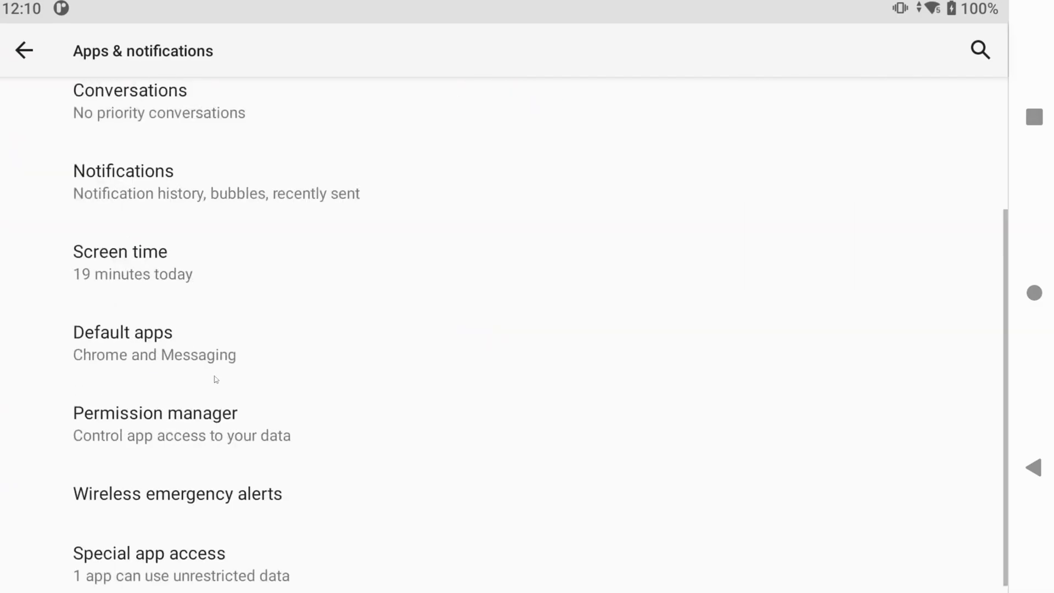
pyautogui.click(123, 332)
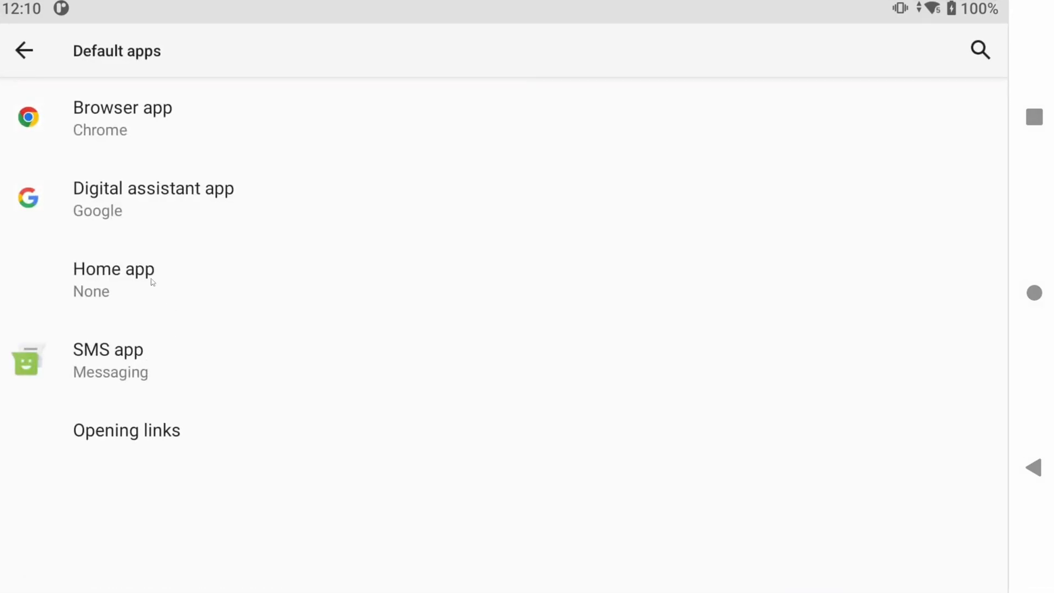
pyautogui.click(114, 279)
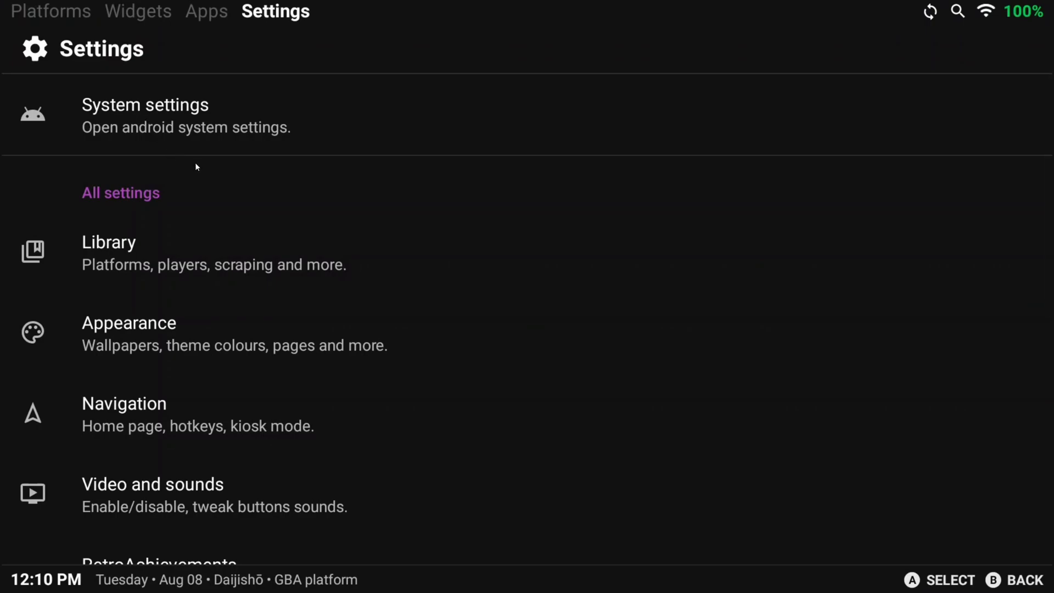
pyautogui.moveTo(39, 28)
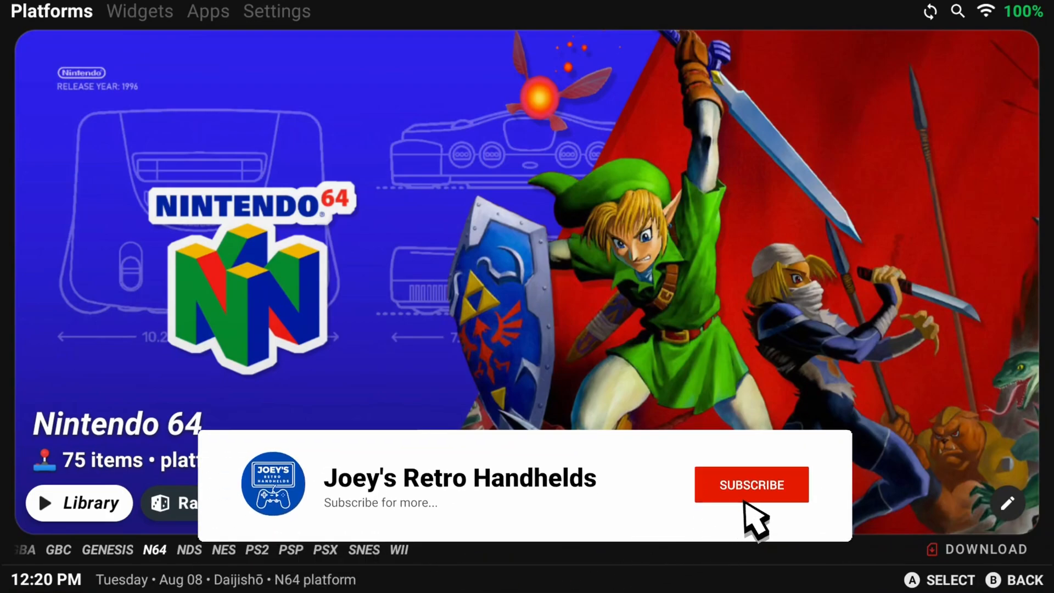
# Step: Browse Platforms to Nintendo 64, platform 8 of 15 with 75 items
pyautogui.click(751, 485)
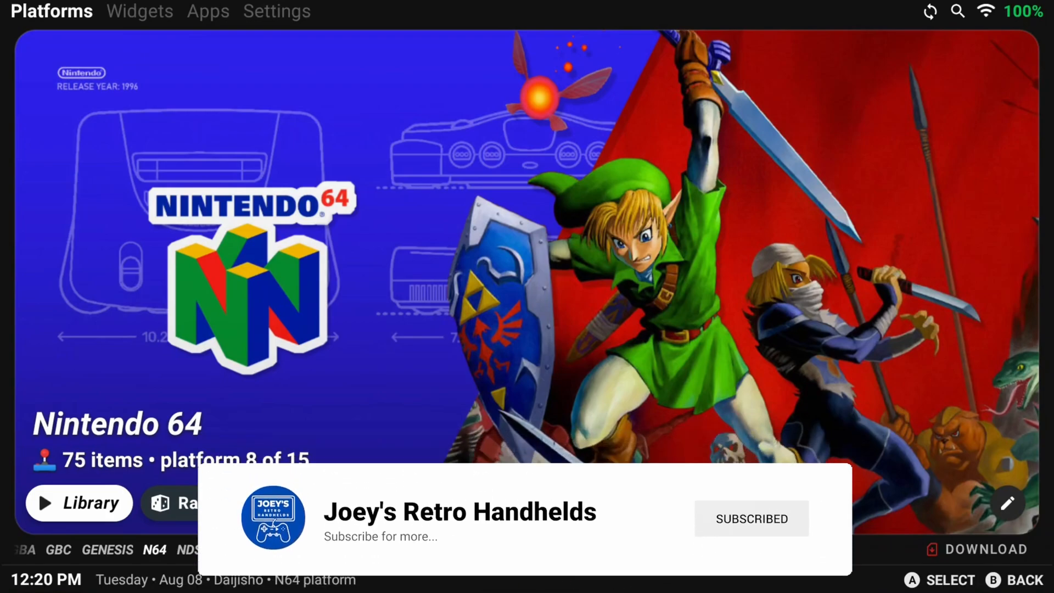